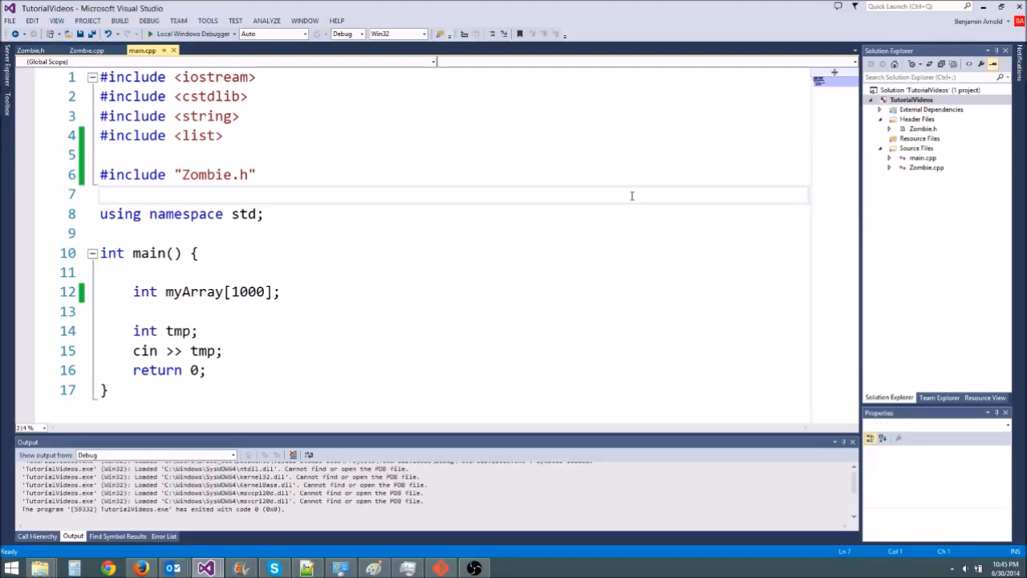
# - Add two blank lines in main below the int myArray[1000]; declaration
pyautogui.click(100, 194)
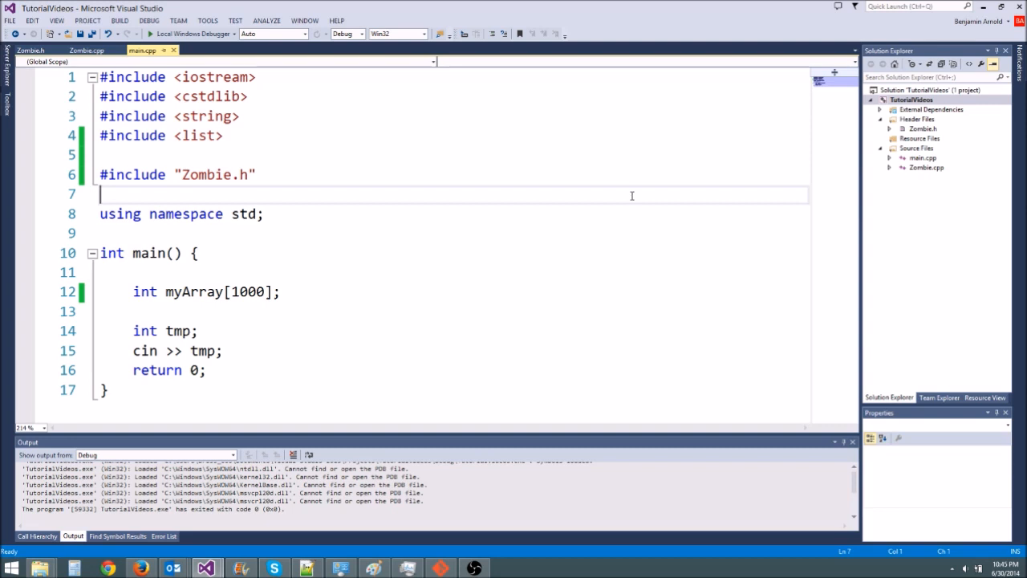
pyautogui.moveTo(493, 244)
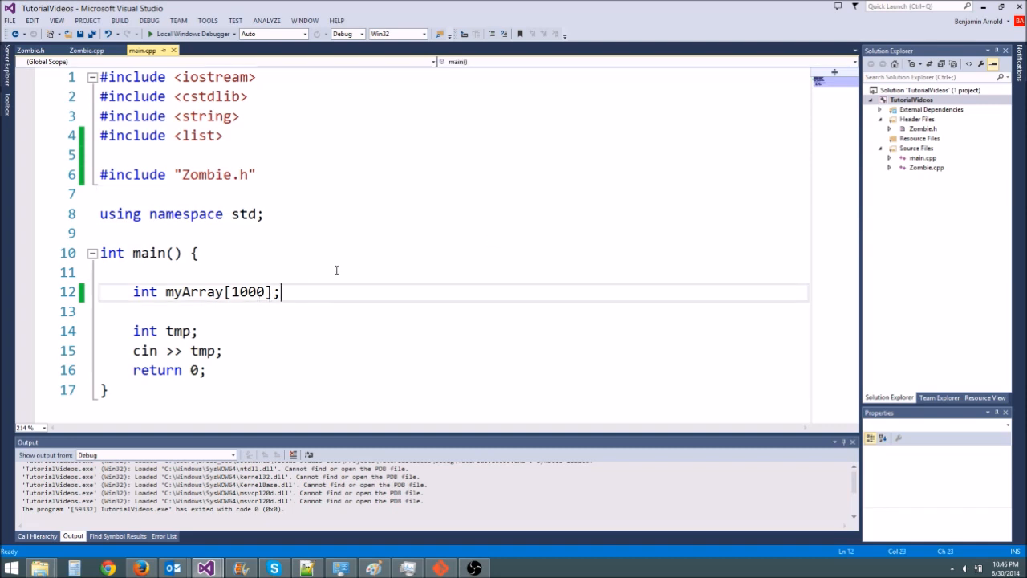
pyautogui.press('Return')
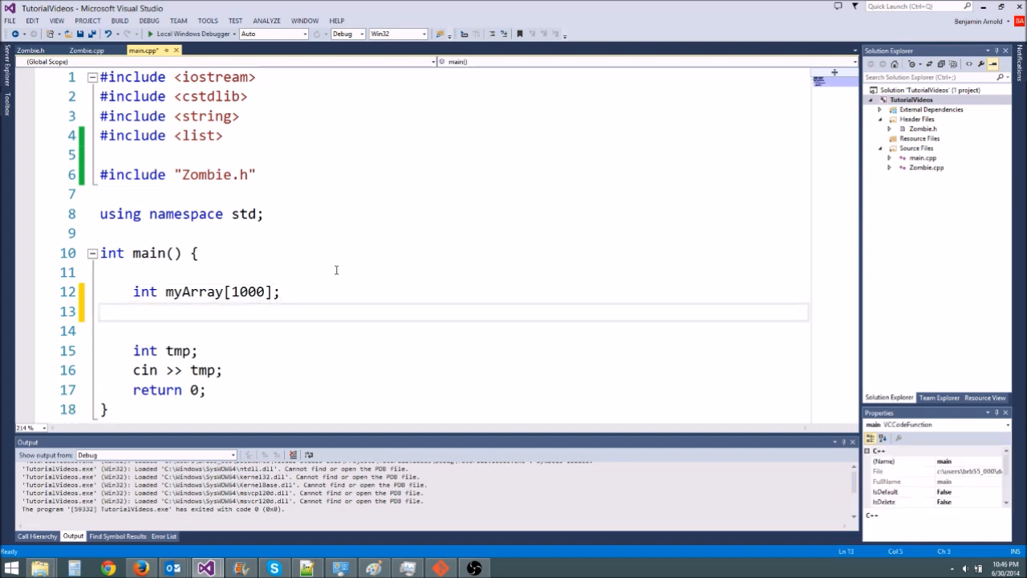
pyautogui.press('enter')
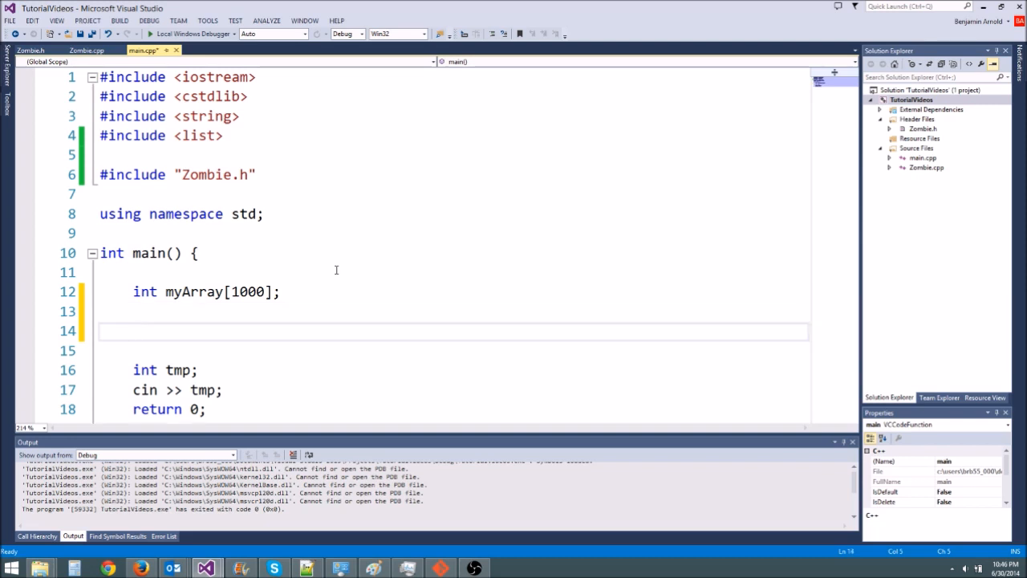
pyautogui.scroll(-3)
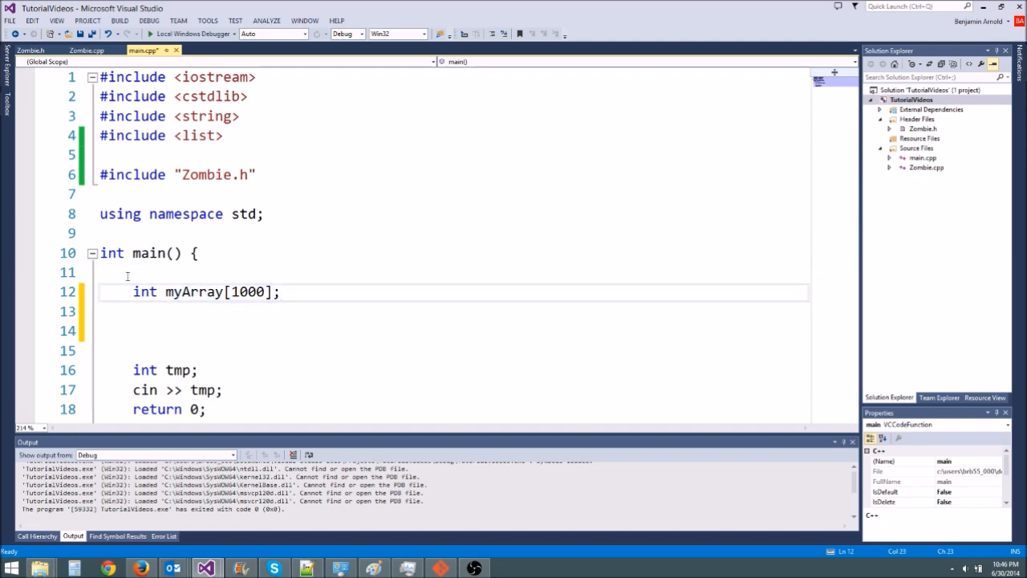
pyautogui.moveTo(222, 279)
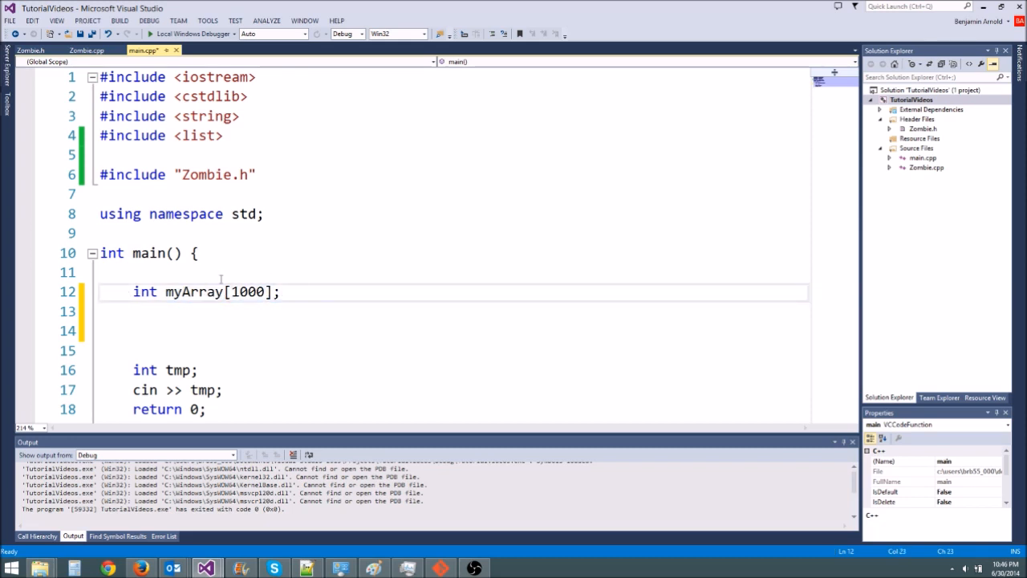
# - Declare int input; and read it from cin above the array declaration
pyautogui.press('Return')
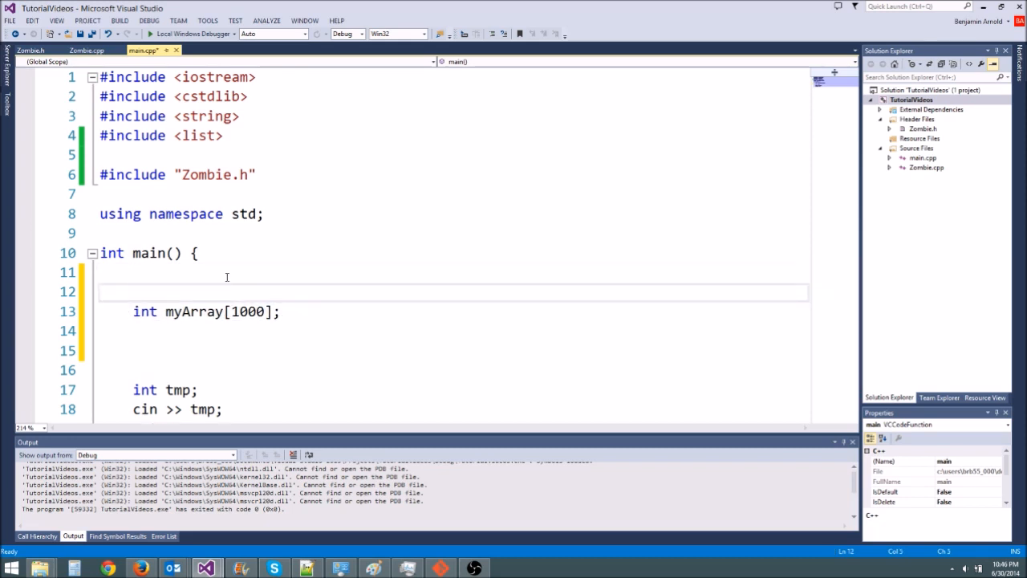
pyautogui.write('int input')
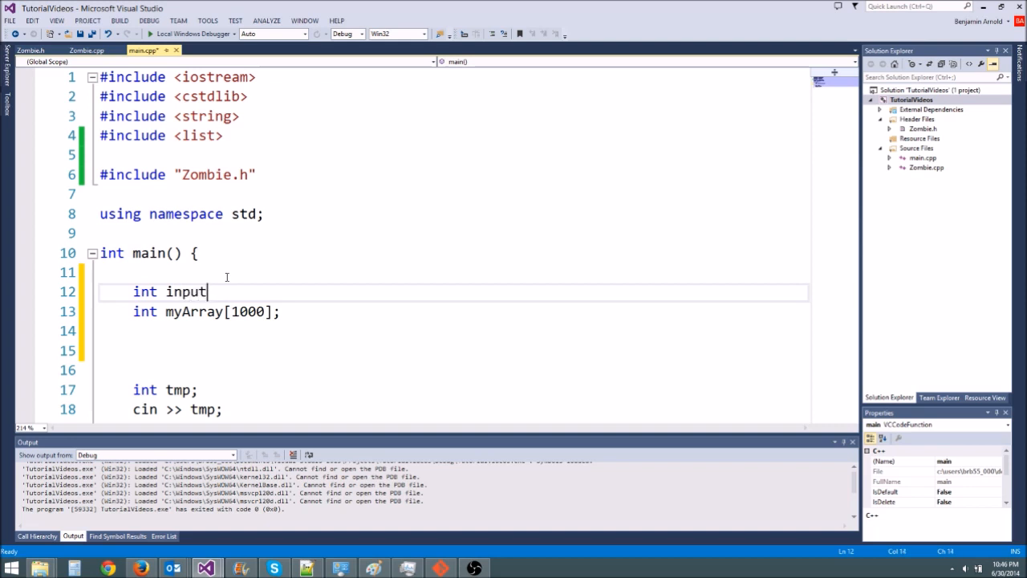
pyautogui.write('cin >> input;')
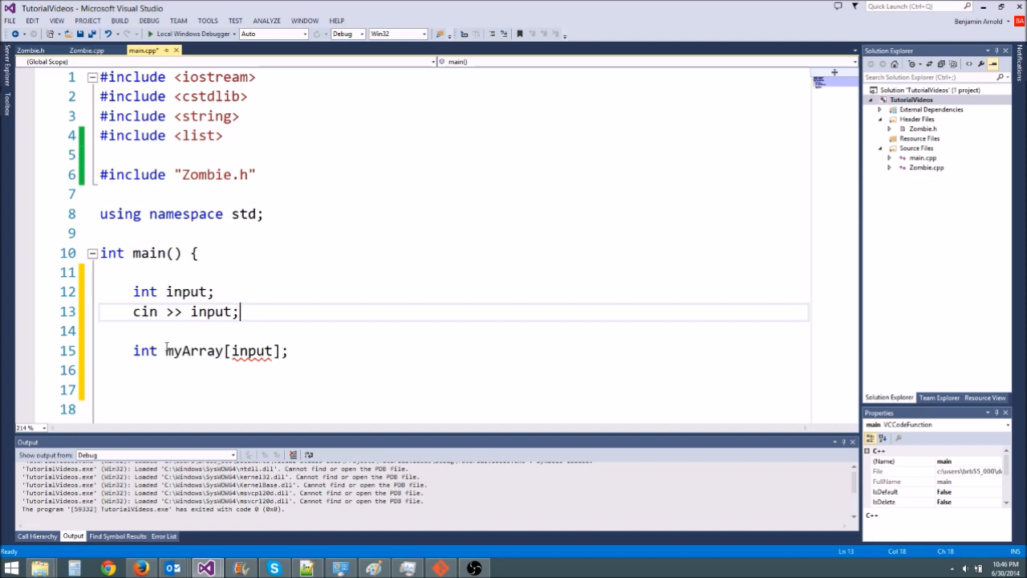
# - Replace the fixed array with int *myArray = new int[input];
pyautogui.doubleClick(225, 350)
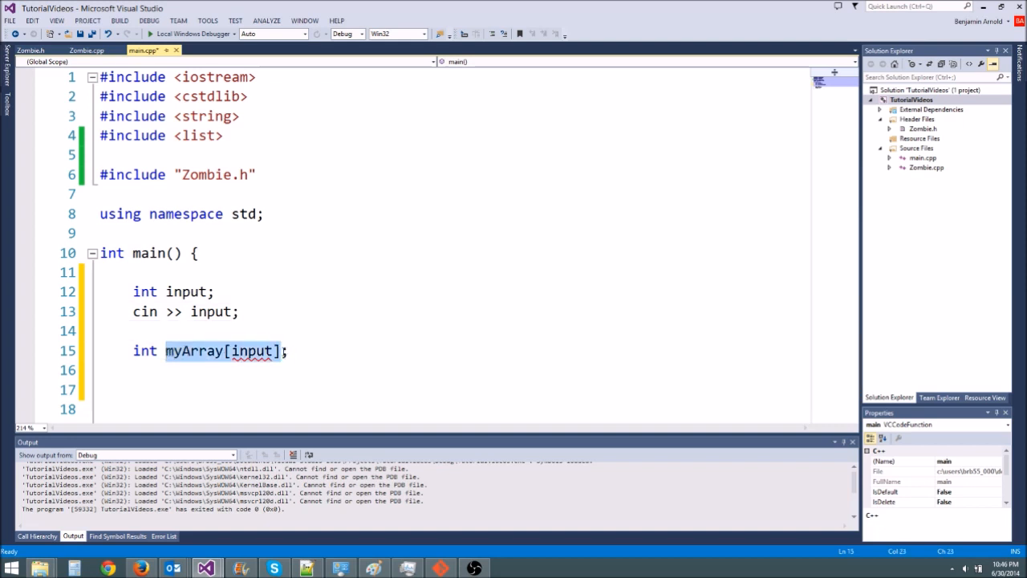
pyautogui.write('*')
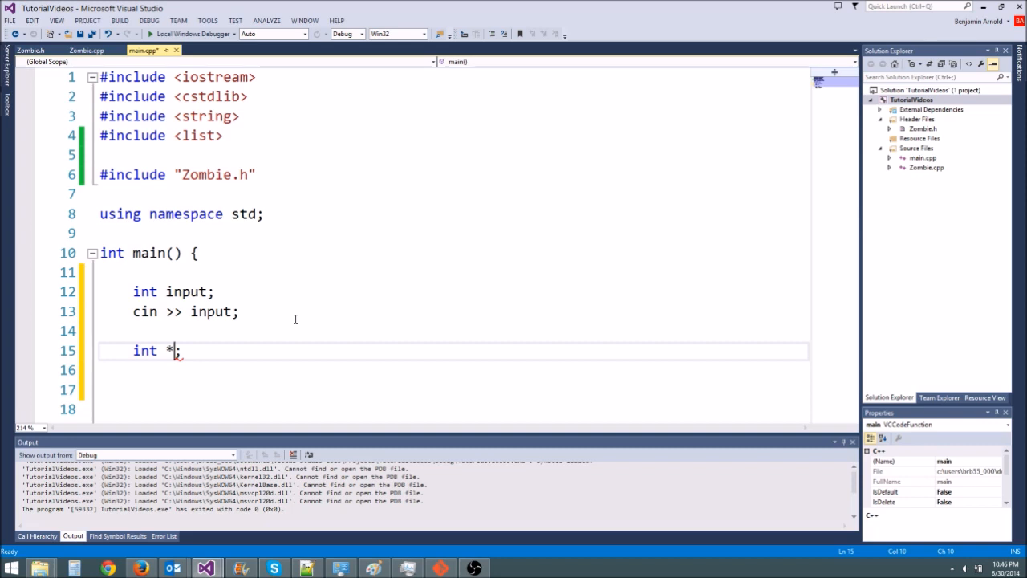
pyautogui.moveTo(282, 308)
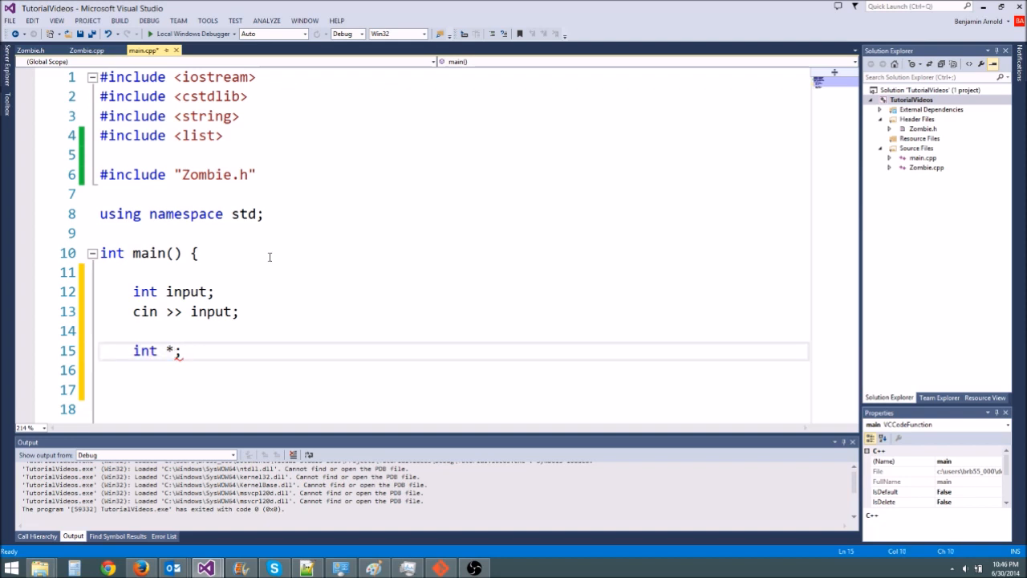
pyautogui.write('myArray')
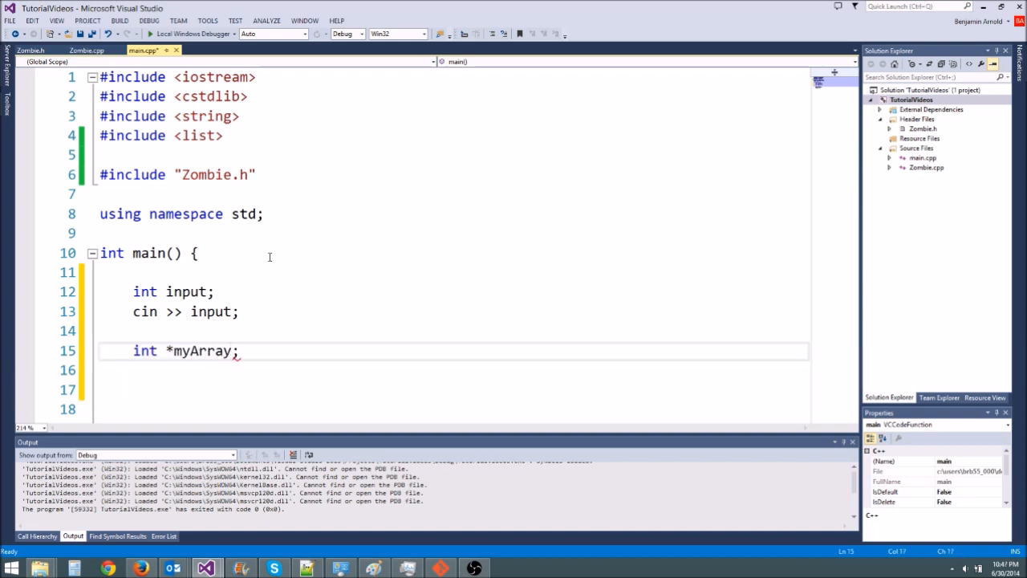
pyautogui.write('= new int[')
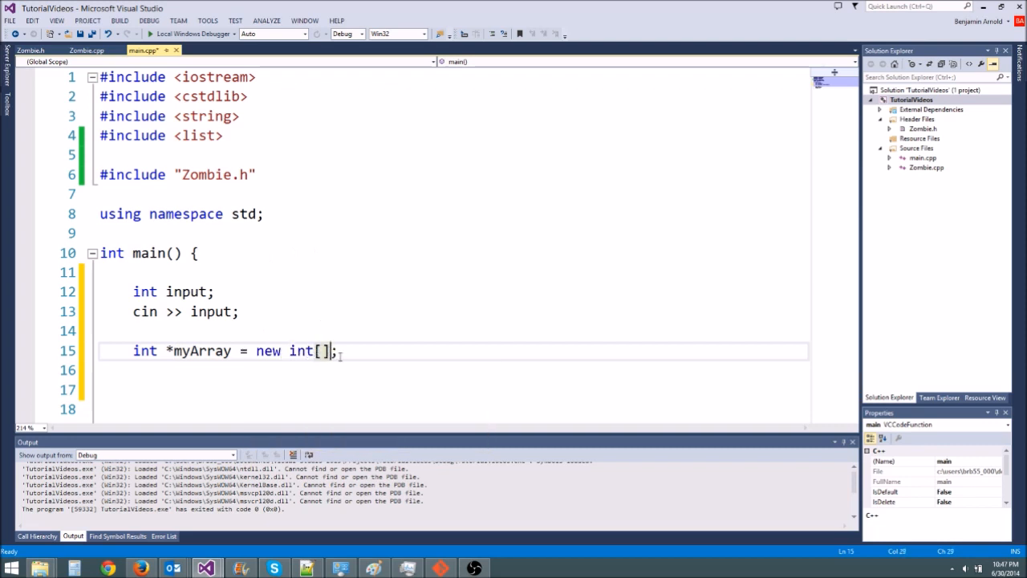
pyautogui.write('input')
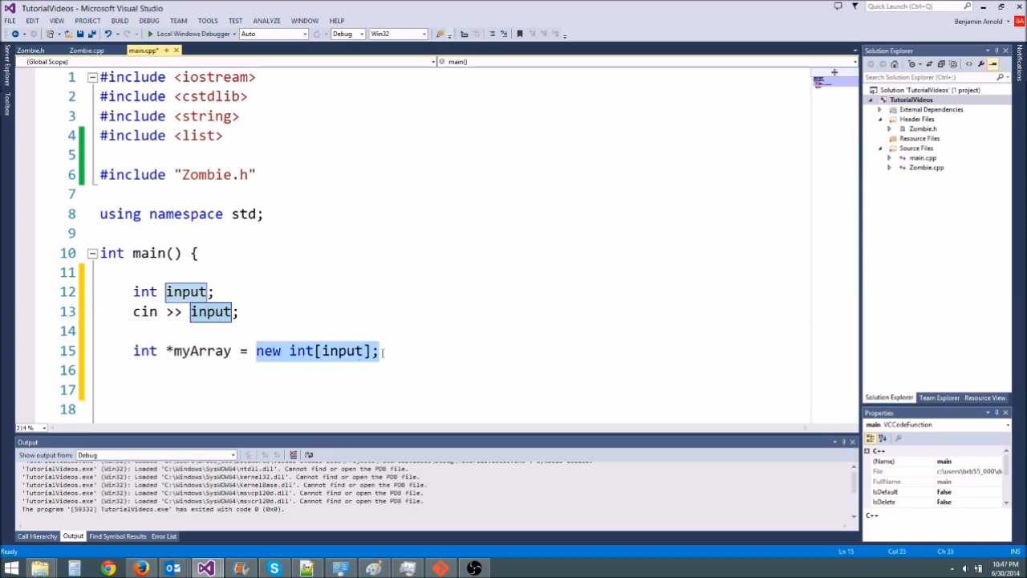
pyautogui.click(289, 311)
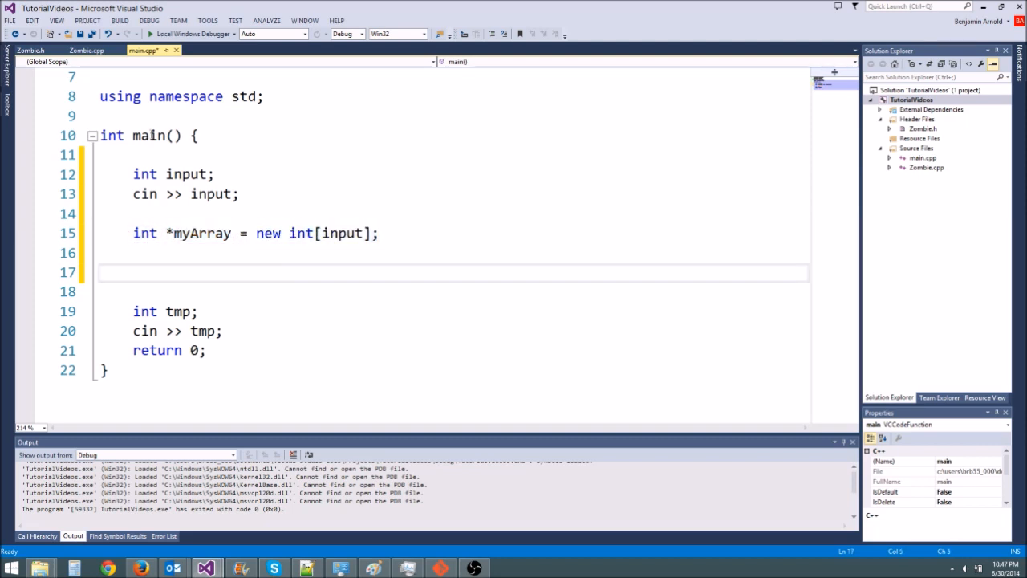
pyautogui.write('d')
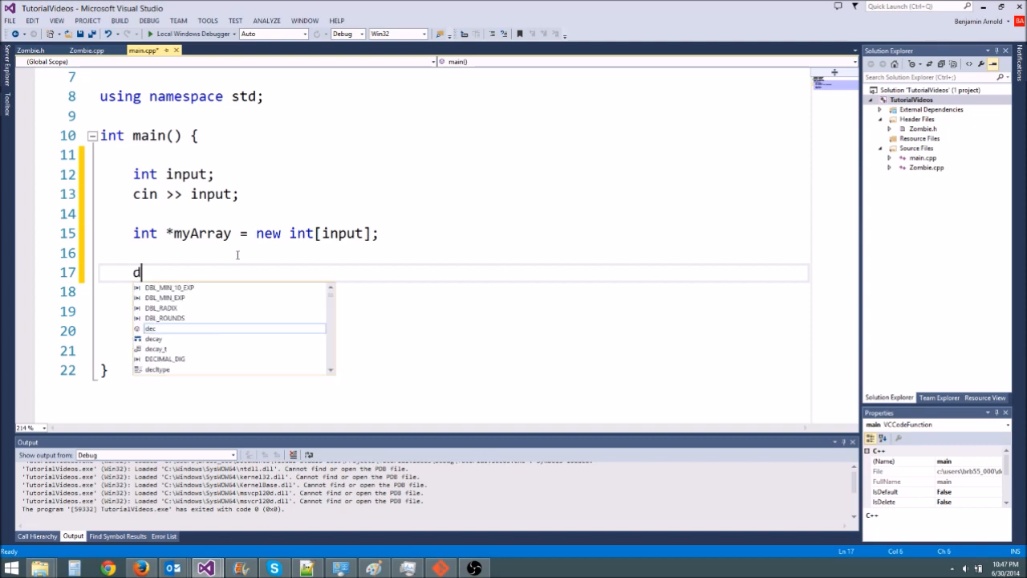
pyautogui.write('elete')
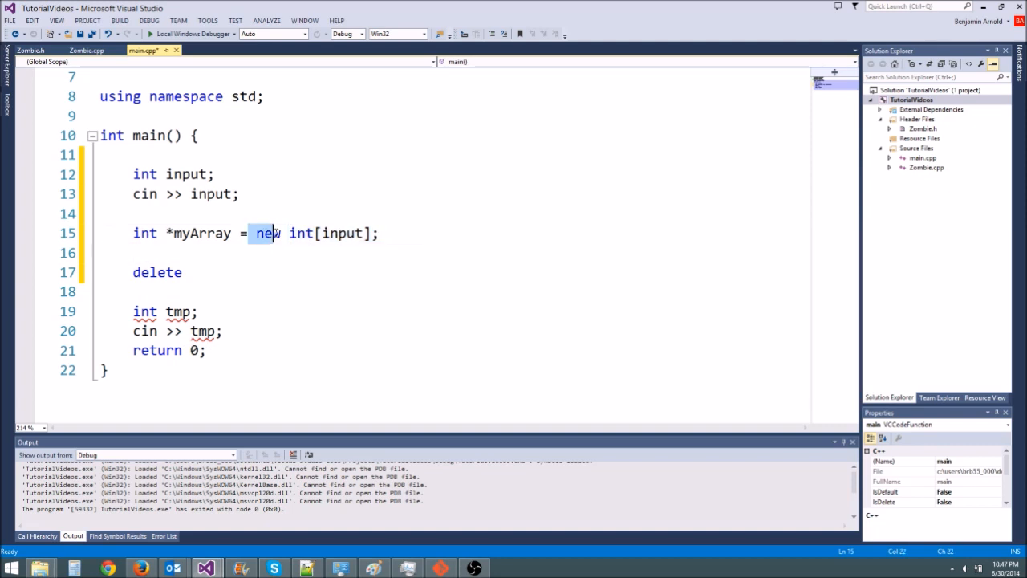
pyautogui.click(392, 254)
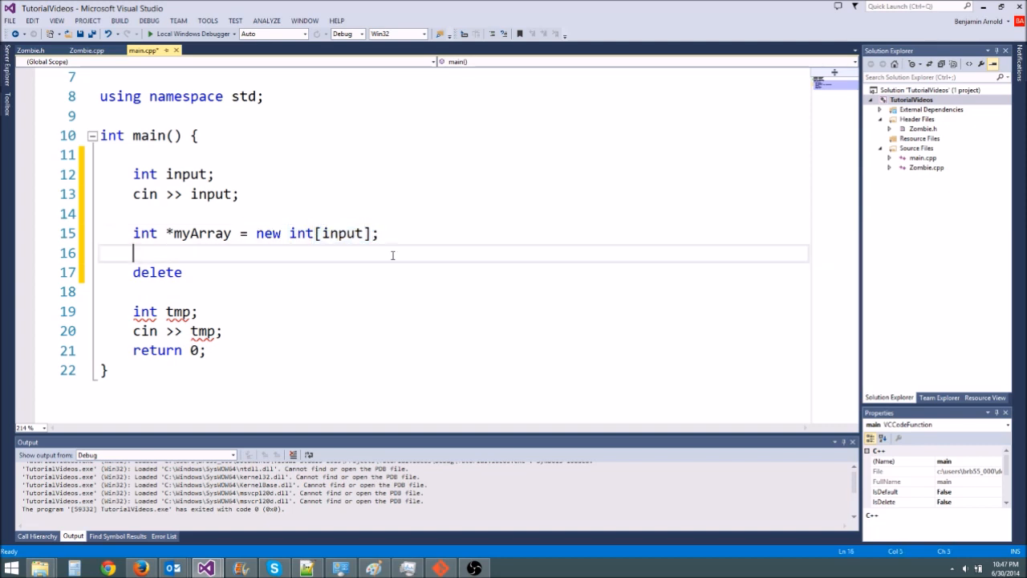
pyautogui.write('[]')
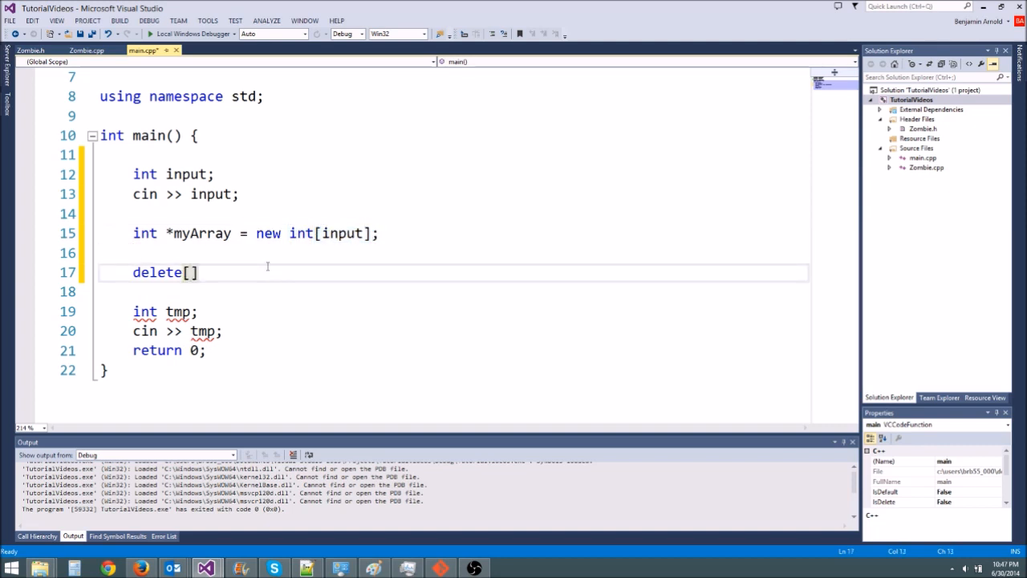
pyautogui.write('myArray;')
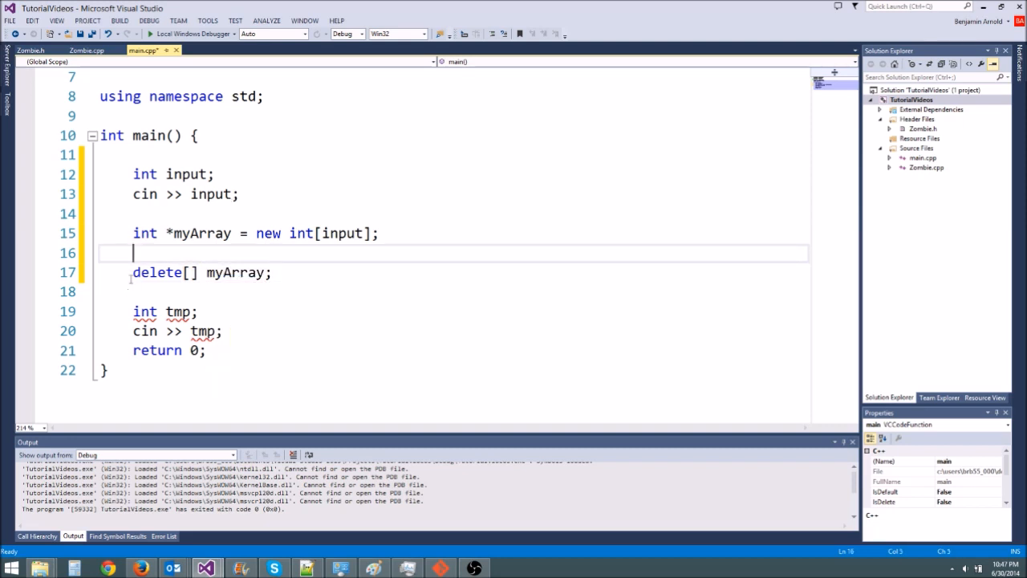
pyautogui.click(133, 272)
pyautogui.write('int *')
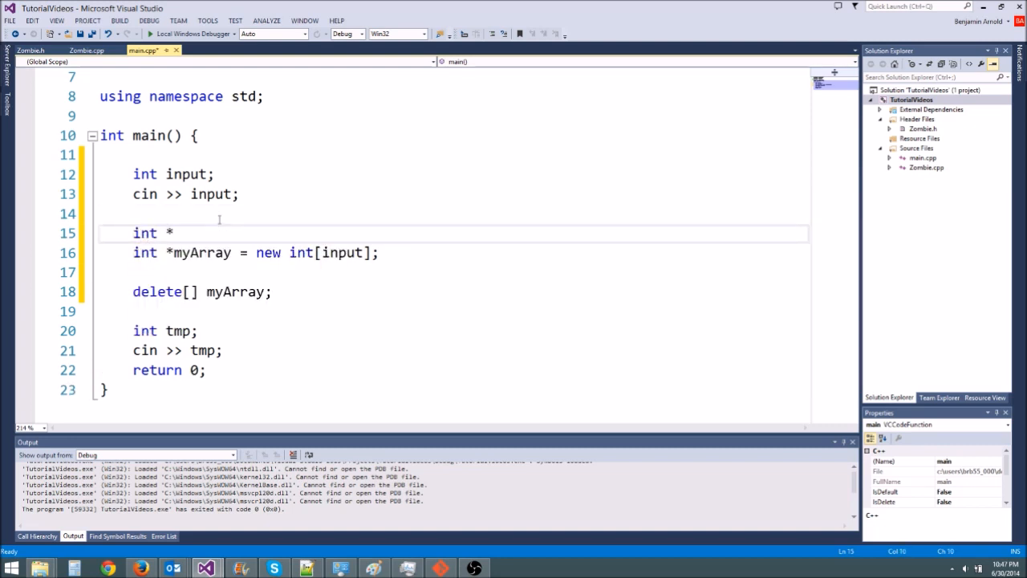
pyautogui.write('myVariabl')
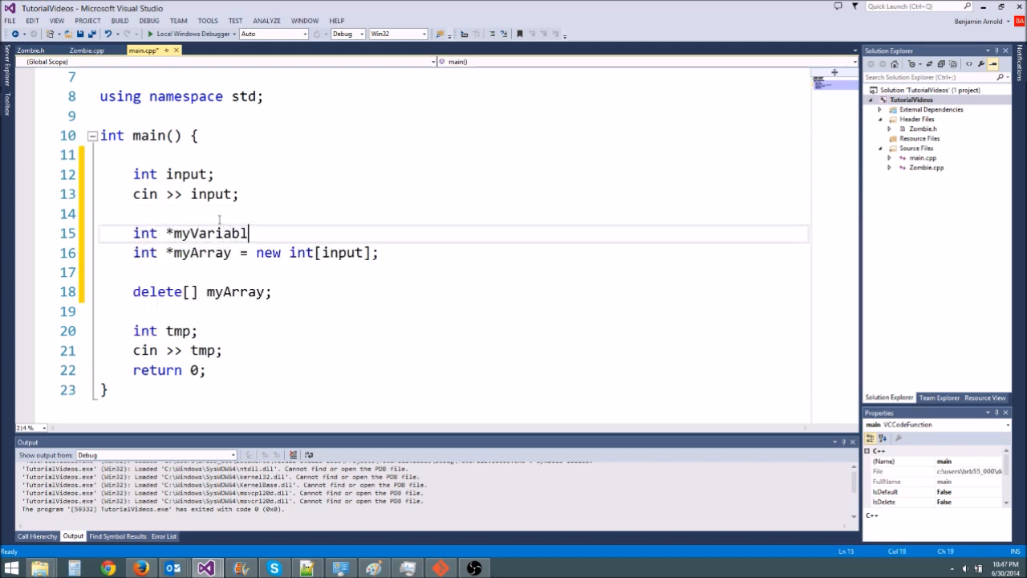
pyautogui.write('e = new int;')
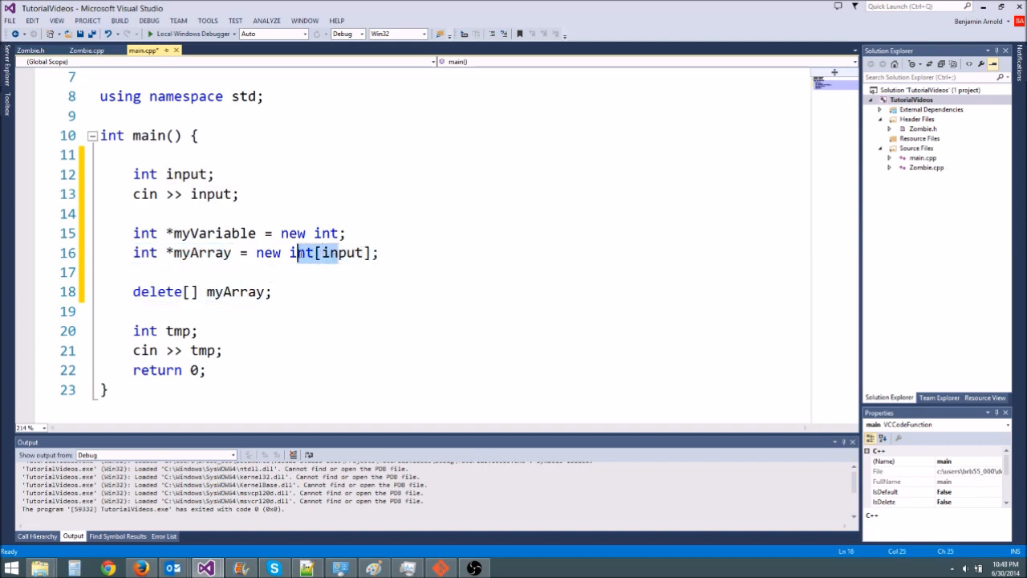
pyautogui.click(386, 211)
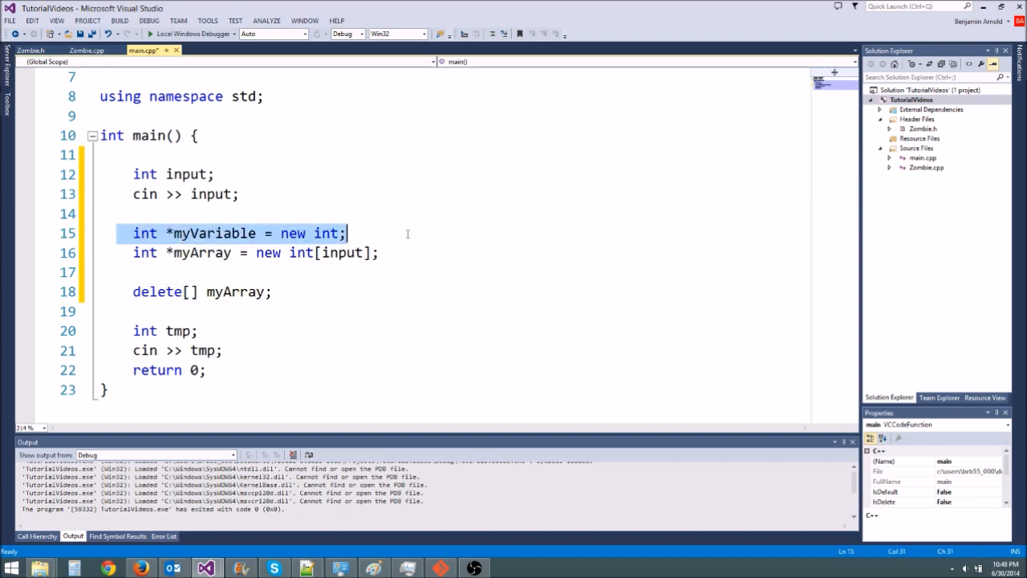
pyautogui.press('Delete')
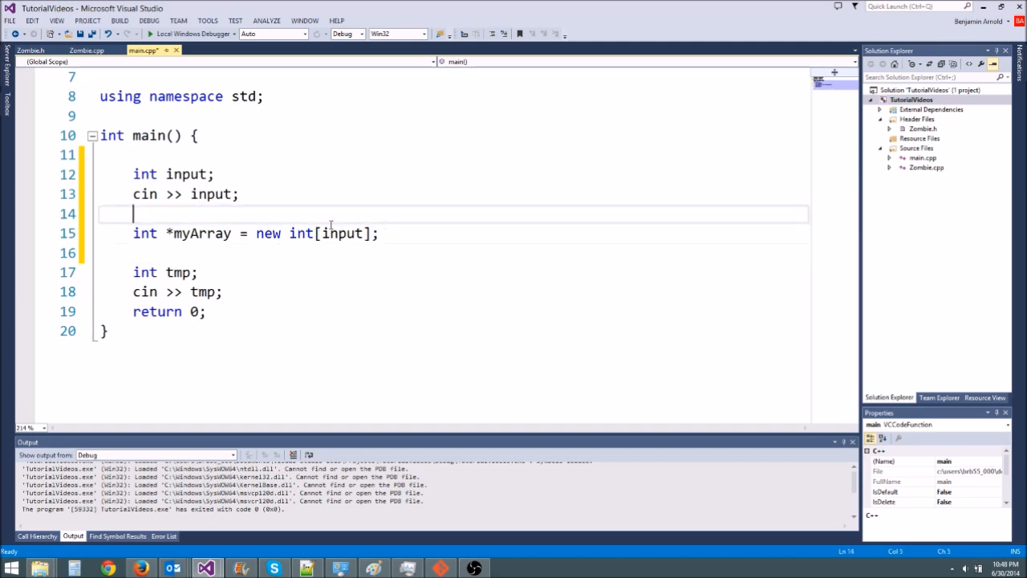
# - Add a for loop over i from 0 to size, renaming input to size
pyautogui.click(466, 233)
pyautogui.write('for (int ')
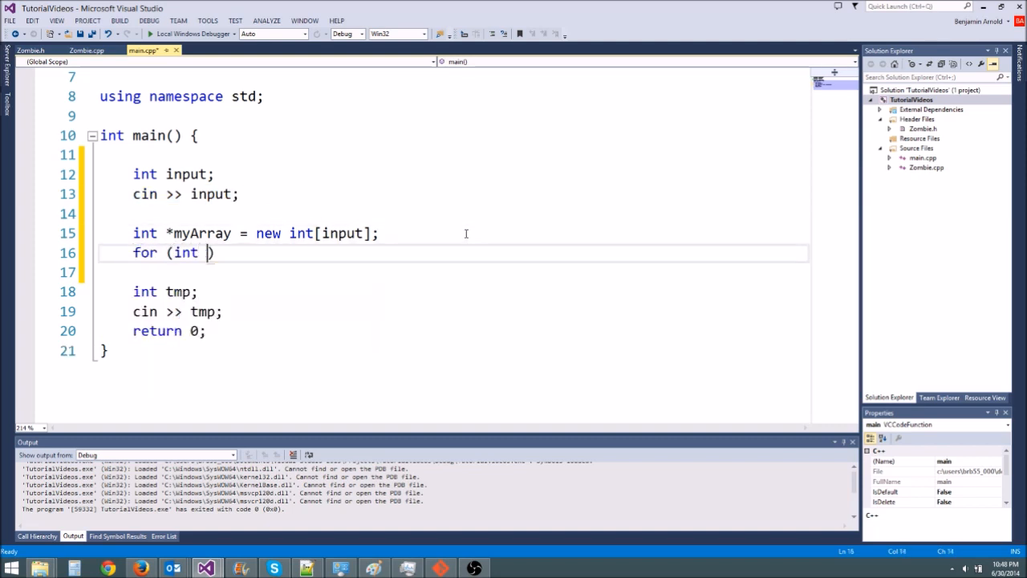
pyautogui.write('i = 0; i <')
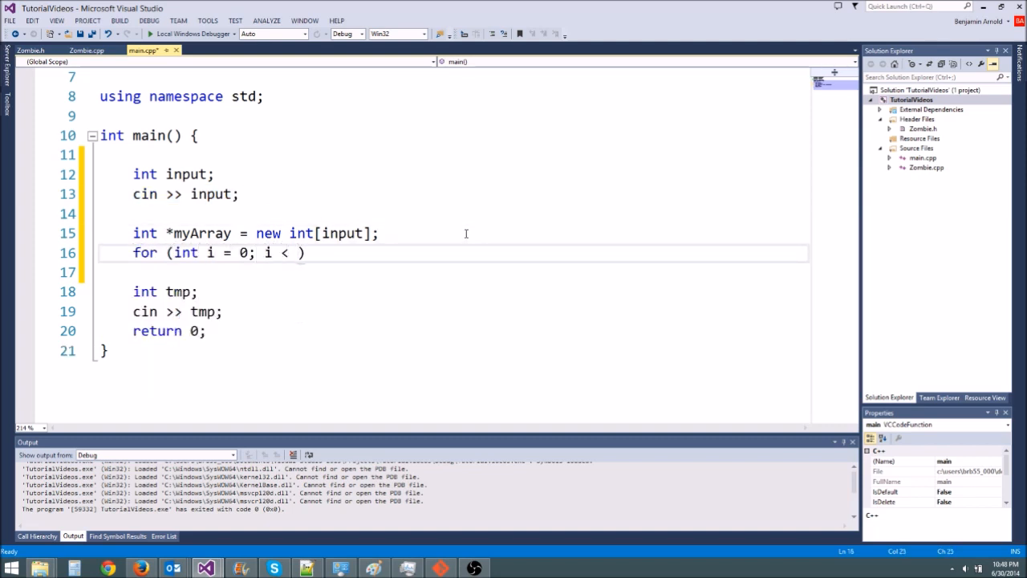
pyautogui.write('input;')
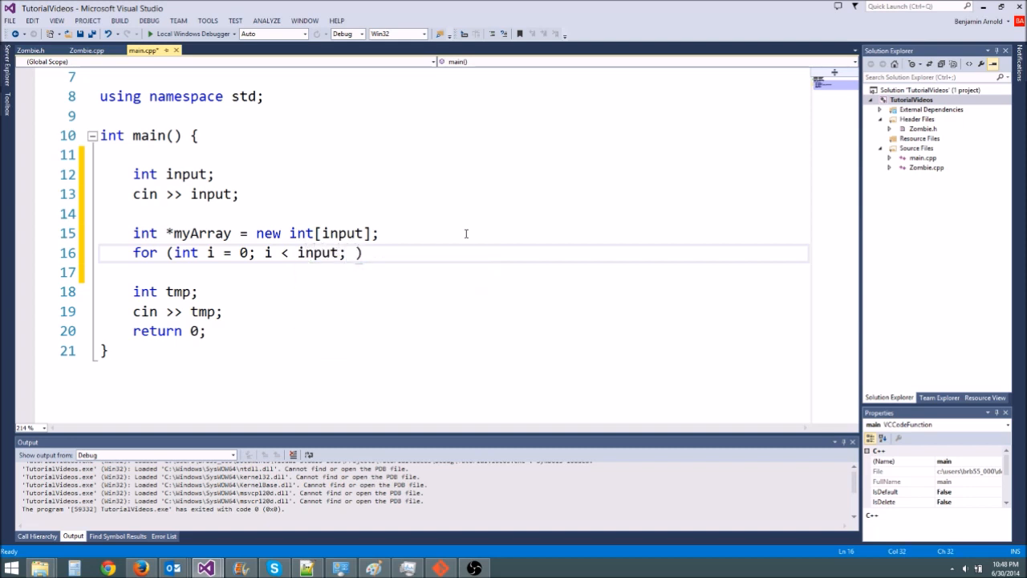
pyautogui.write('i++) {')
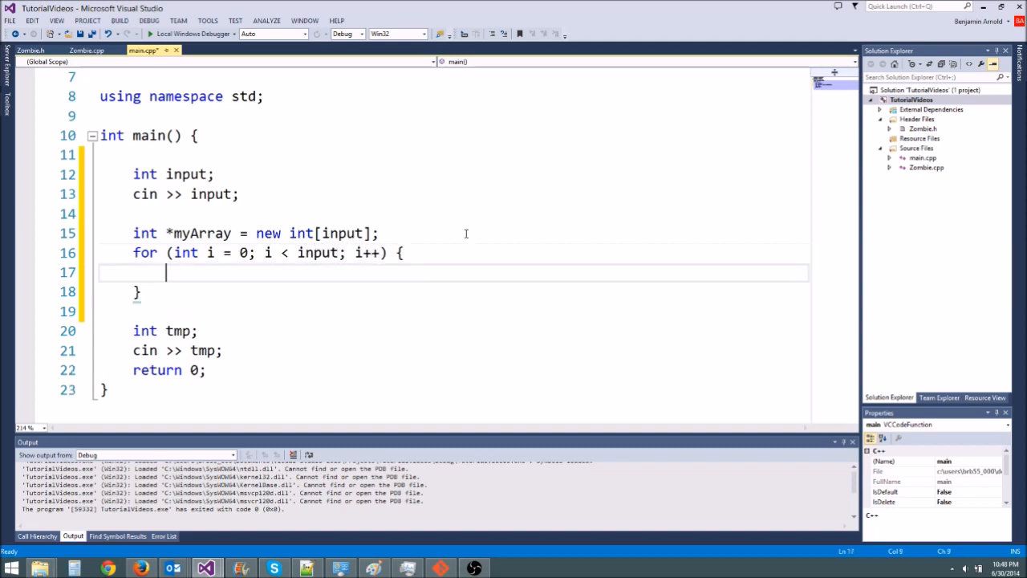
pyautogui.write('size')
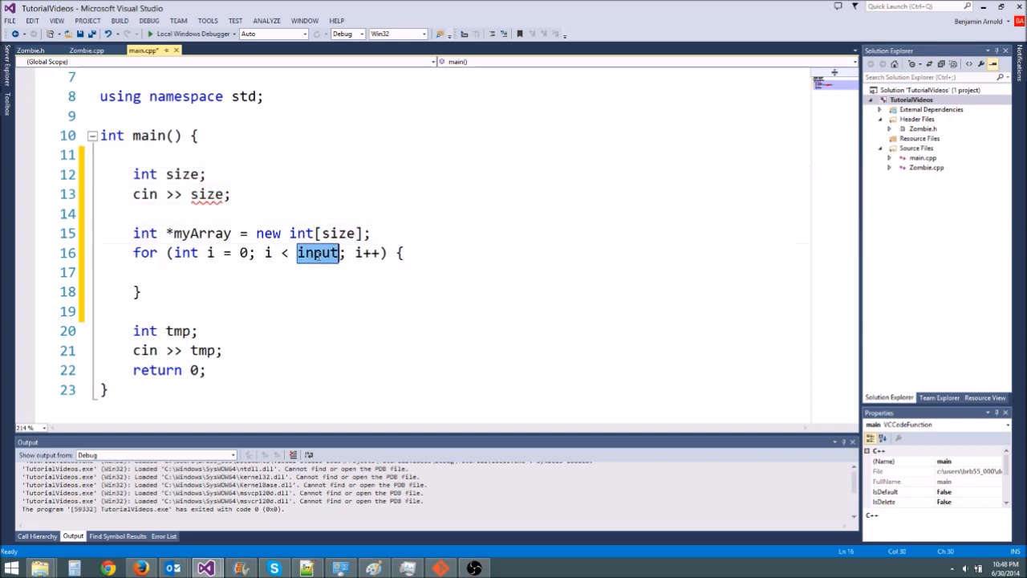
# - Make the loop body access myArray[i];
pyautogui.write('myArray')
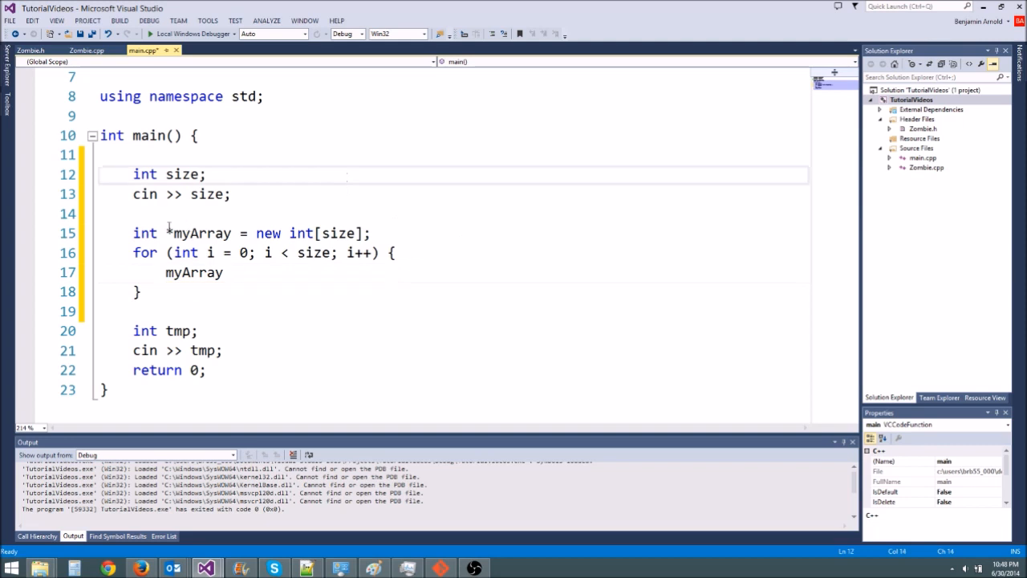
pyautogui.click(223, 273)
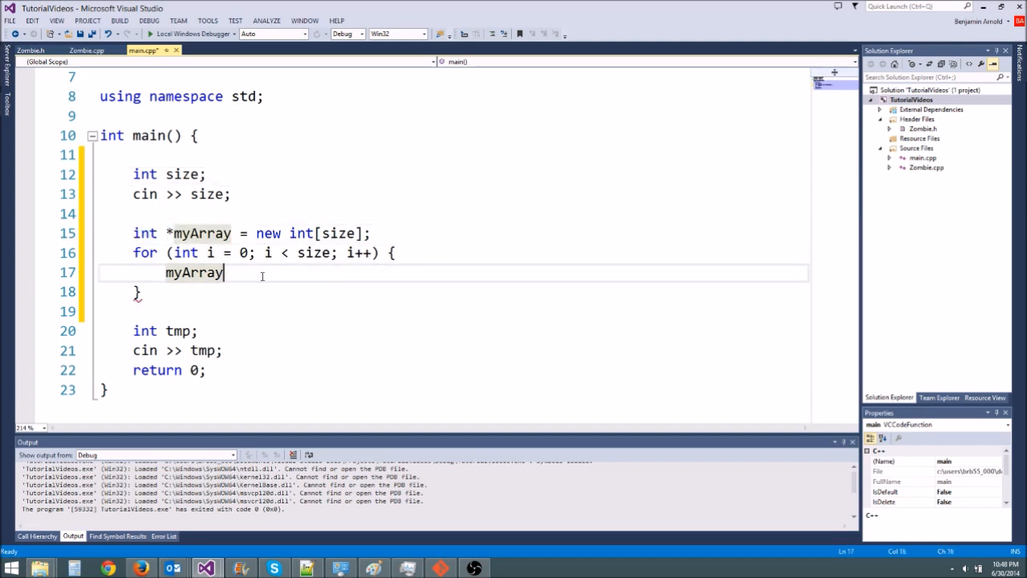
pyautogui.write('[]')
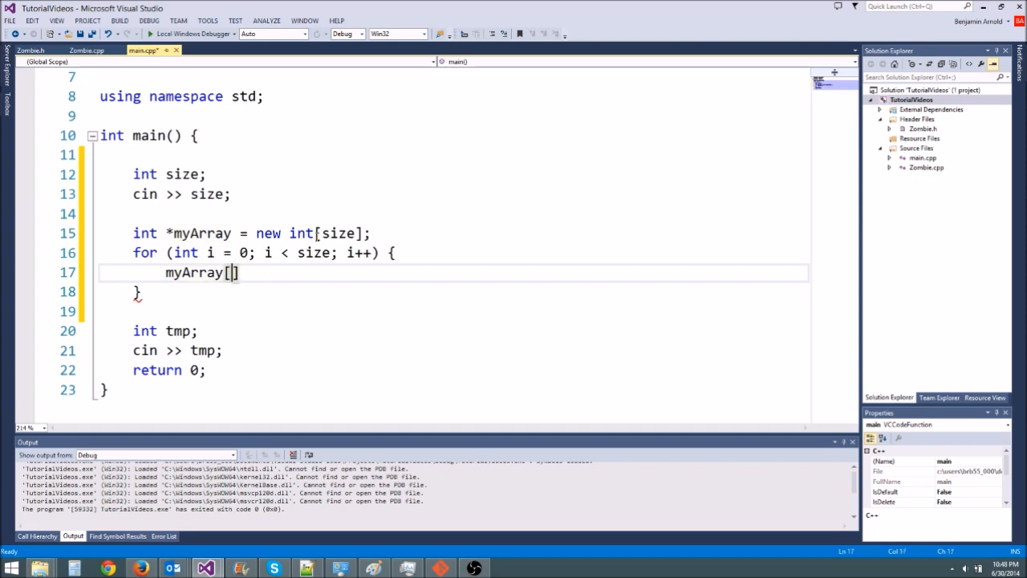
pyautogui.write('i];')
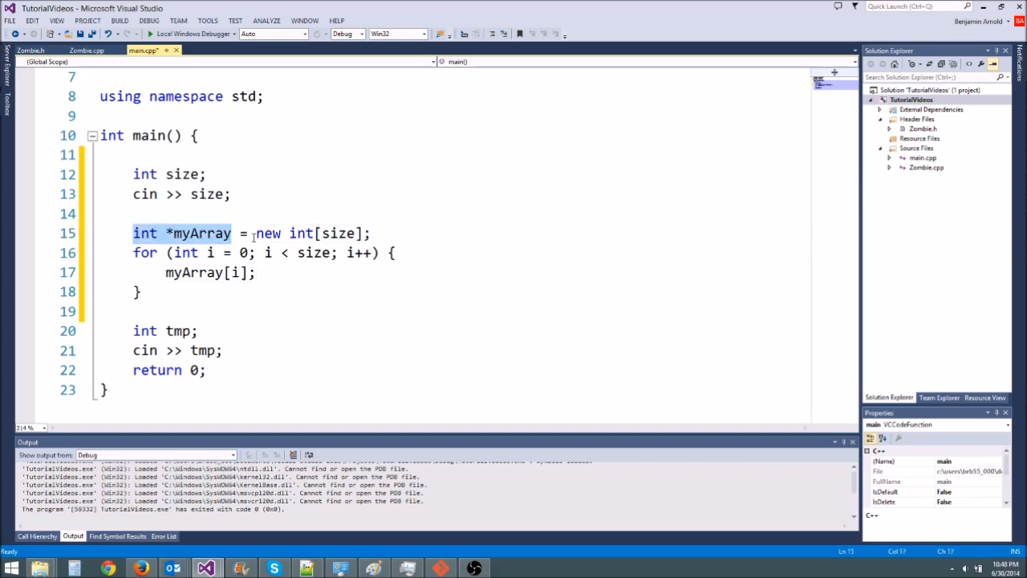
pyautogui.click(285, 183)
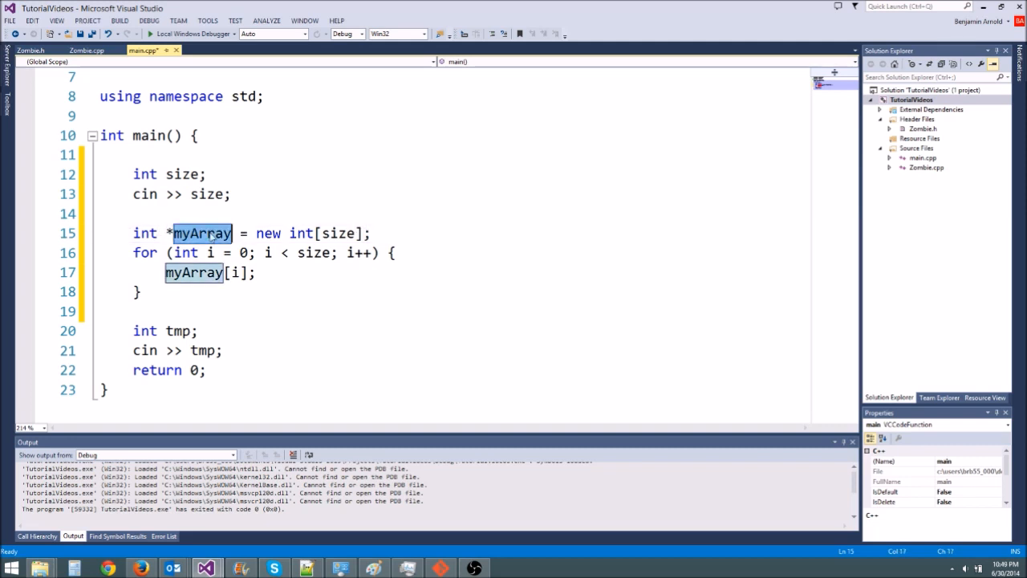
pyautogui.click(263, 194)
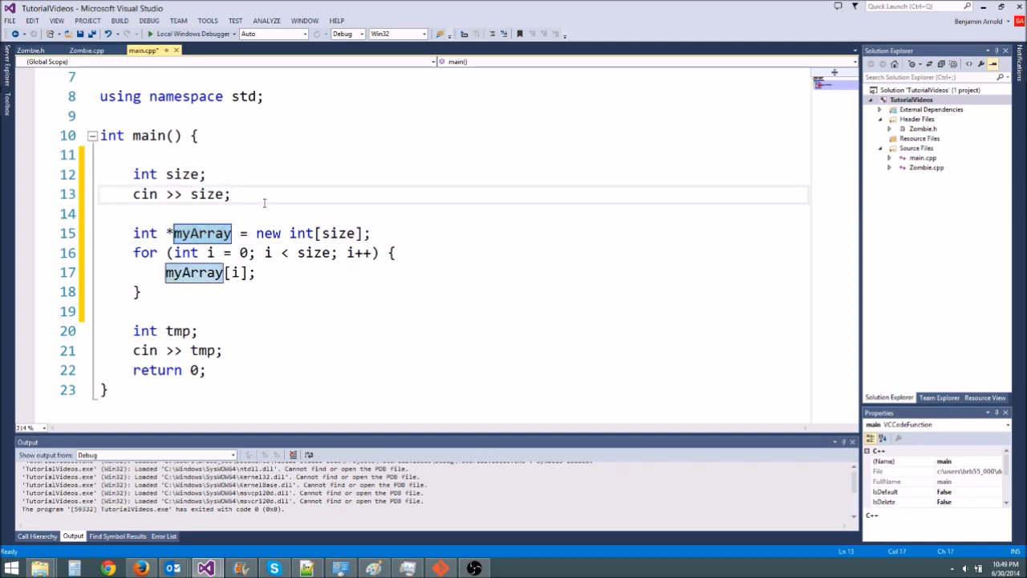
pyautogui.click(132, 233)
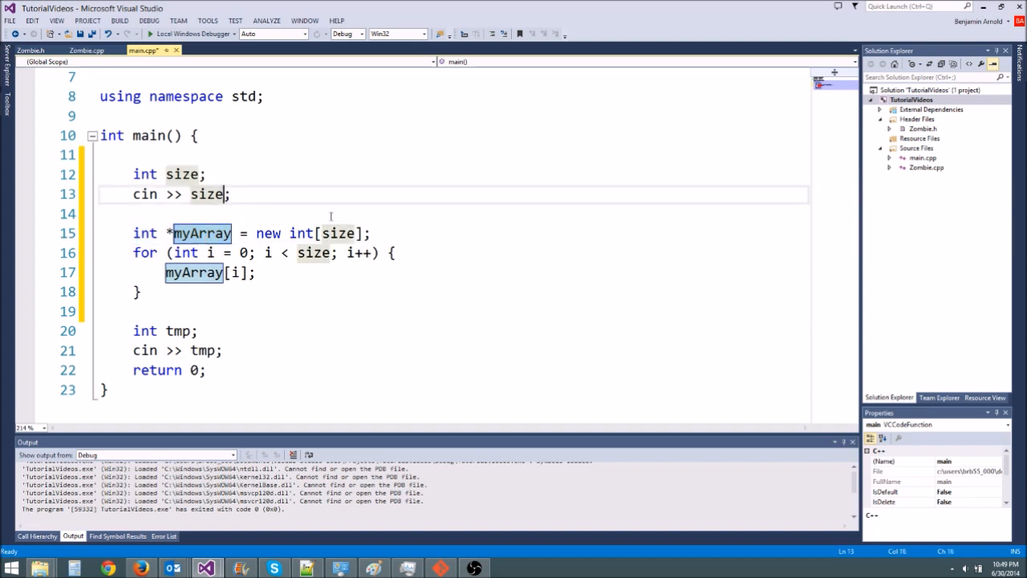
pyautogui.click(321, 213)
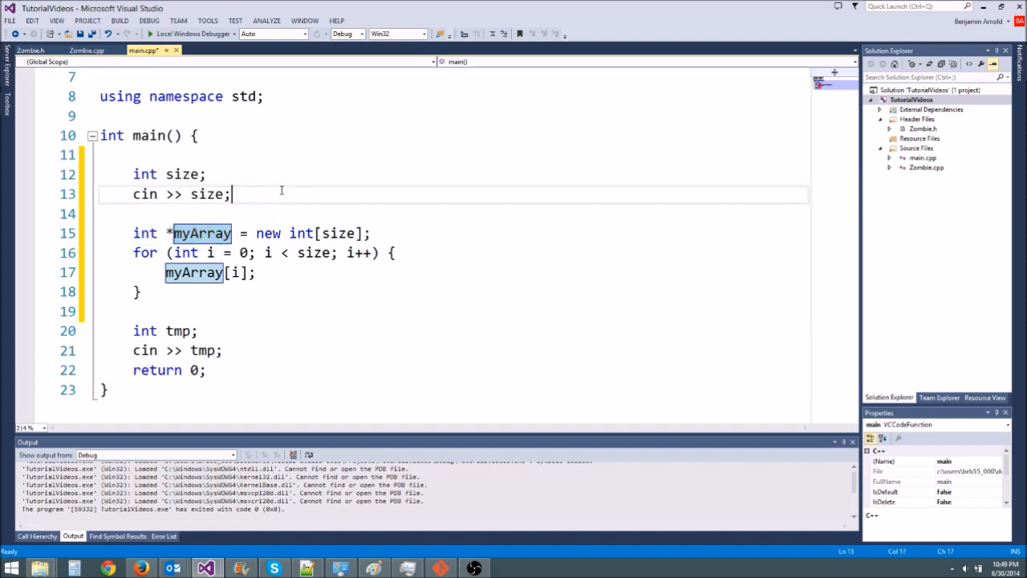
pyautogui.click(129, 254)
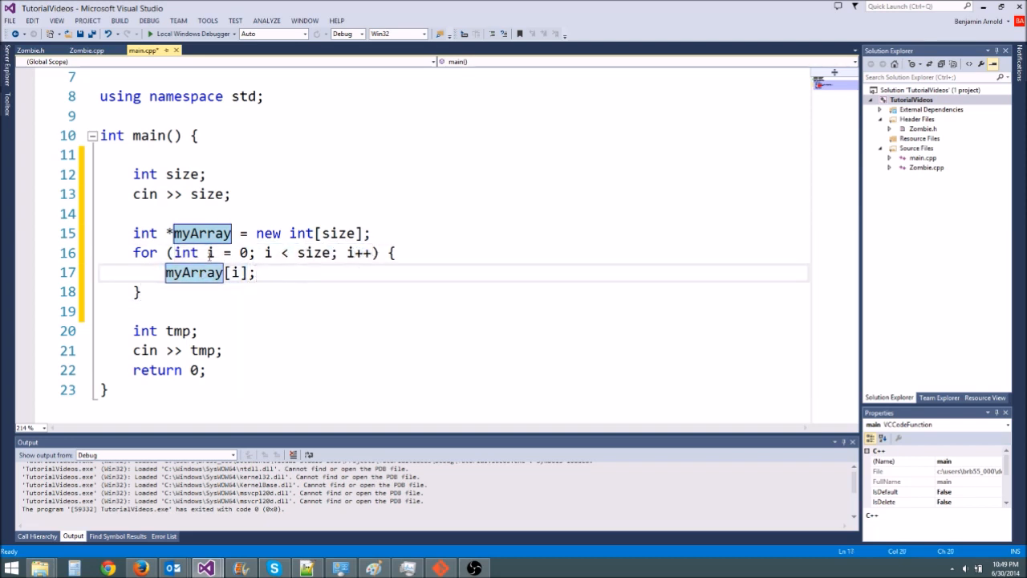
pyautogui.click(256, 273)
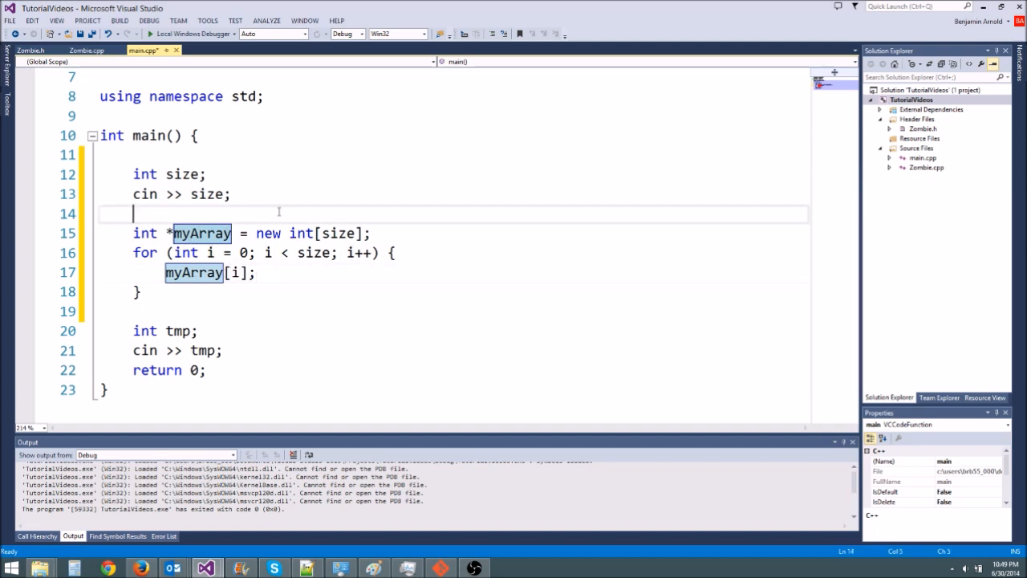
pyautogui.click(233, 273)
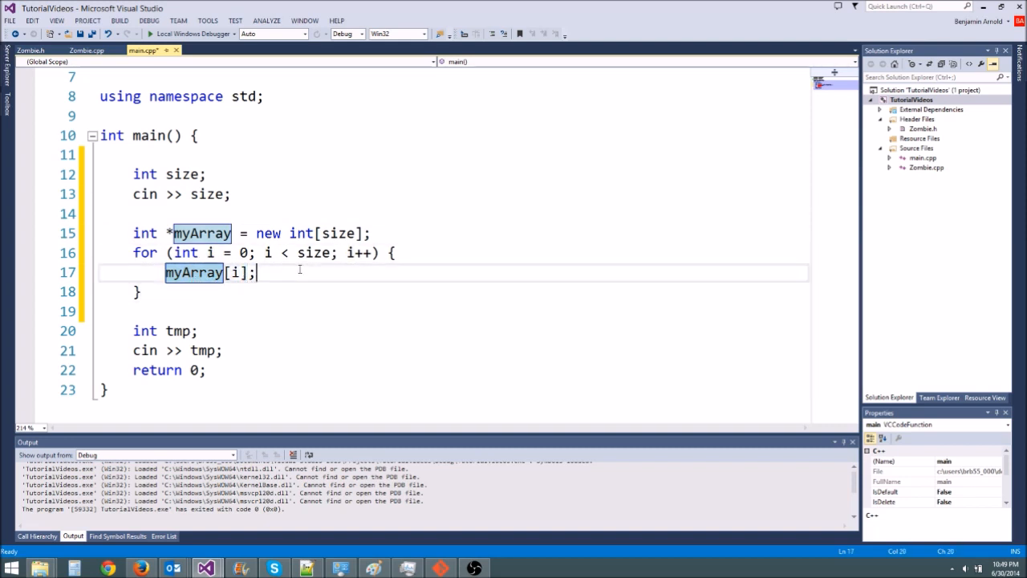
pyautogui.moveTo(237, 212)
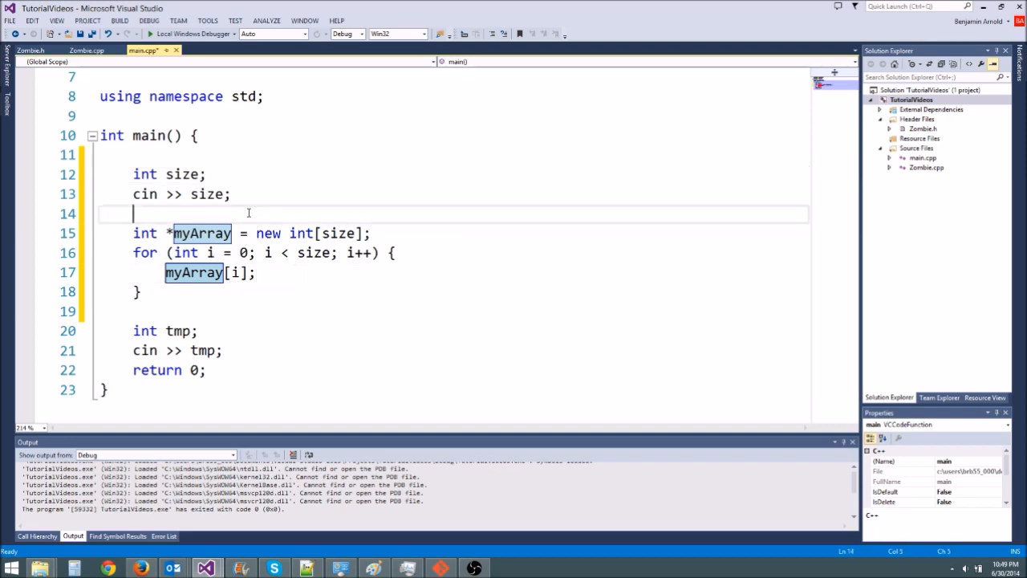
# - Declare int *myInt = new int; above the myArray allocation
pyautogui.write('int *m')
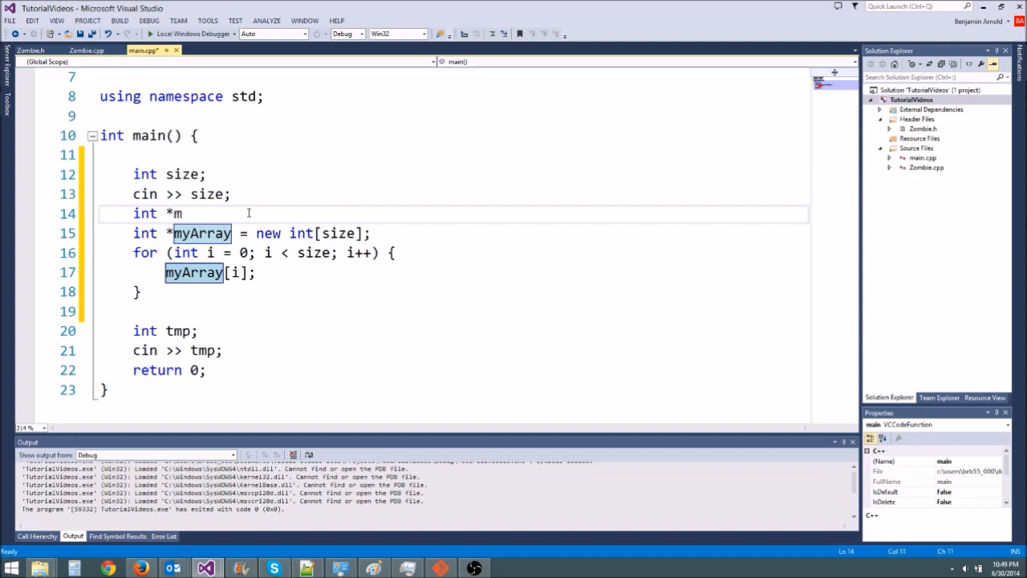
pyautogui.write('yInt = new int;')
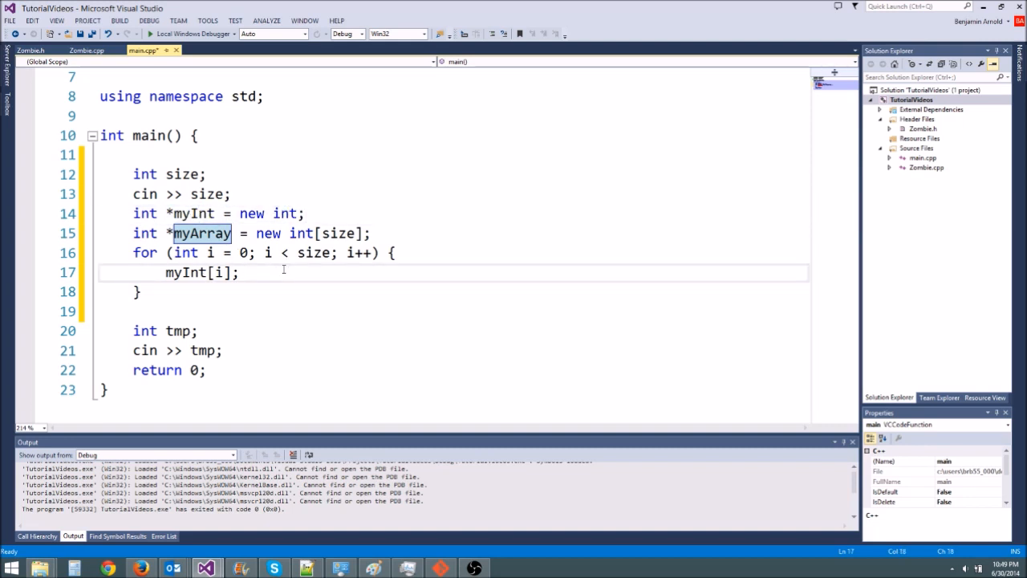
pyautogui.click(239, 272)
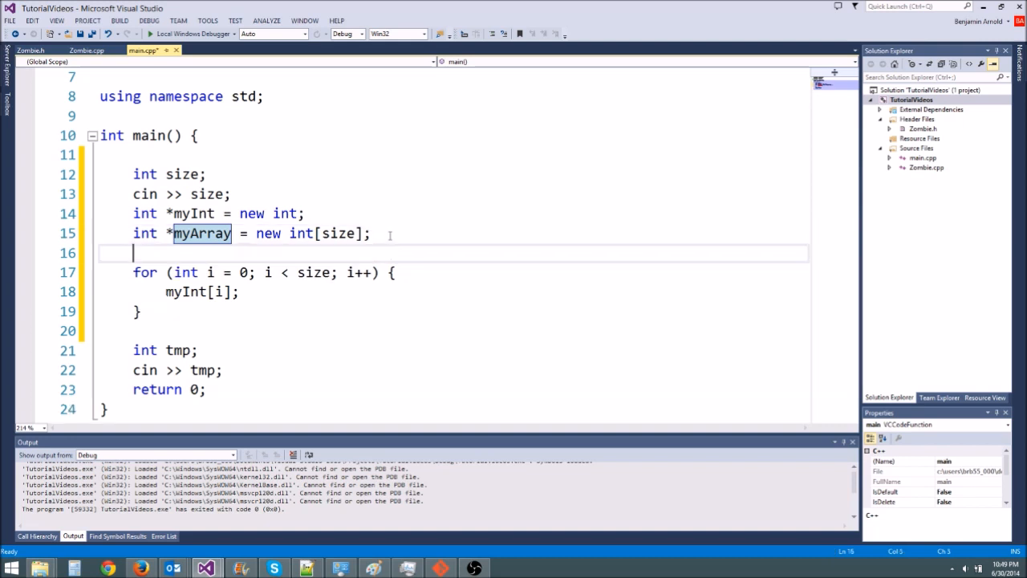
pyautogui.moveTo(134, 254); pyautogui.dragTo(238, 292)
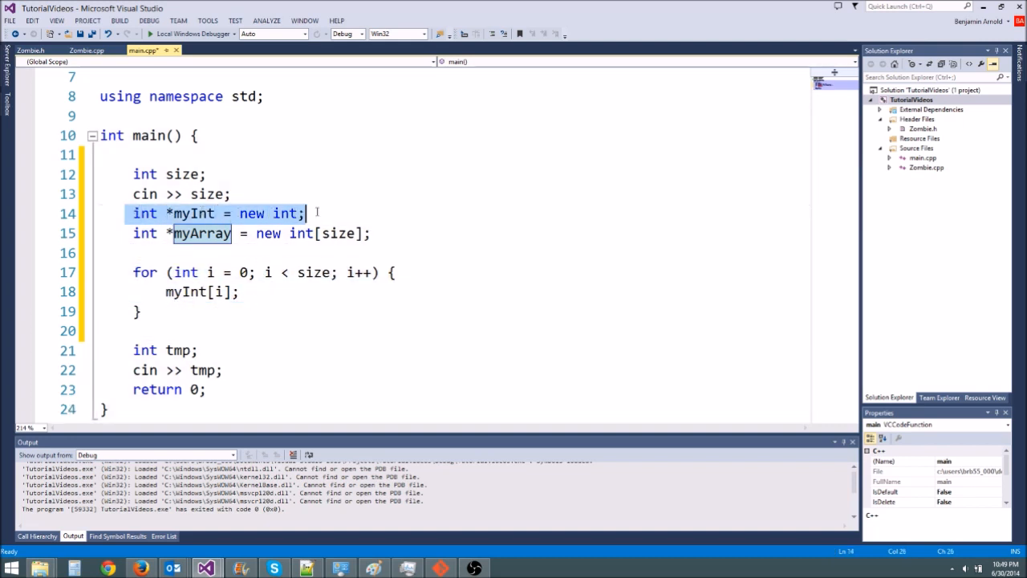
# - Change the loop body to index myInt[i] instead of myArray[i]
pyautogui.click(306, 212)
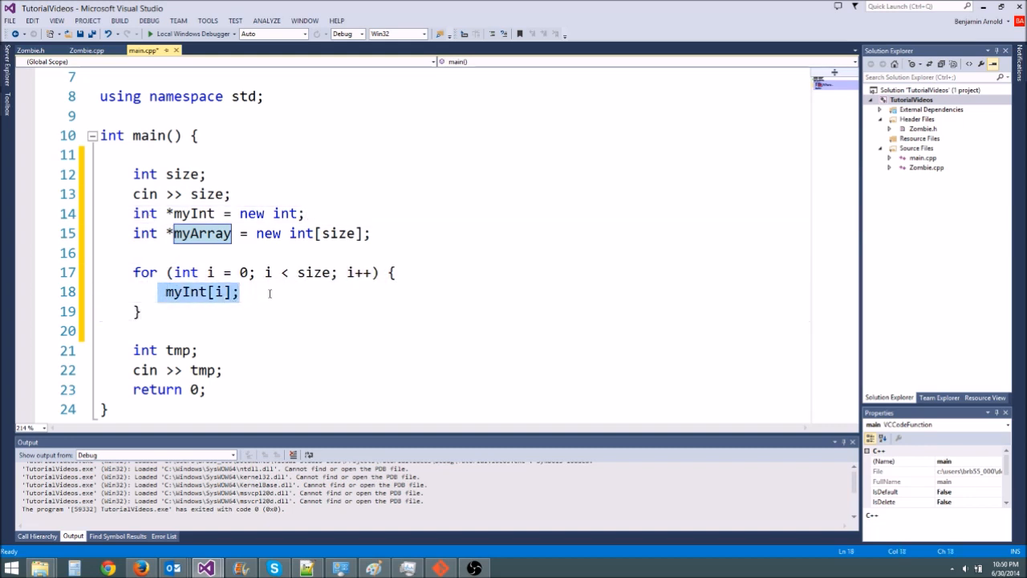
pyautogui.moveTo(273, 289)
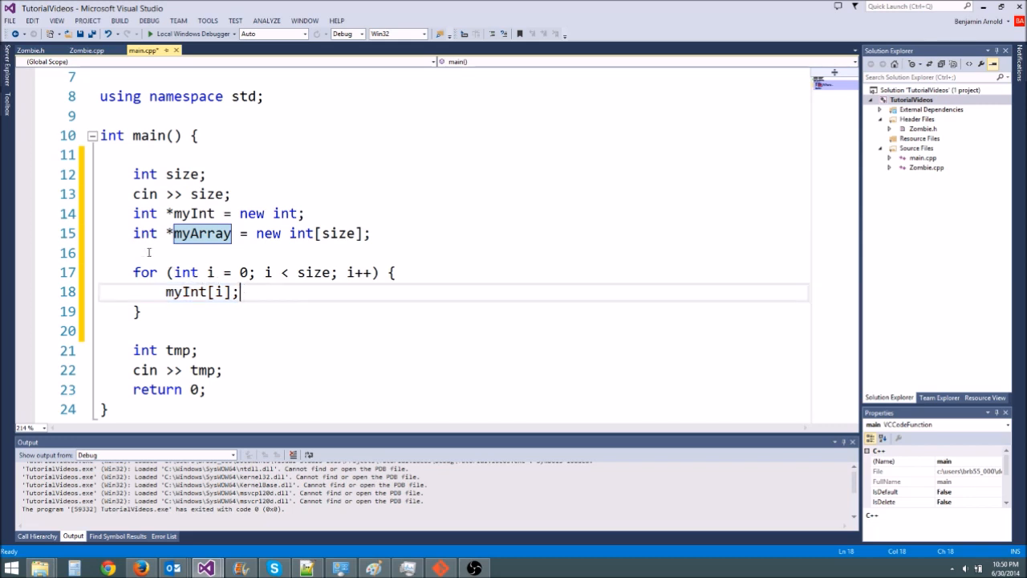
pyautogui.doubleClick(208, 273)
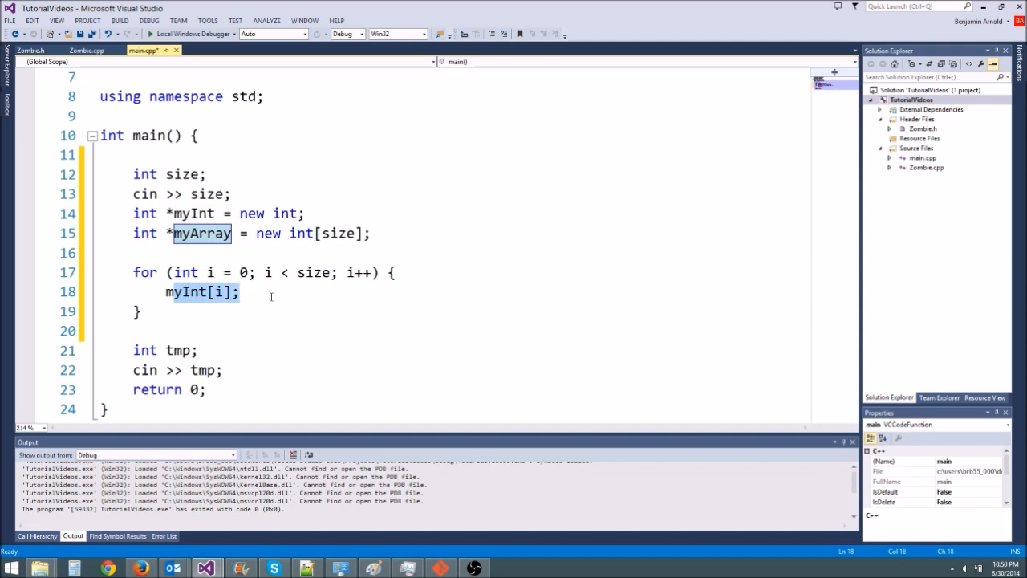
pyautogui.click(353, 213)
pyautogui.write('*myInt')
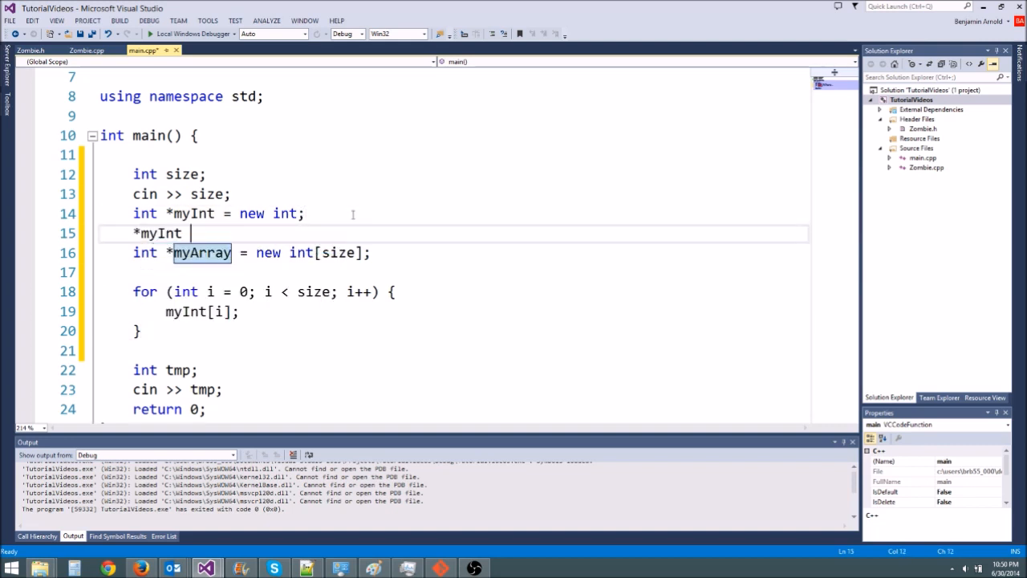
# - Assign *myInt = 3; and make the loop print cout << myInt[i] << endl;
pyautogui.write('= 3;')
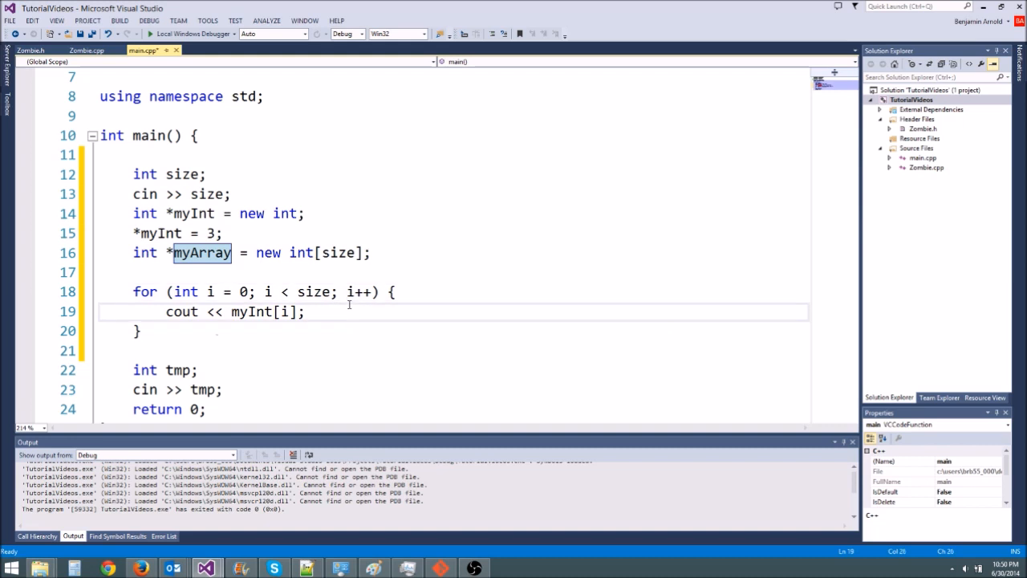
pyautogui.write('<< endl')
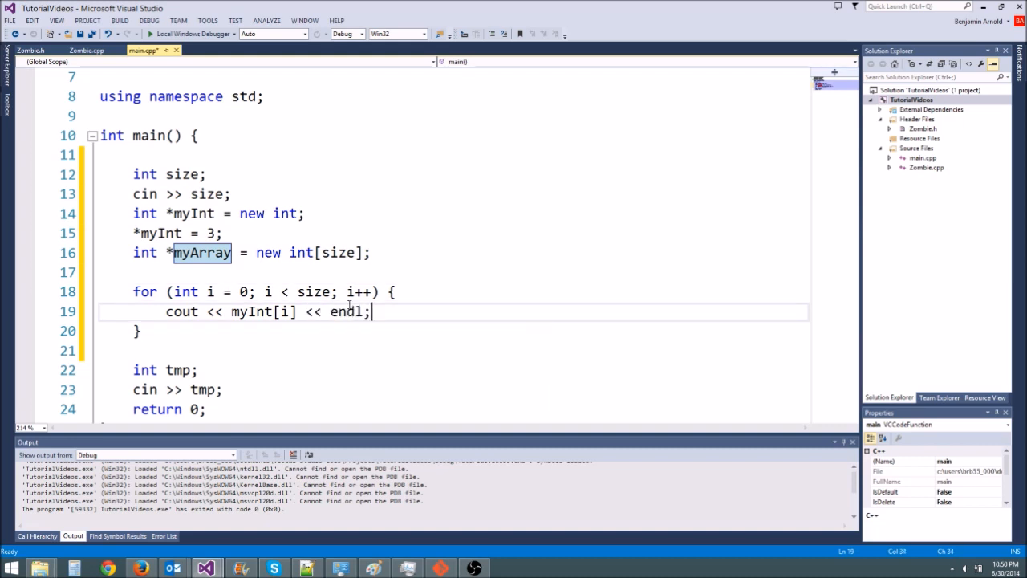
pyautogui.click(225, 232)
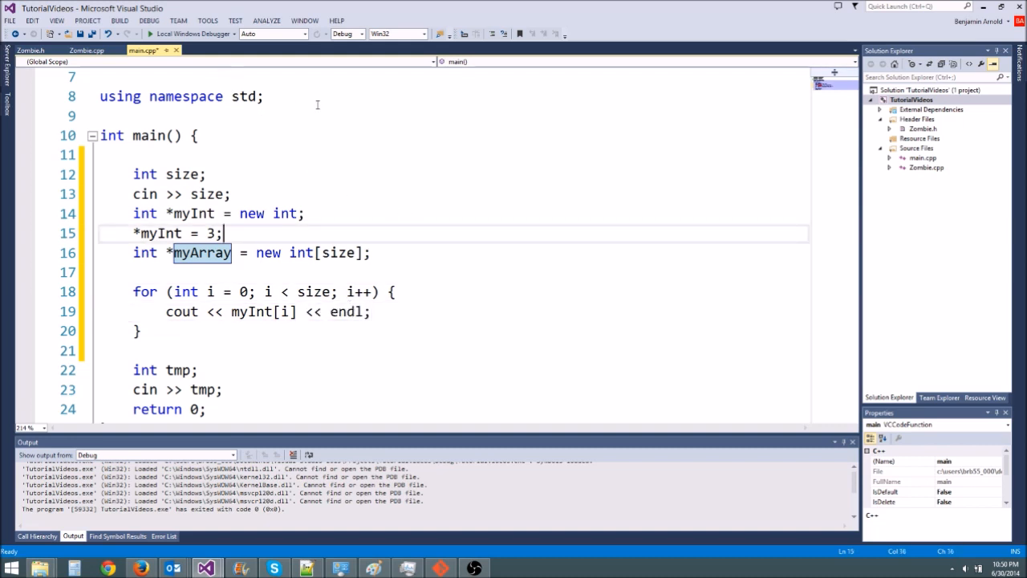
pyautogui.moveTo(191, 34)
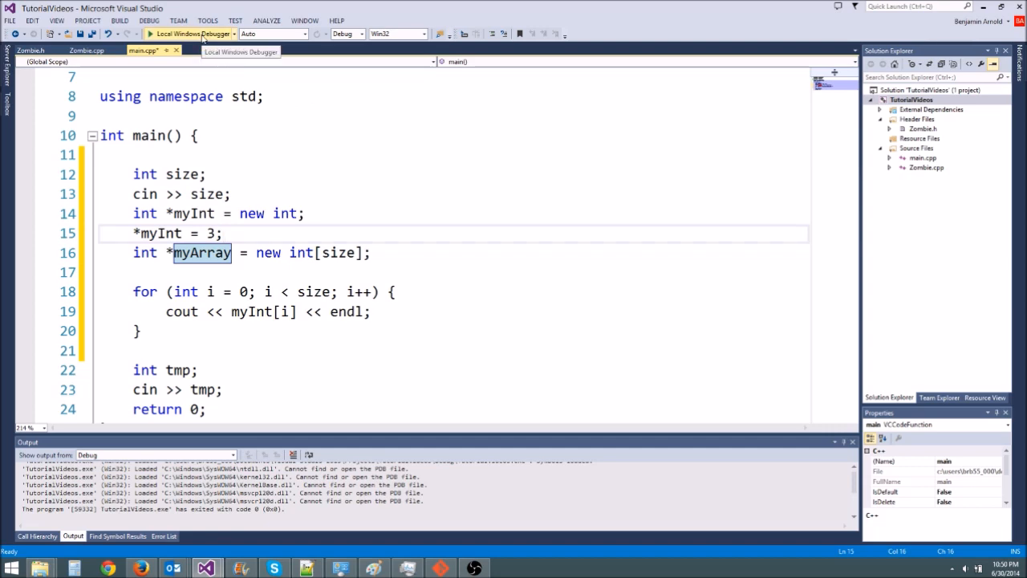
# - Run the program under the debugger with size 10 to see 3 then garbage values
pyautogui.click(189, 34)
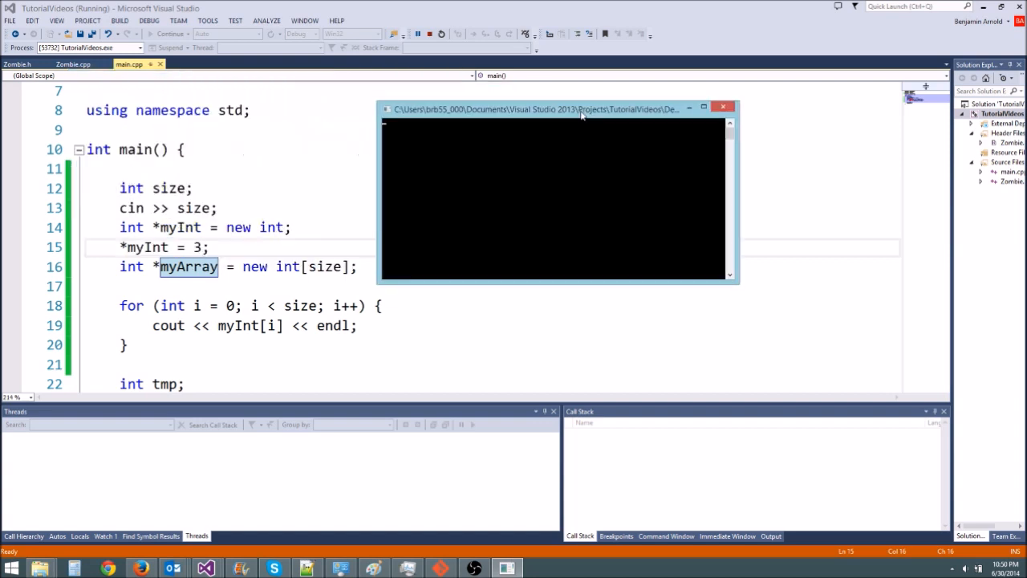
pyautogui.moveTo(538, 120)
pyautogui.write('10')
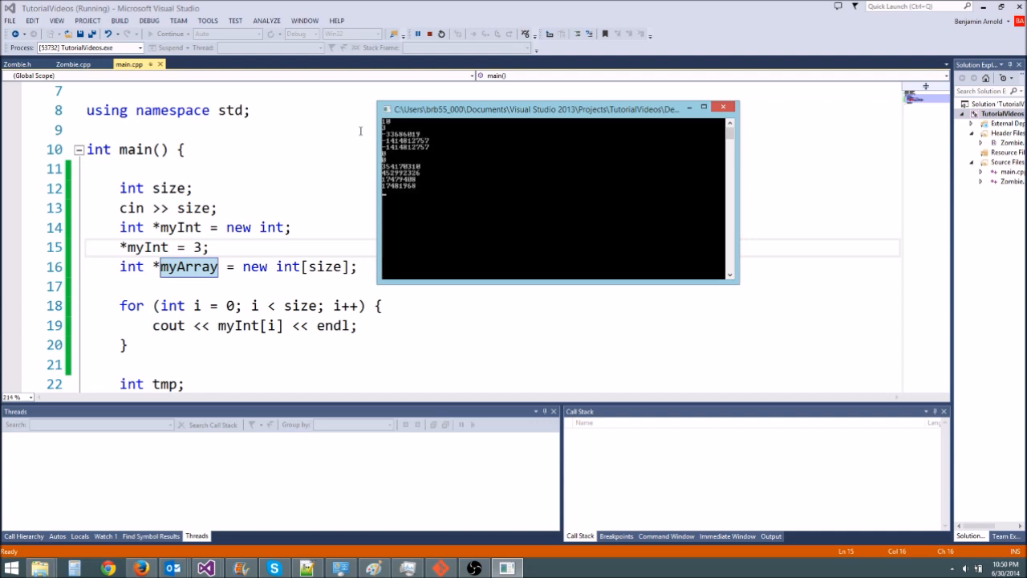
pyautogui.moveTo(723, 151)
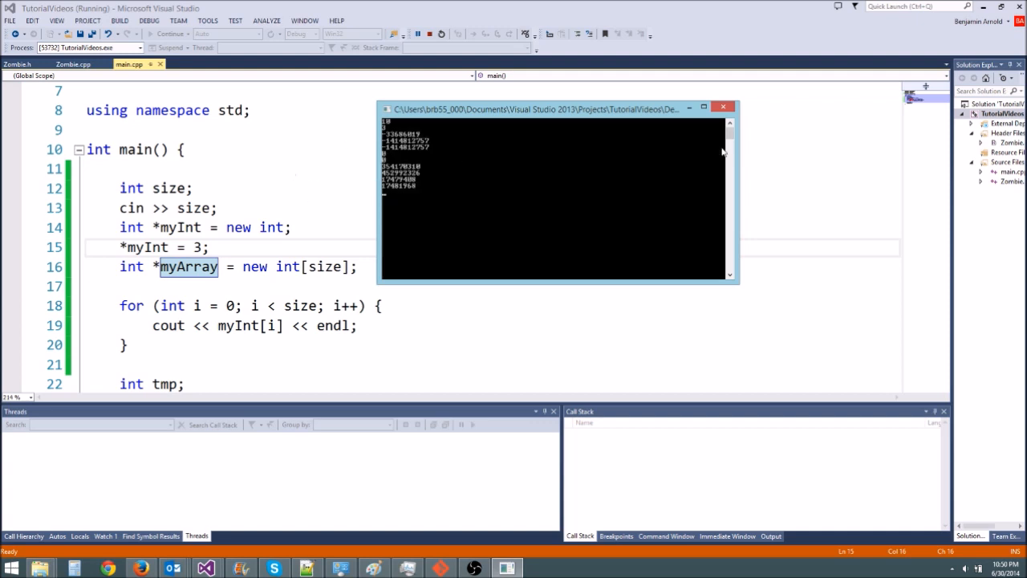
pyautogui.moveTo(420, 128)
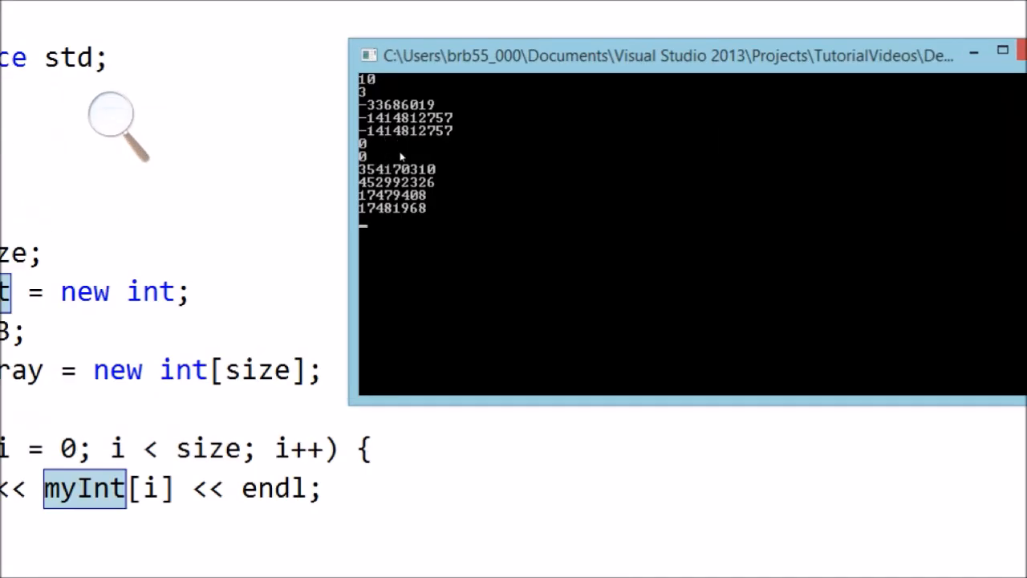
pyautogui.moveTo(395, 138)
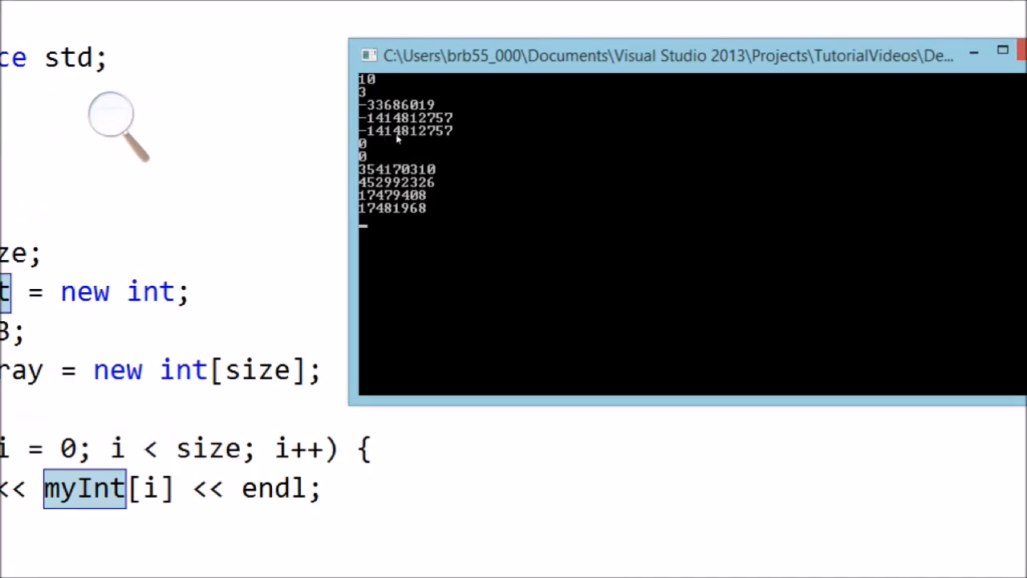
pyautogui.moveTo(394, 222)
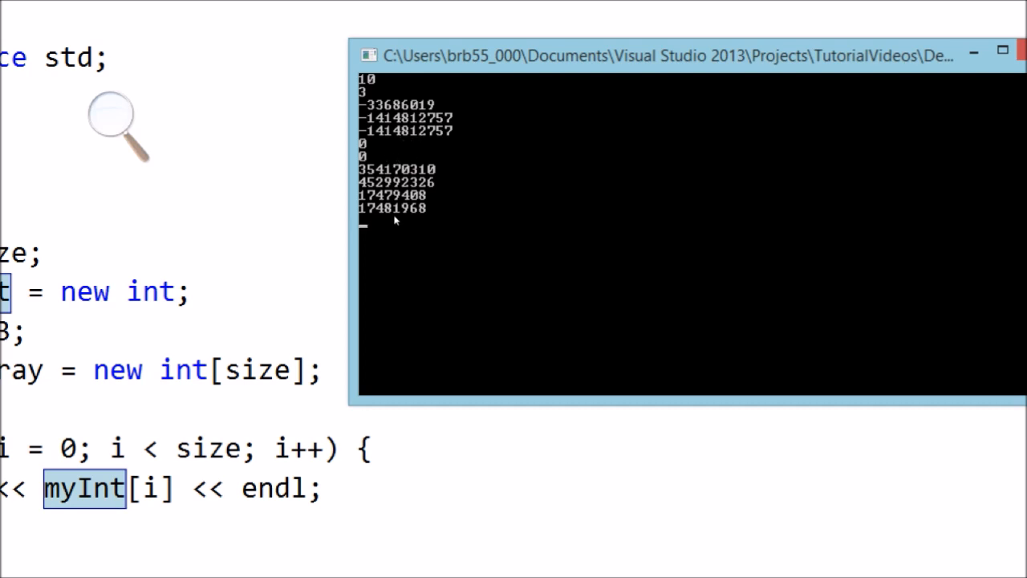
pyautogui.moveTo(383, 193)
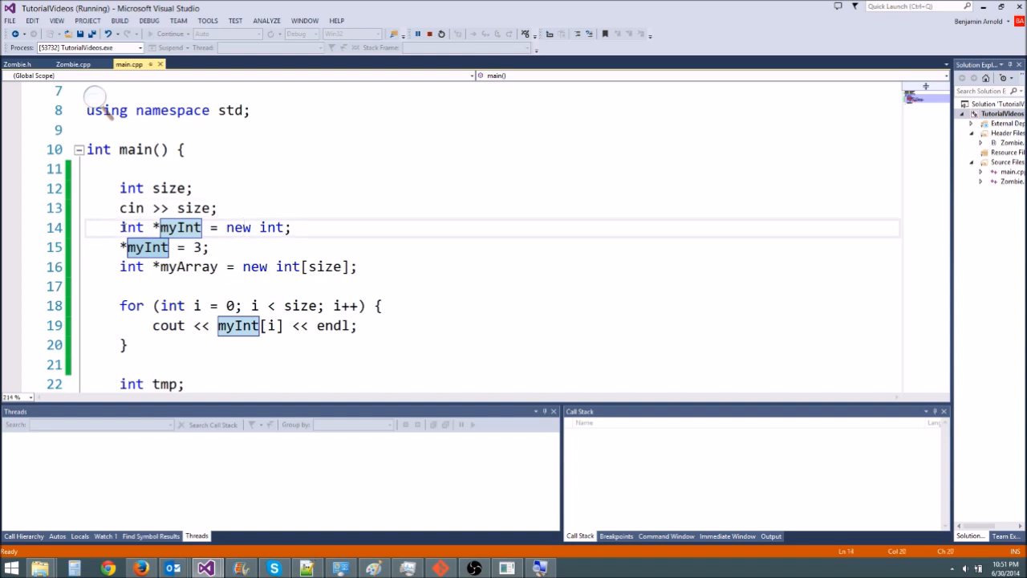
# - Delete the myInt pointer and for-loop demo code from main
pyautogui.click(114, 228)
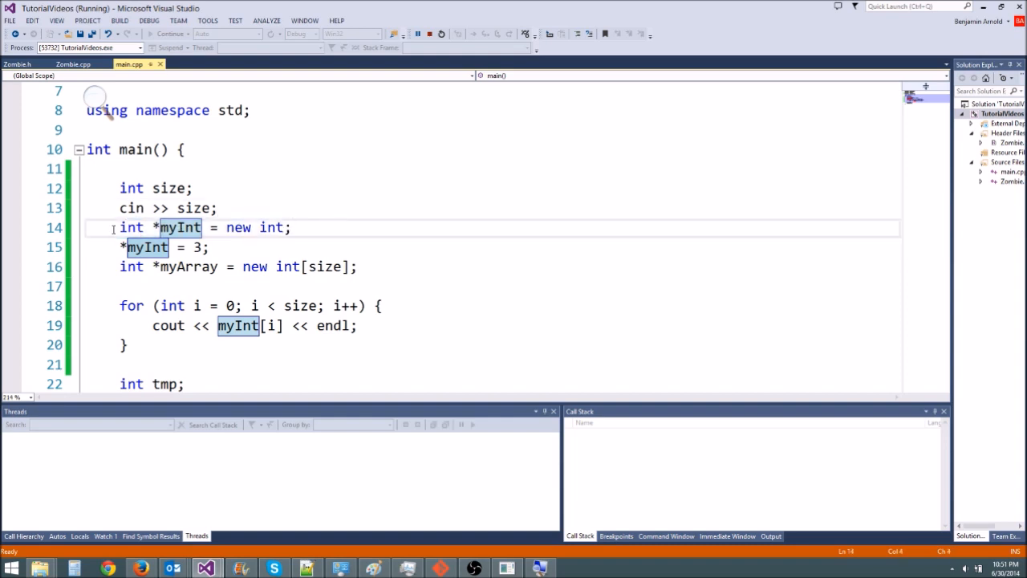
pyautogui.moveTo(118, 305); pyautogui.dragTo(127, 343)
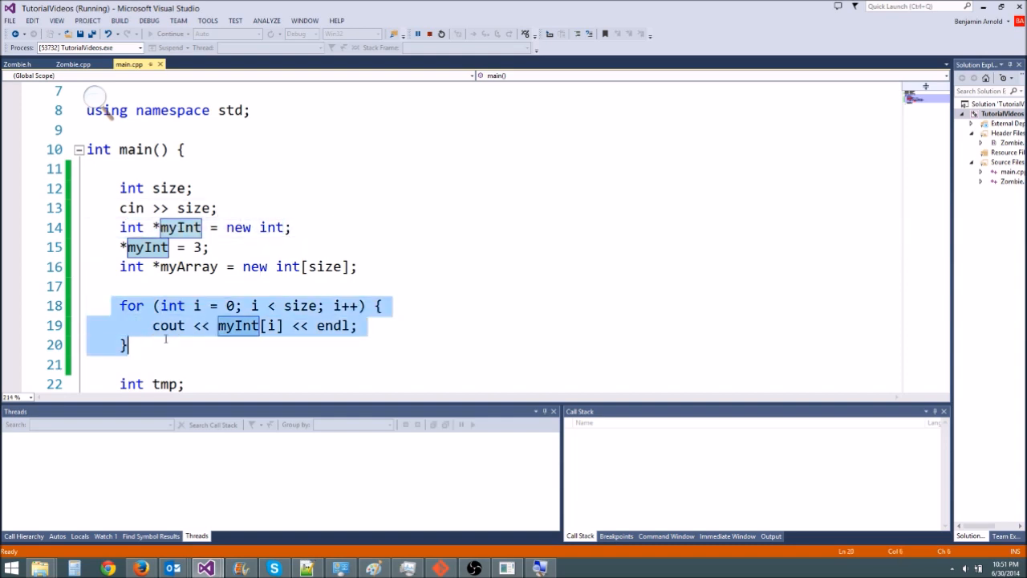
pyautogui.click(411, 324)
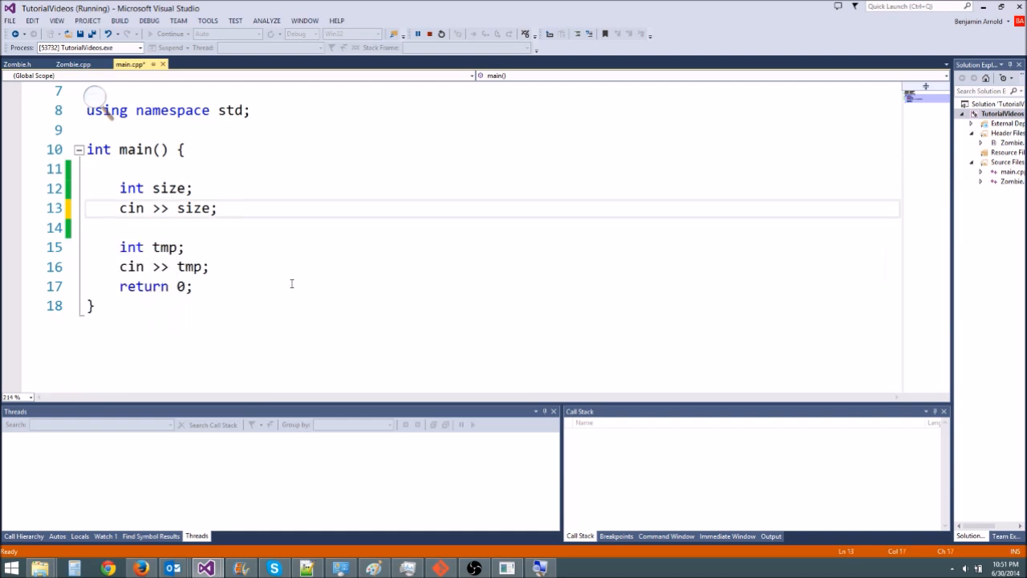
pyautogui.scroll(3)
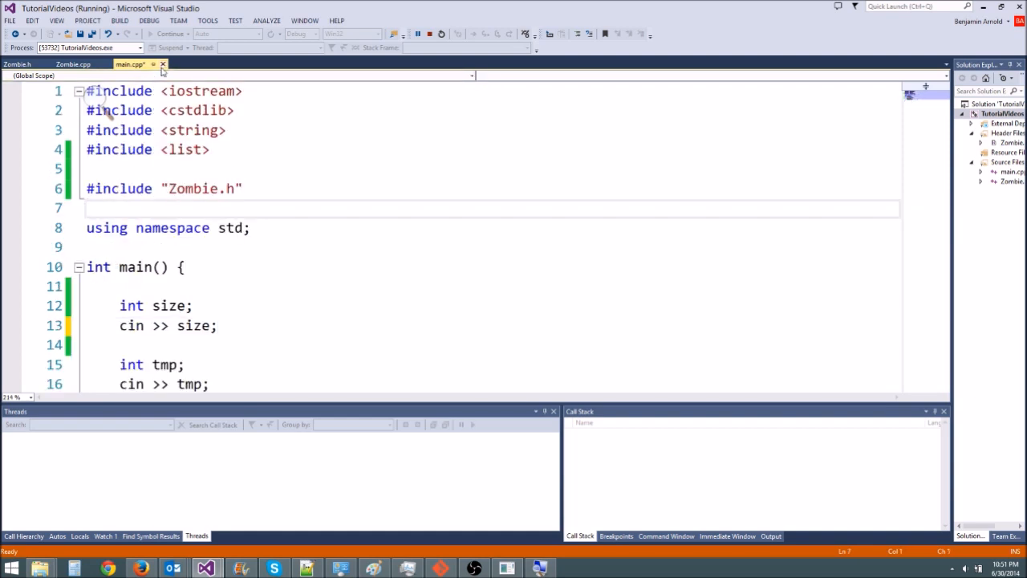
# - Open the Zombie.h header, which declares int *_items
pyautogui.click(244, 188)
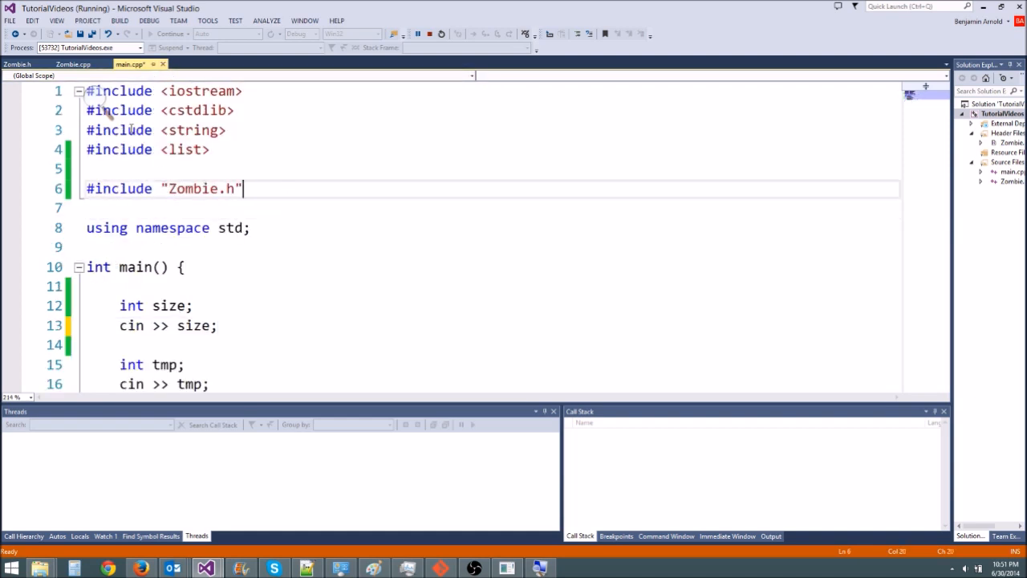
pyautogui.click(17, 65)
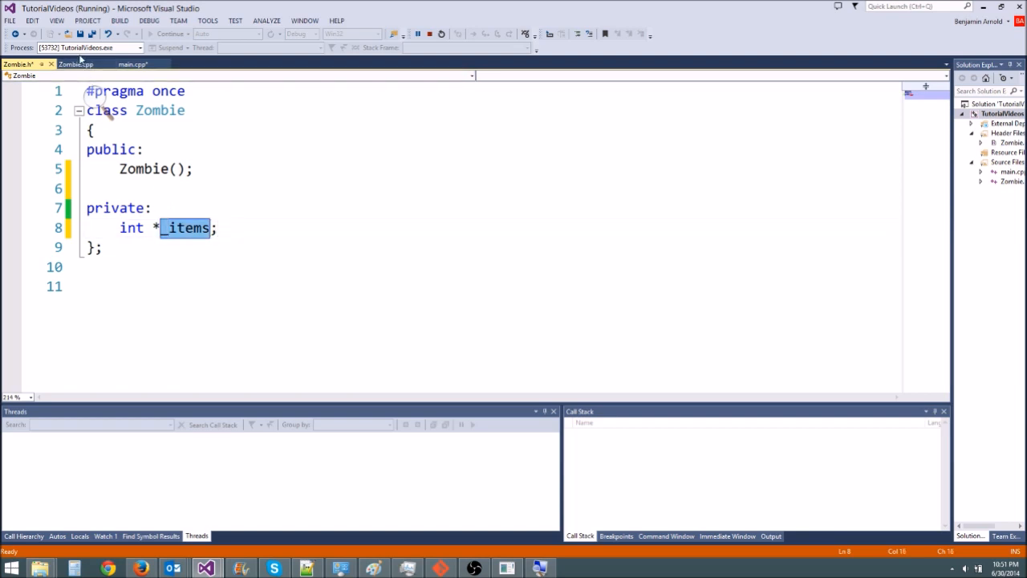
# - Make the Zombie constructor in Zombie.cpp set _items = new int[100];, then return to Zombie.h
pyautogui.click(75, 64)
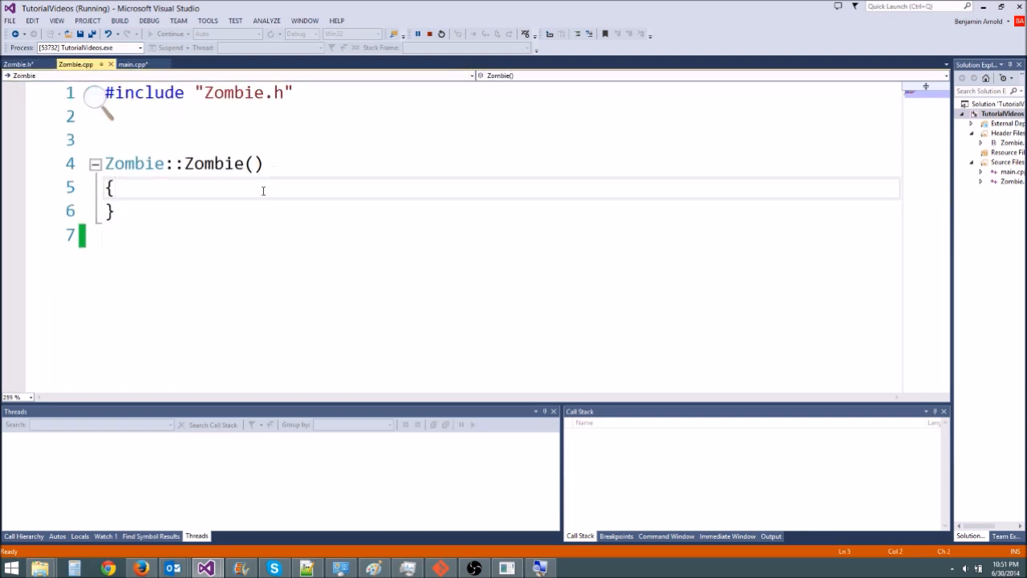
pyautogui.write('_items =')
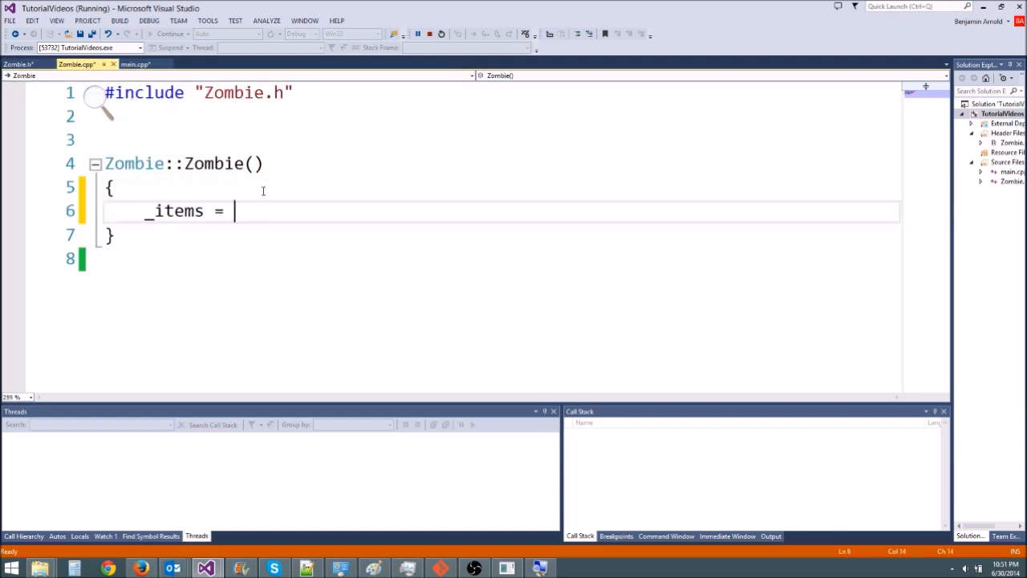
pyautogui.write('new')
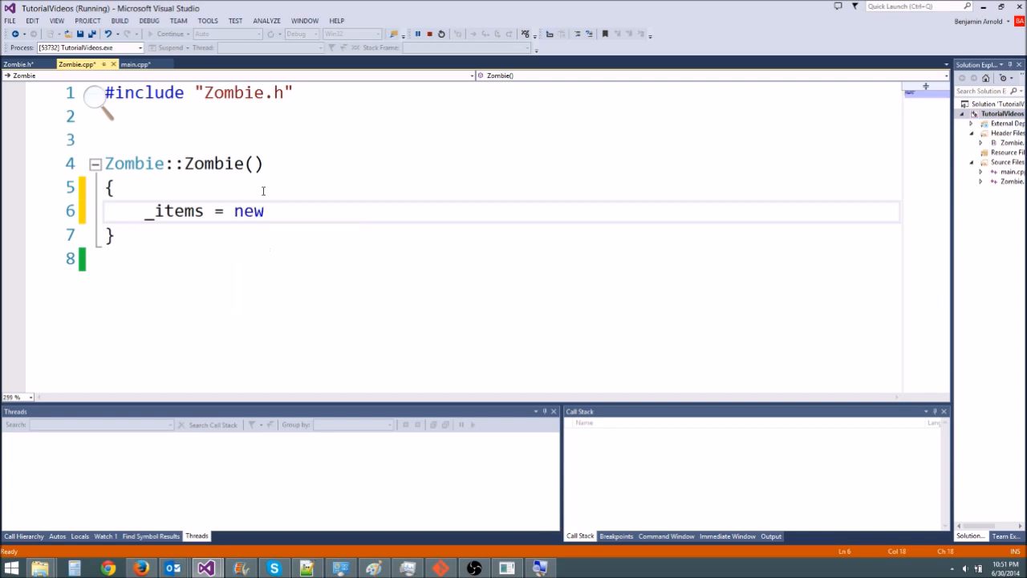
pyautogui.write('int[100]')
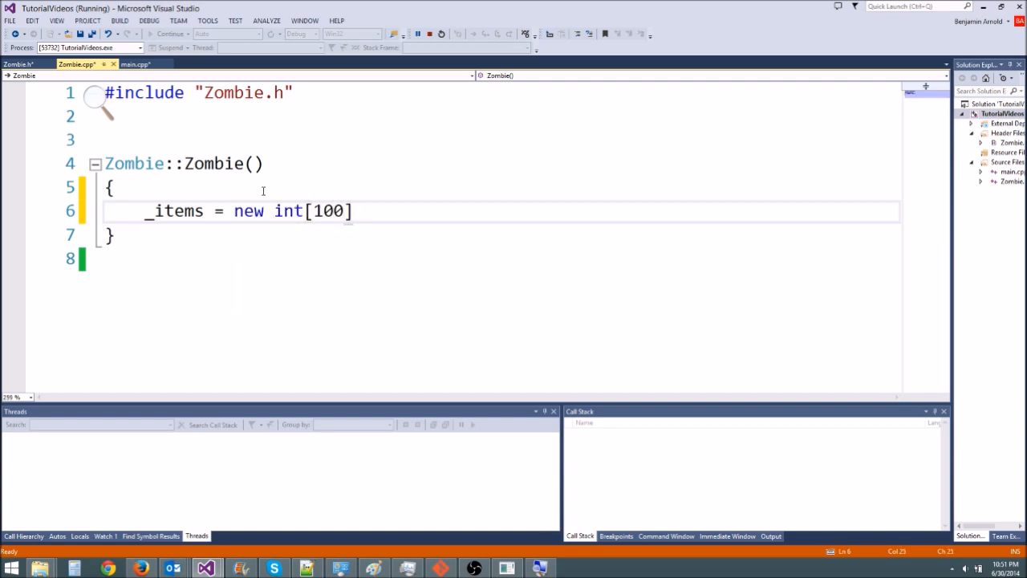
pyautogui.write(';')
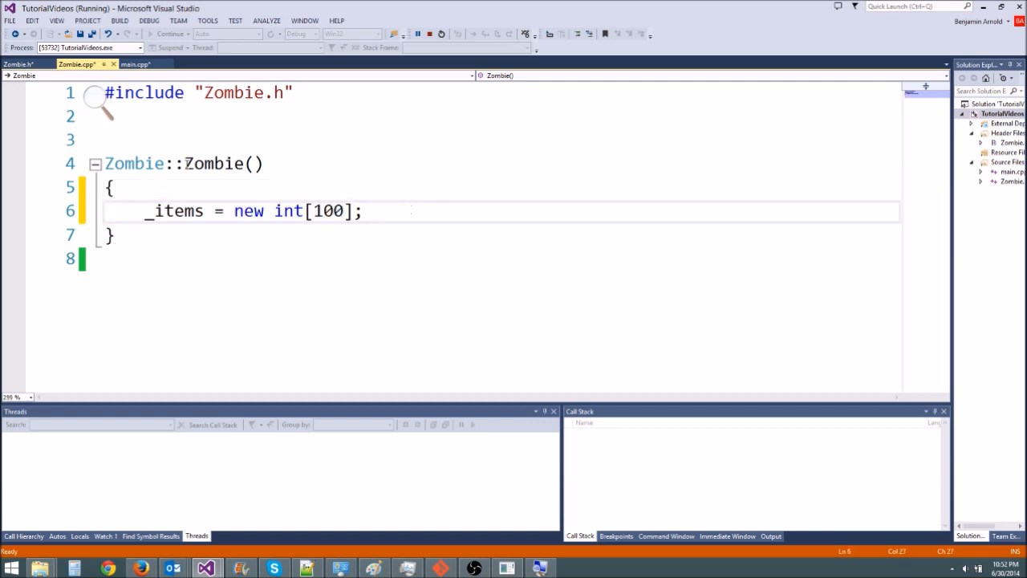
pyautogui.click(16, 64)
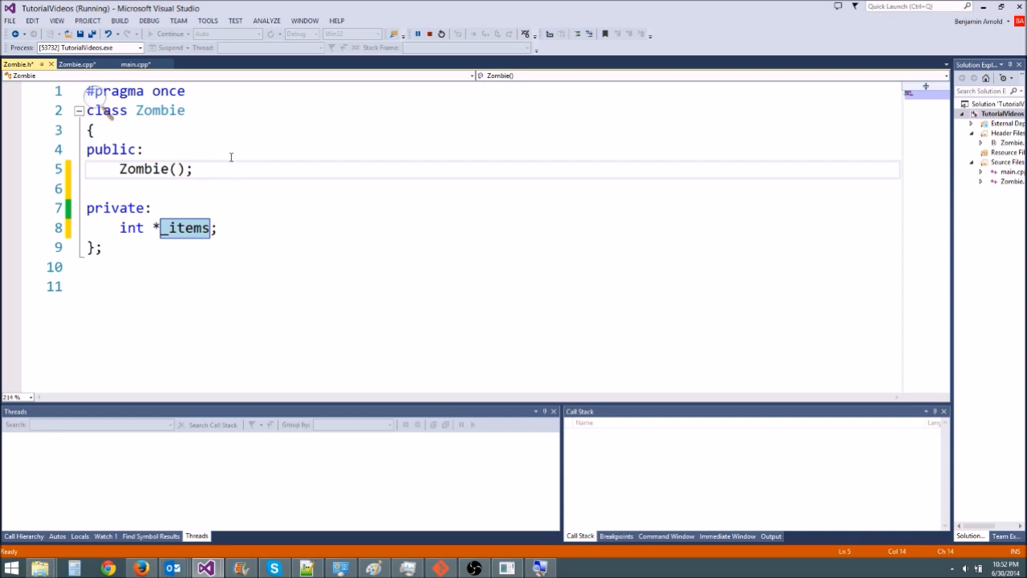
# - Make room under the Zombie(); constructor for a destructor declaration
pyautogui.write('Dest')
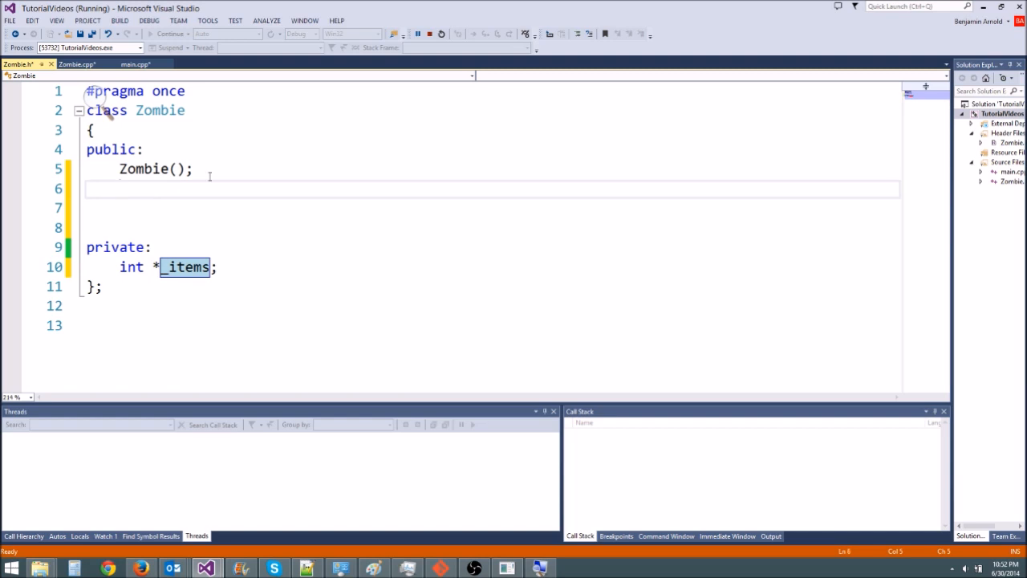
pyautogui.moveTo(237, 168)
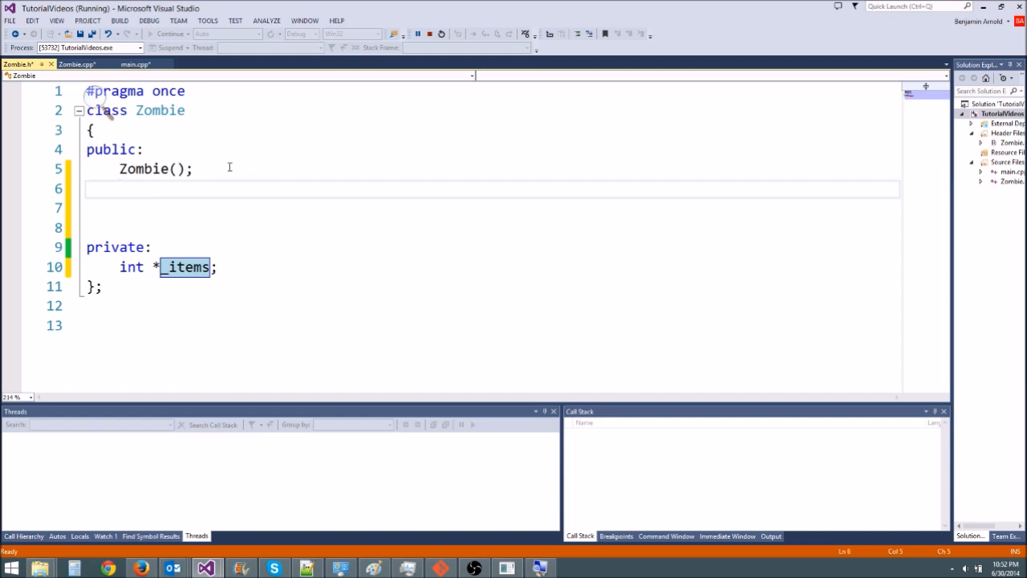
pyautogui.click(111, 169)
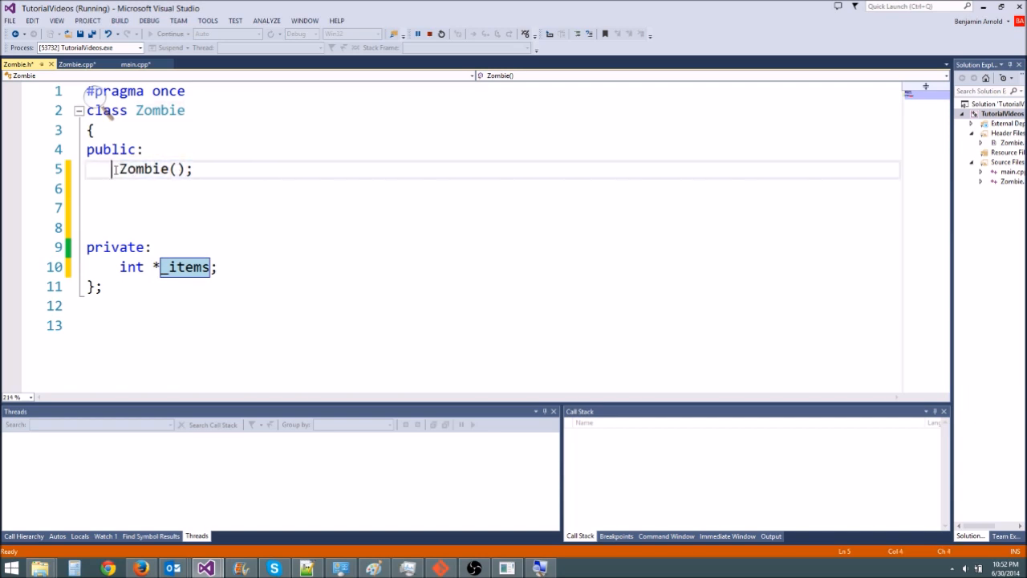
pyautogui.click(215, 170)
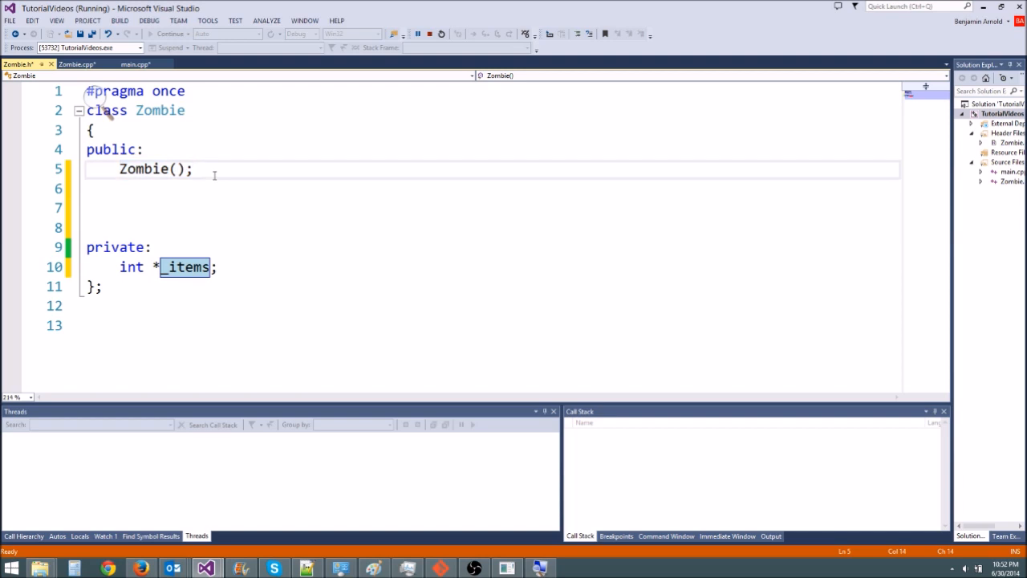
pyautogui.click(147, 189)
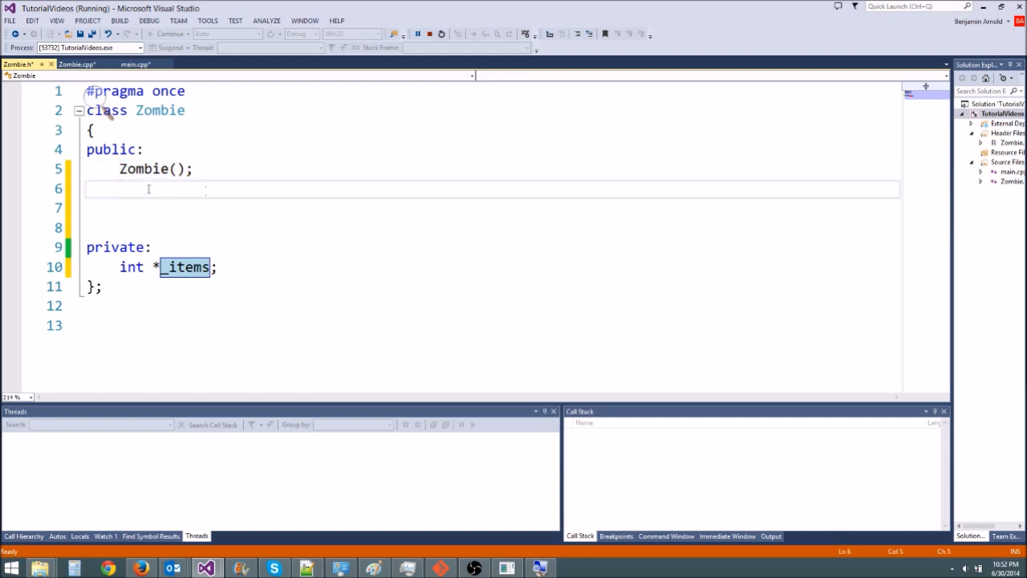
pyautogui.moveTo(126, 196)
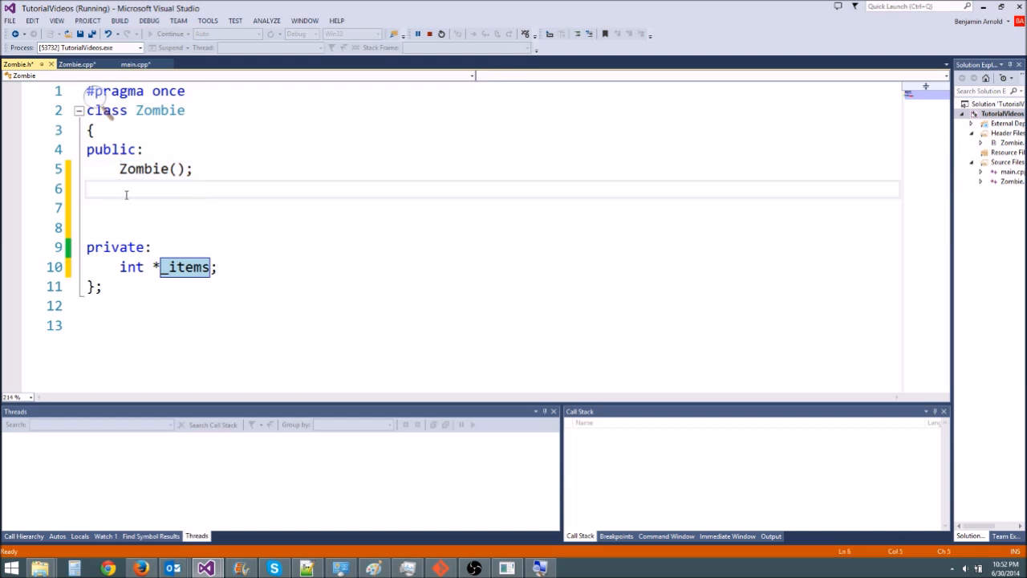
pyautogui.moveTo(212, 186)
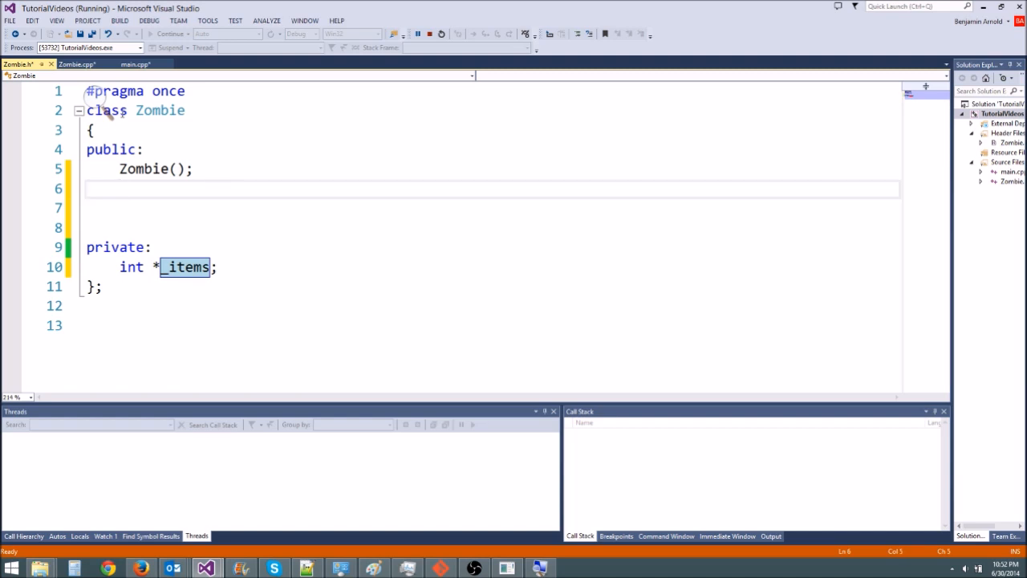
pyautogui.click(195, 169)
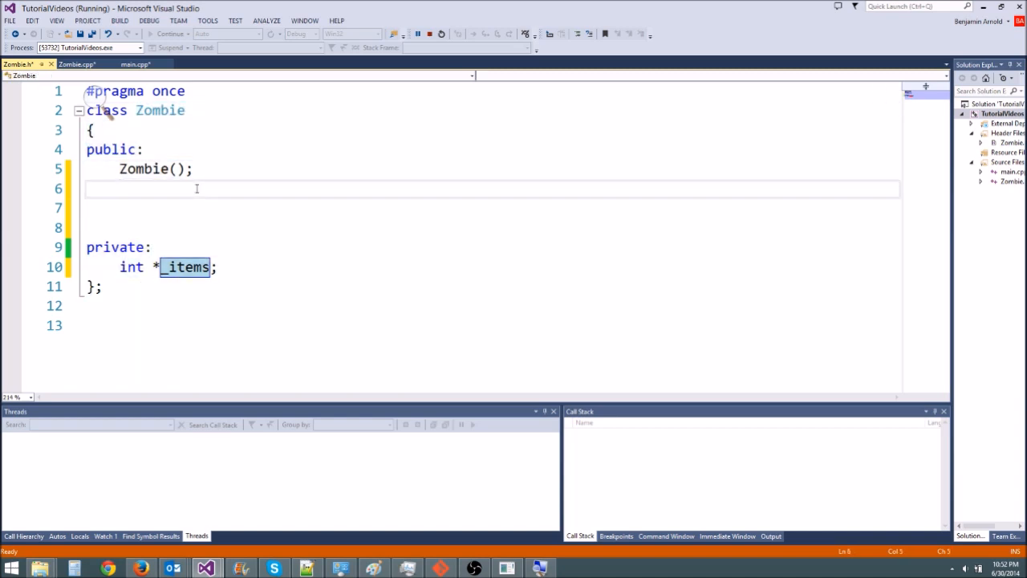
pyautogui.moveTo(259, 183)
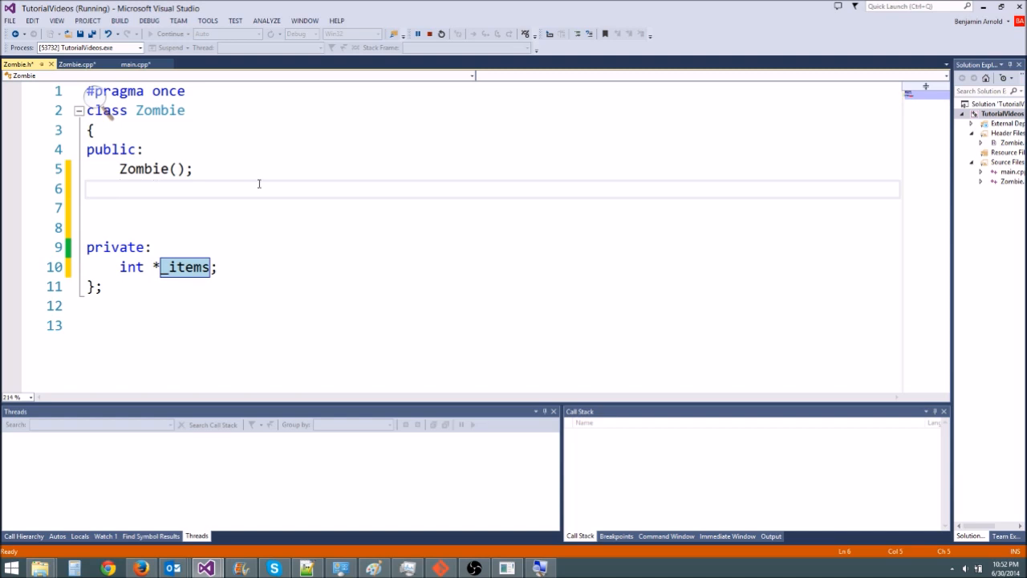
# - Declare ~Zombie(); in the class and switch back to Zombie.cpp
pyautogui.write('~')
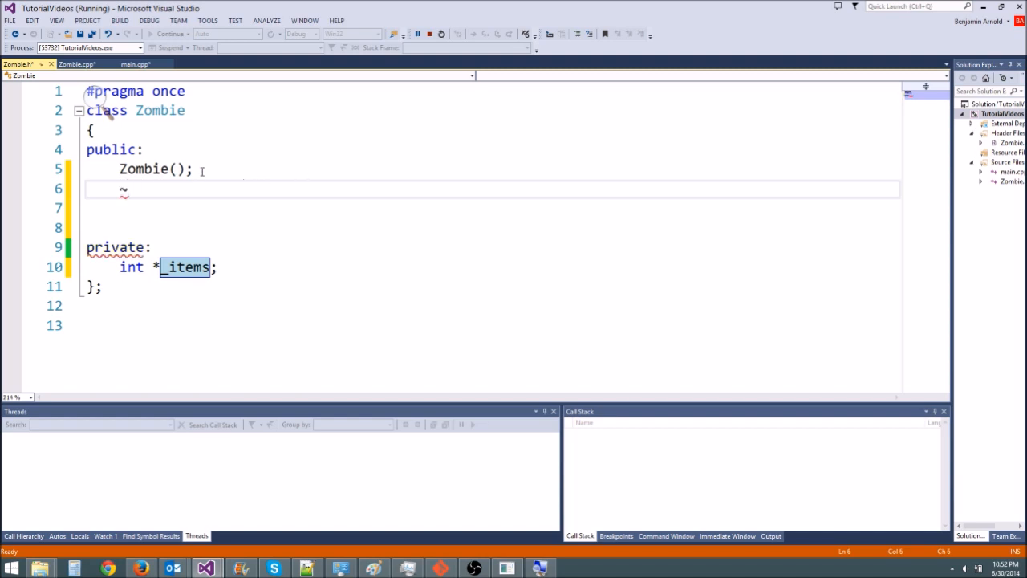
pyautogui.write('Zombie();')
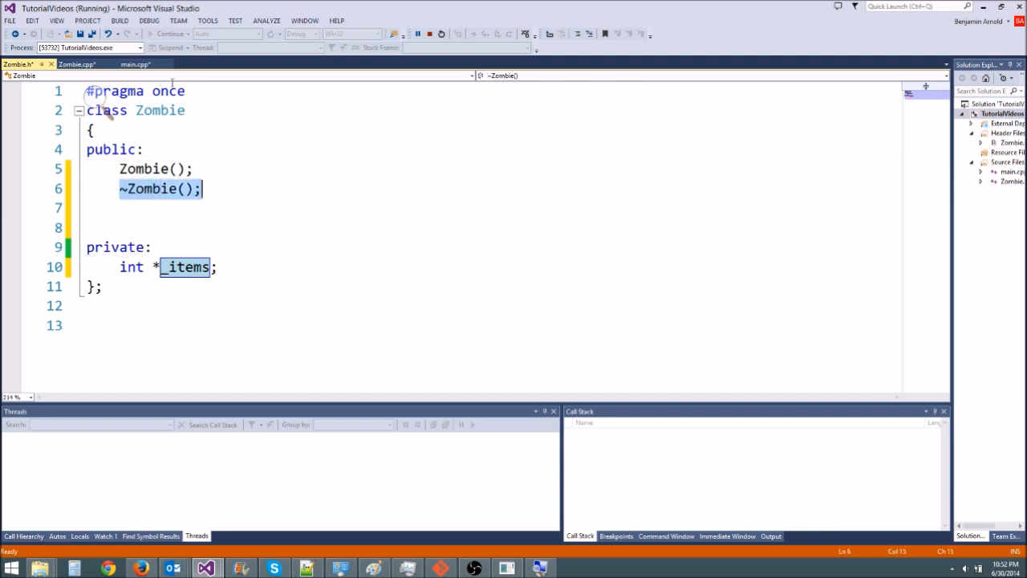
pyautogui.click(77, 64)
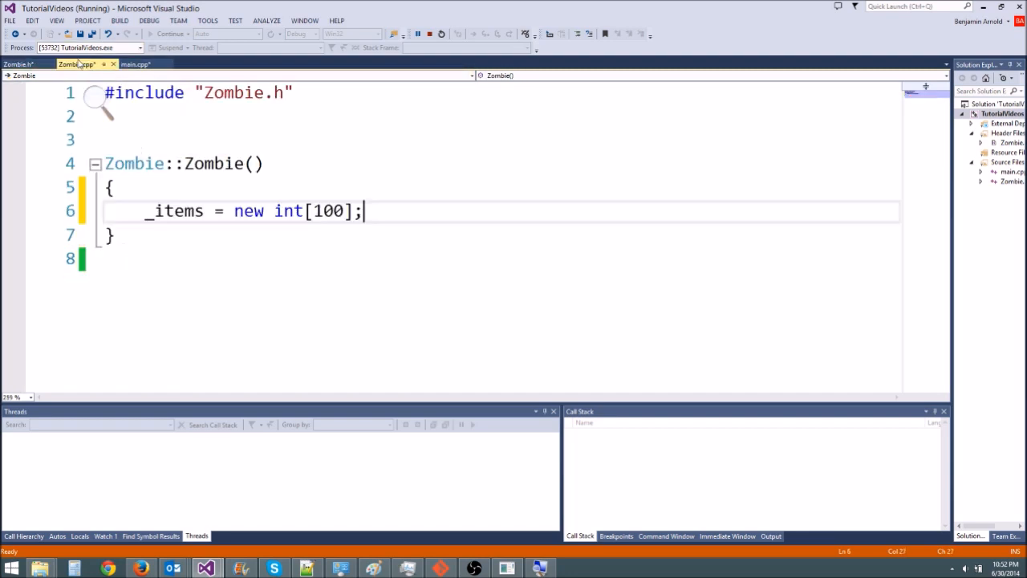
# - Add a Zombie::~Zombie() {} destructor definition below the constructor
pyautogui.click(193, 234)
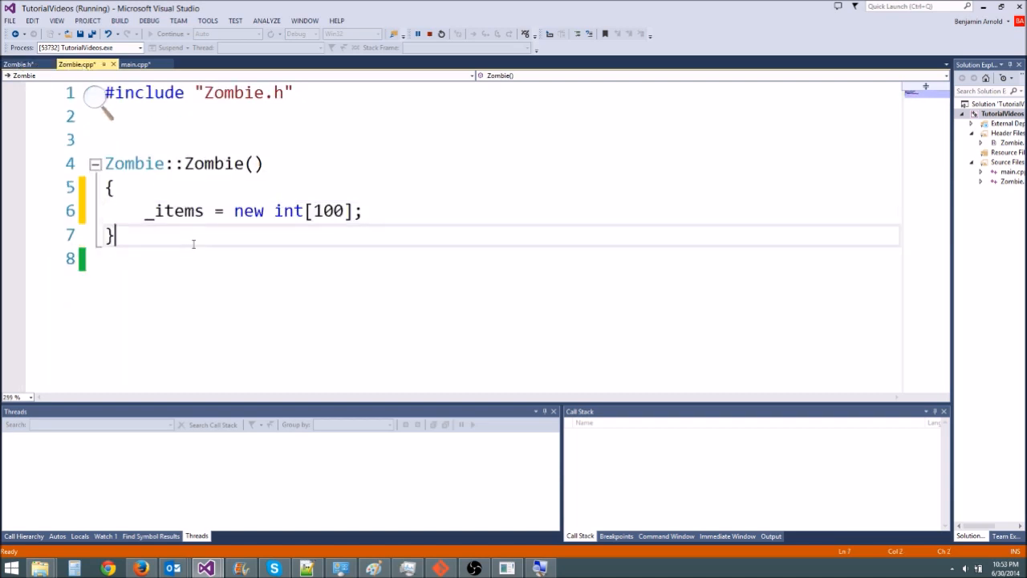
pyautogui.press('enter')
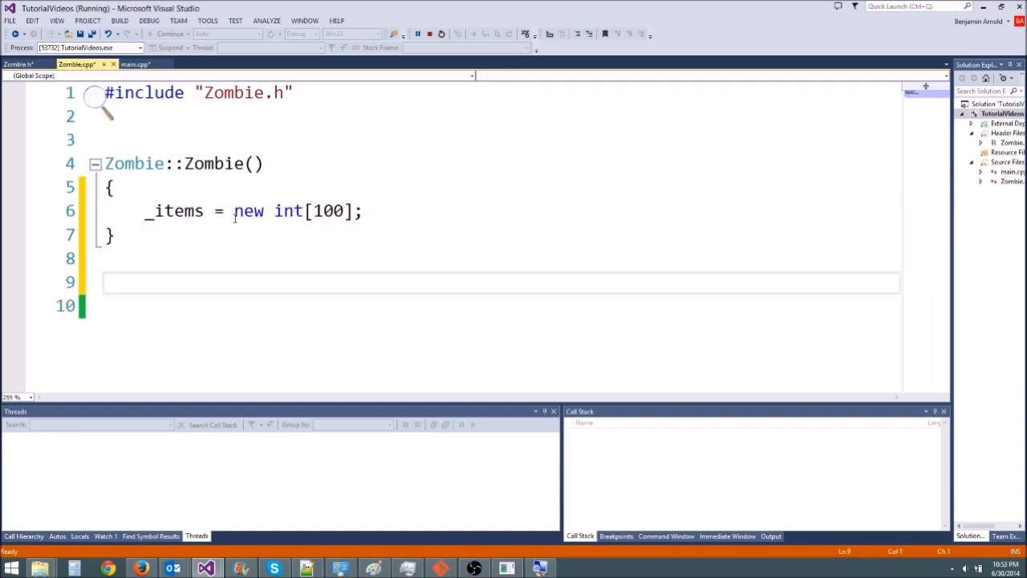
pyautogui.write('Zombie::')
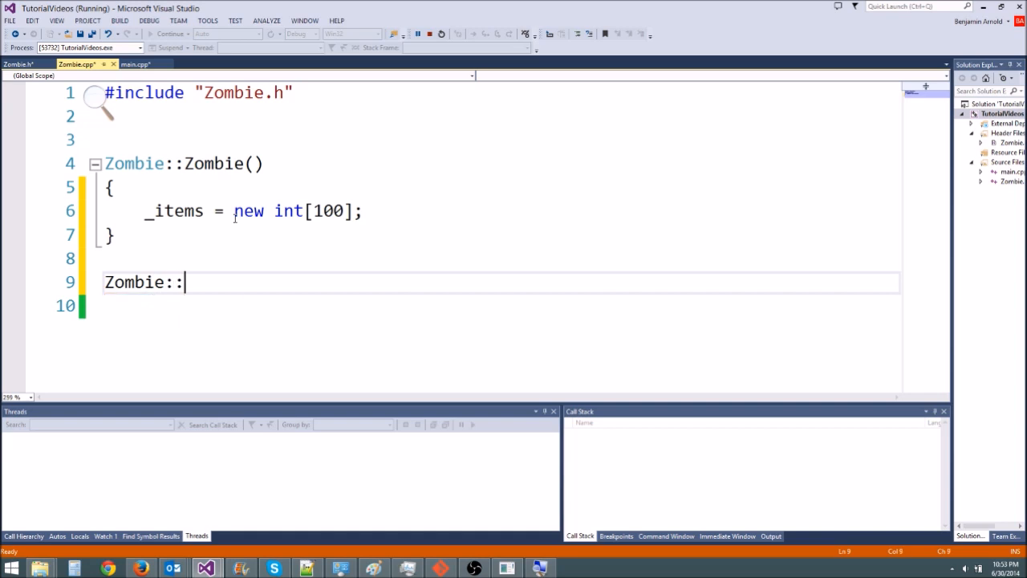
pyautogui.write('~S')
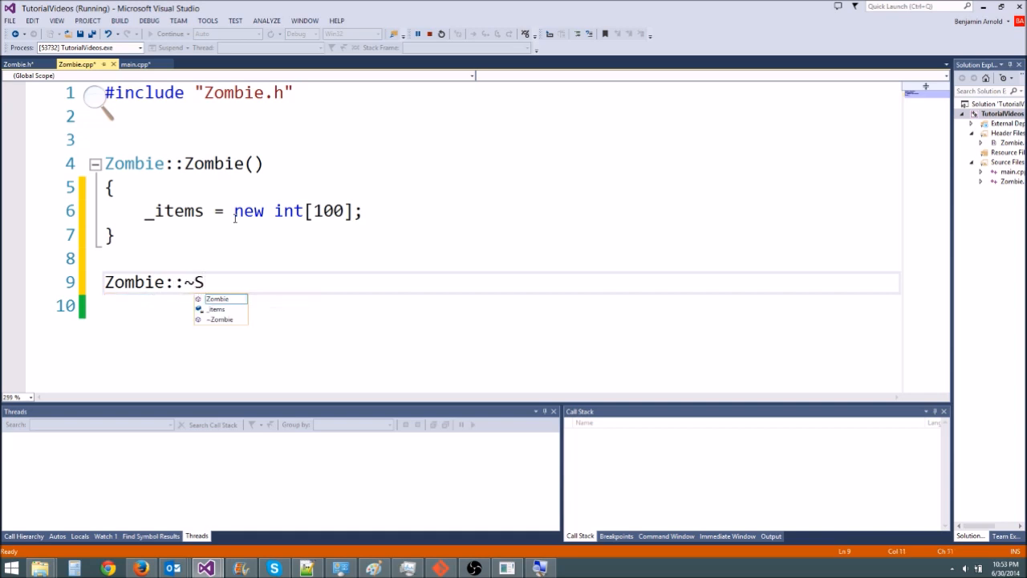
pyautogui.write('ombie() {}')
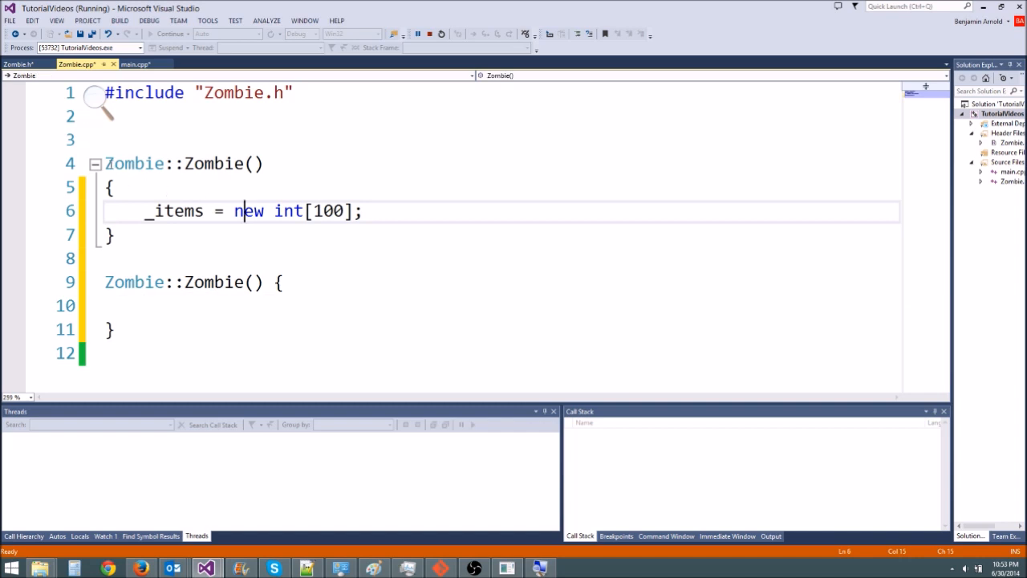
pyautogui.click(200, 305)
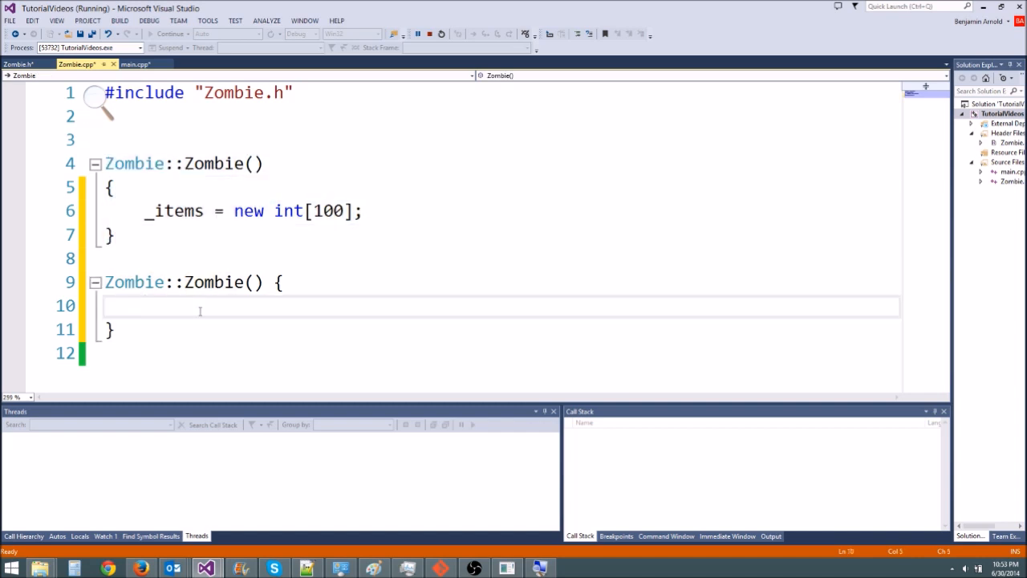
# - Have the destructor print "Destructor called\n" and delete[] _items
pyautogui.write('cout << "Destroc"')
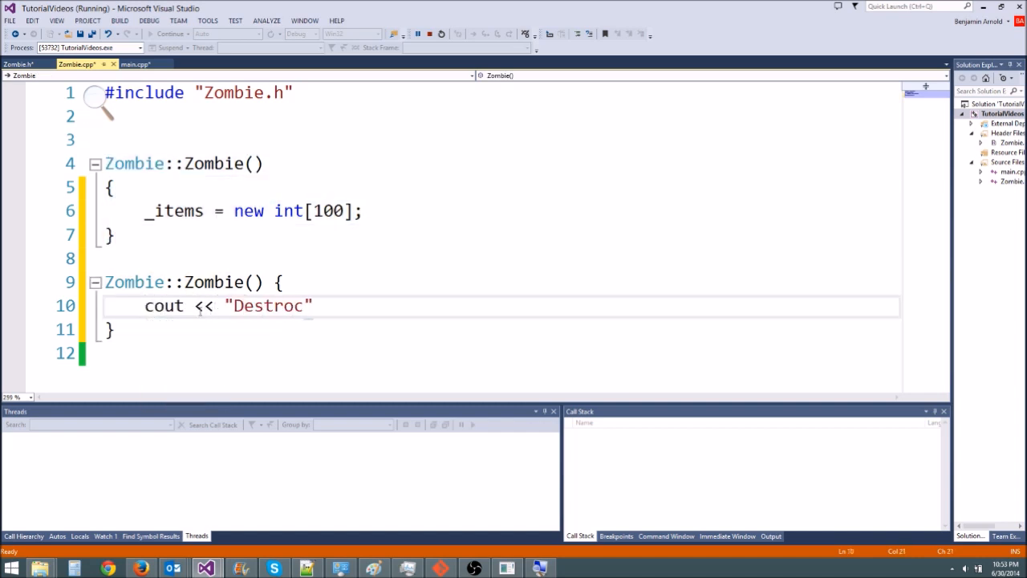
pyautogui.write('tor')
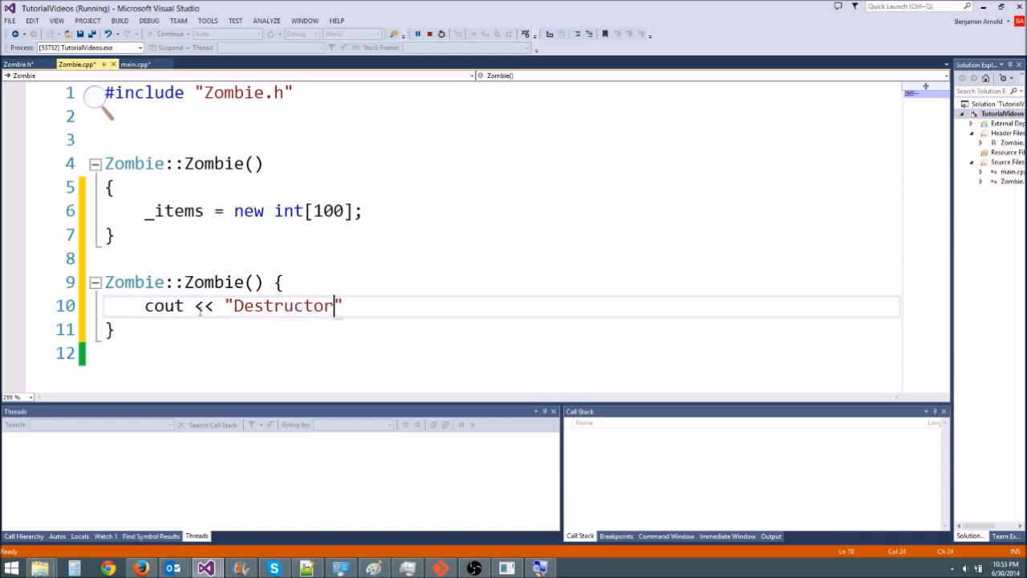
pyautogui.write('called\\n')
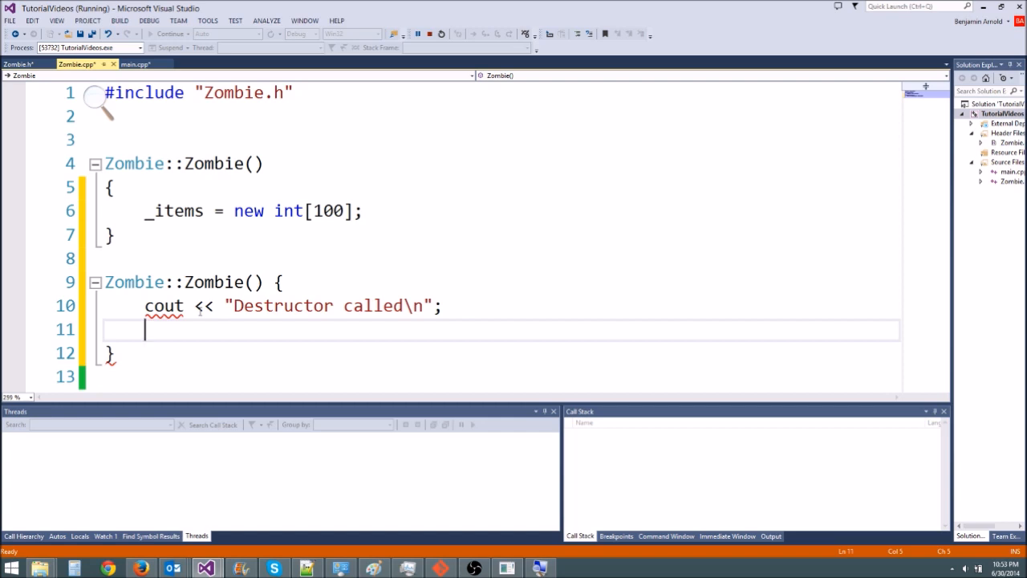
pyautogui.write('delete[] items;')
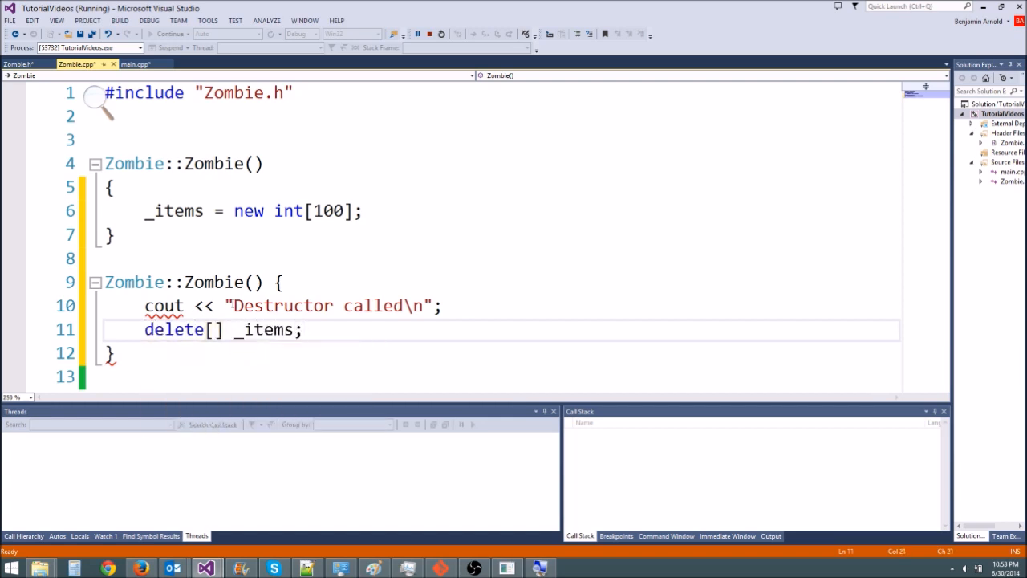
# - Add #include <iostream> and using namespace std; at the top of Zombie.cpp
pyautogui.click(297, 115)
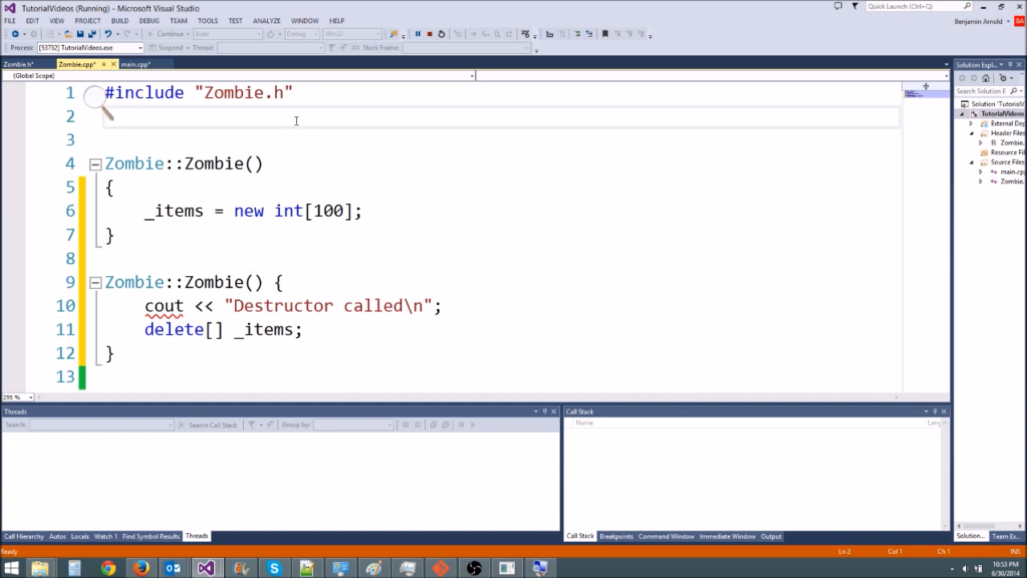
pyautogui.write('#include <iostream>')
pyautogui.write('using names')
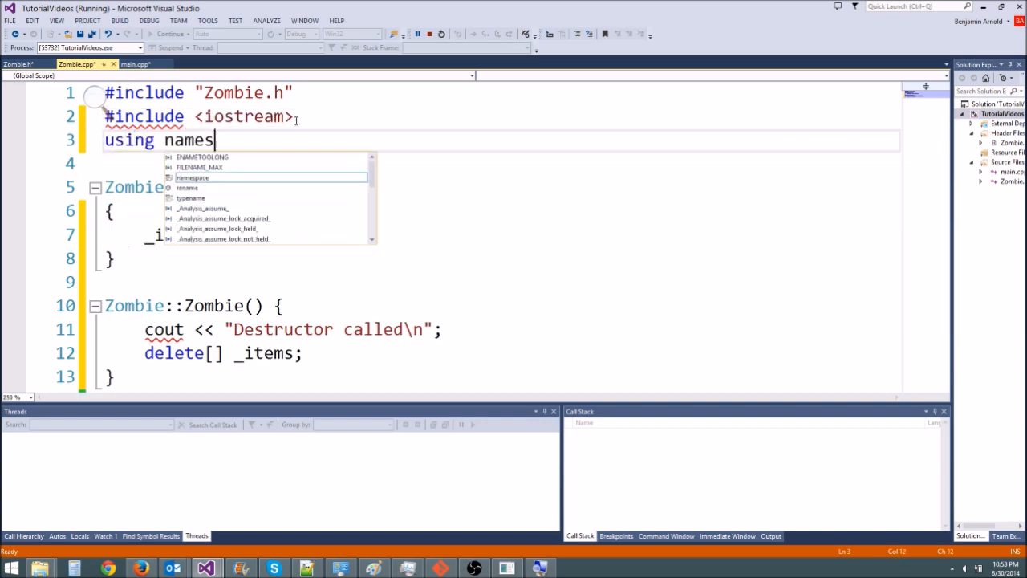
pyautogui.write('pace std;')
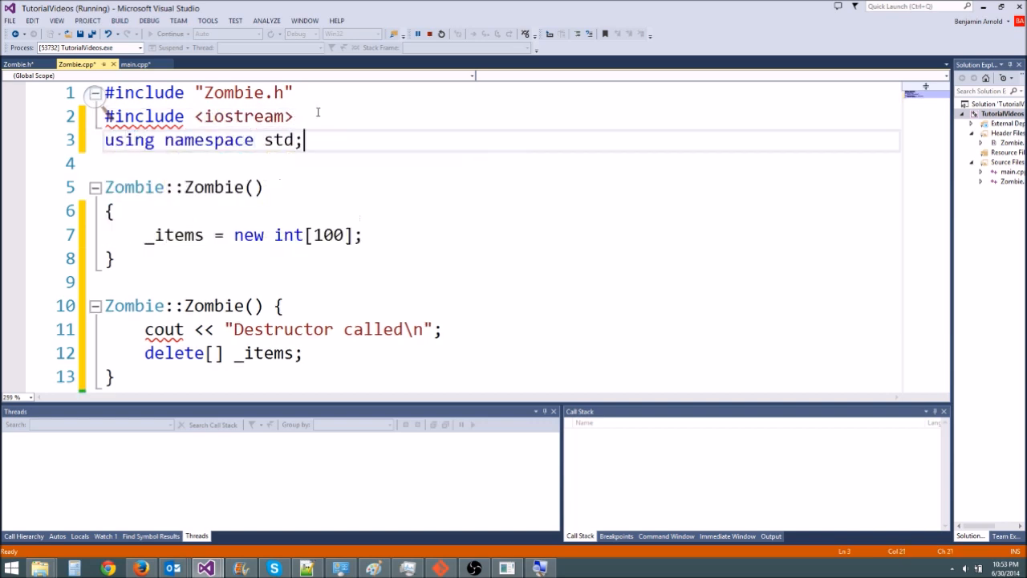
pyautogui.scroll(-3)
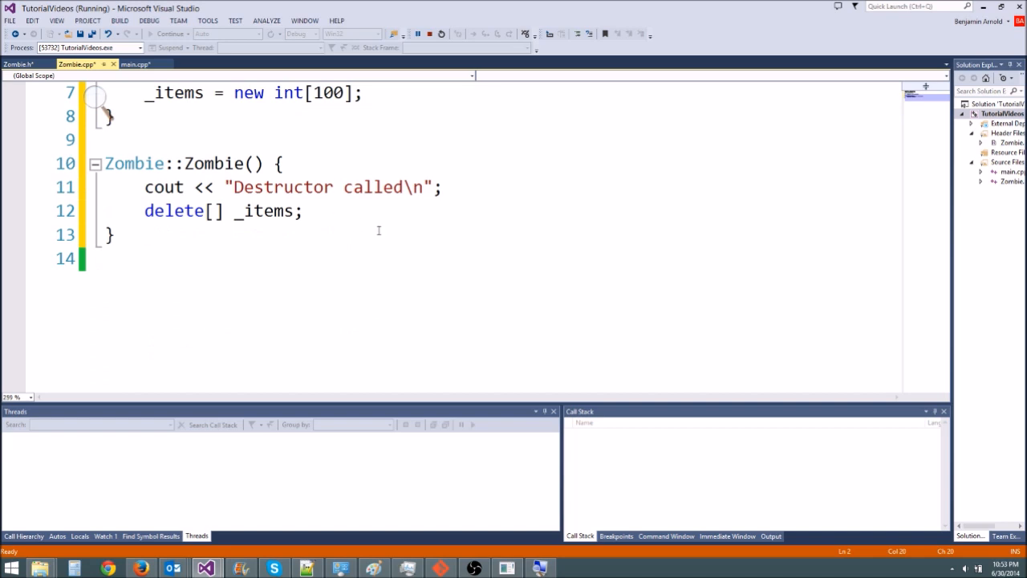
# - Declare Zombie *myZombie = new Zombie; in main.cpp, checking the Zombie constructor along the way
pyautogui.click(135, 65)
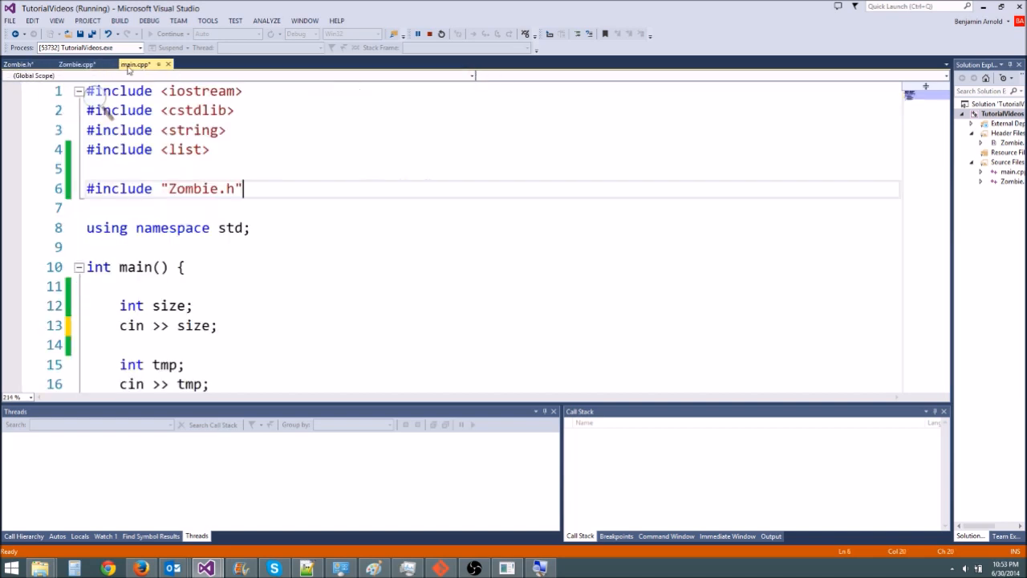
pyautogui.scroll(-3)
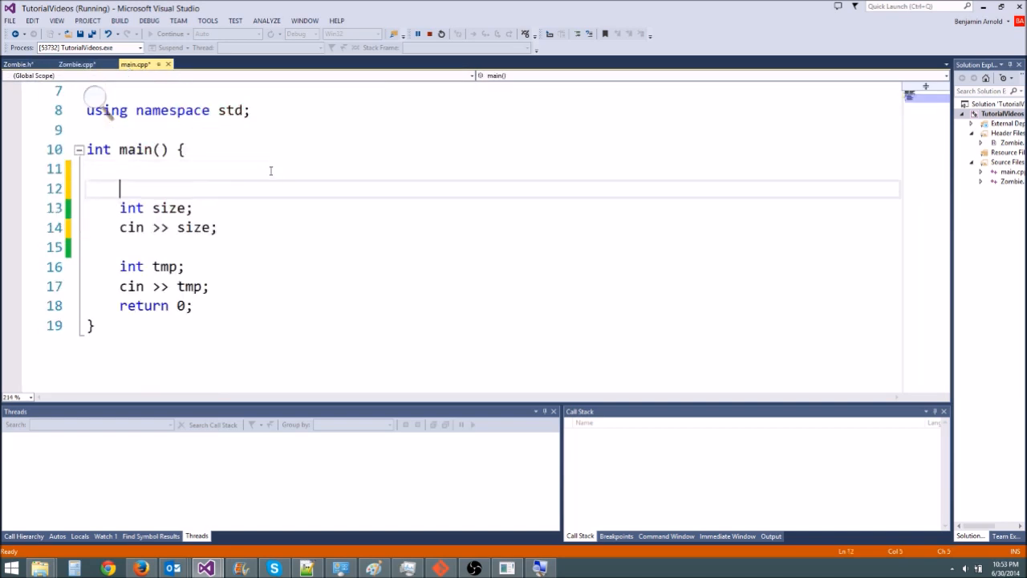
pyautogui.write('Zombie *')
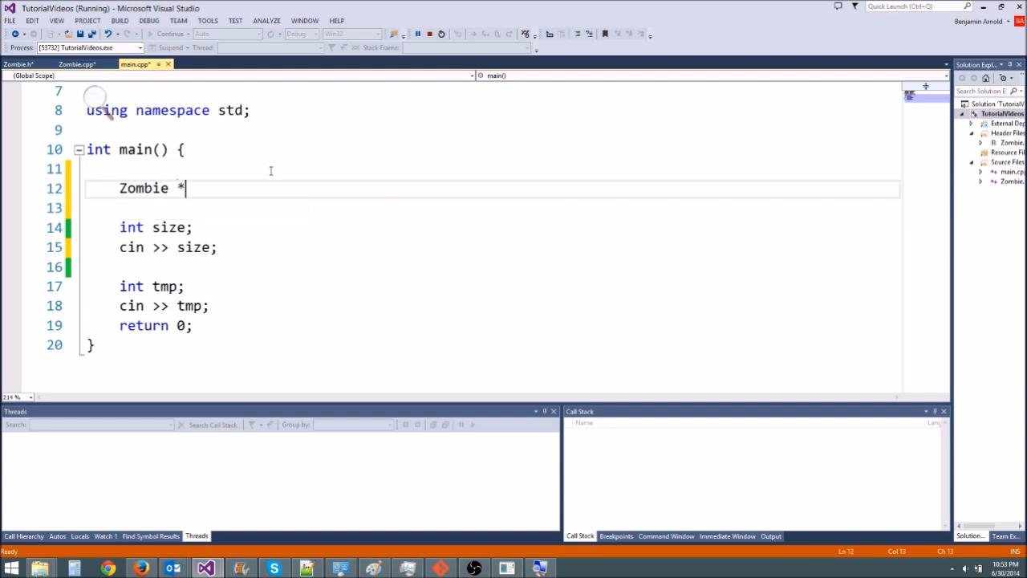
pyautogui.write('myZombie = new Zombie;')
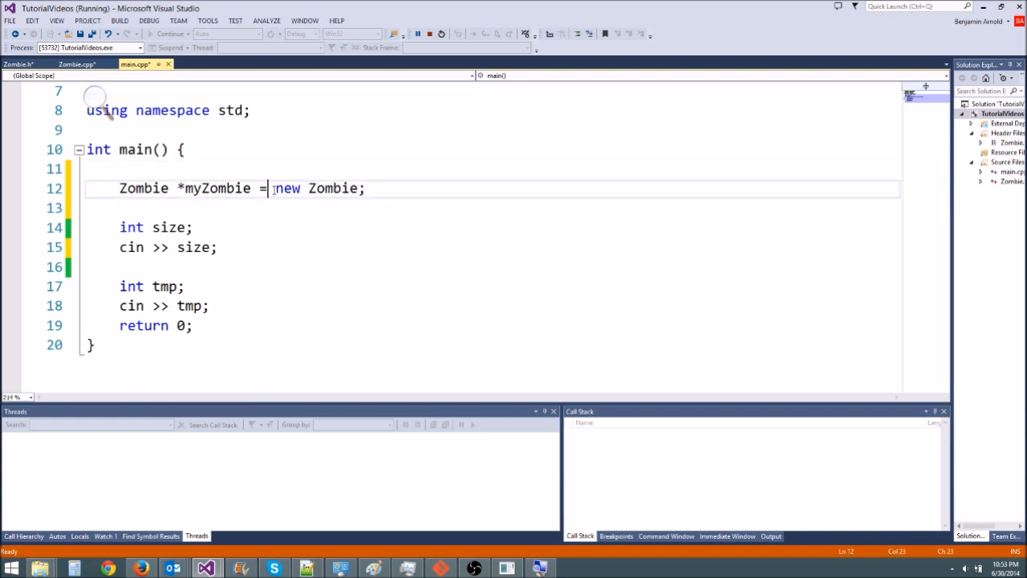
pyautogui.click(77, 64)
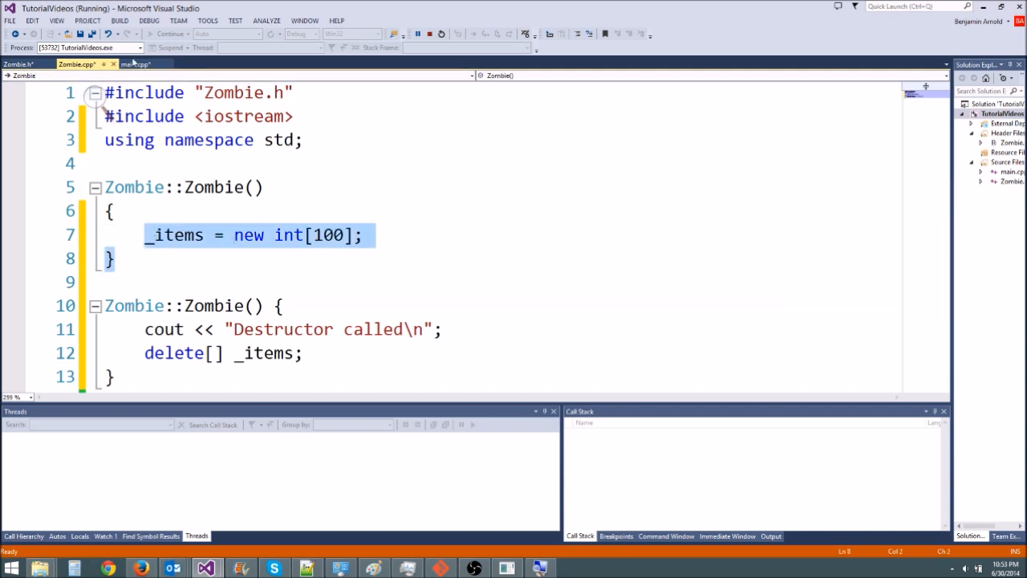
pyautogui.click(135, 64)
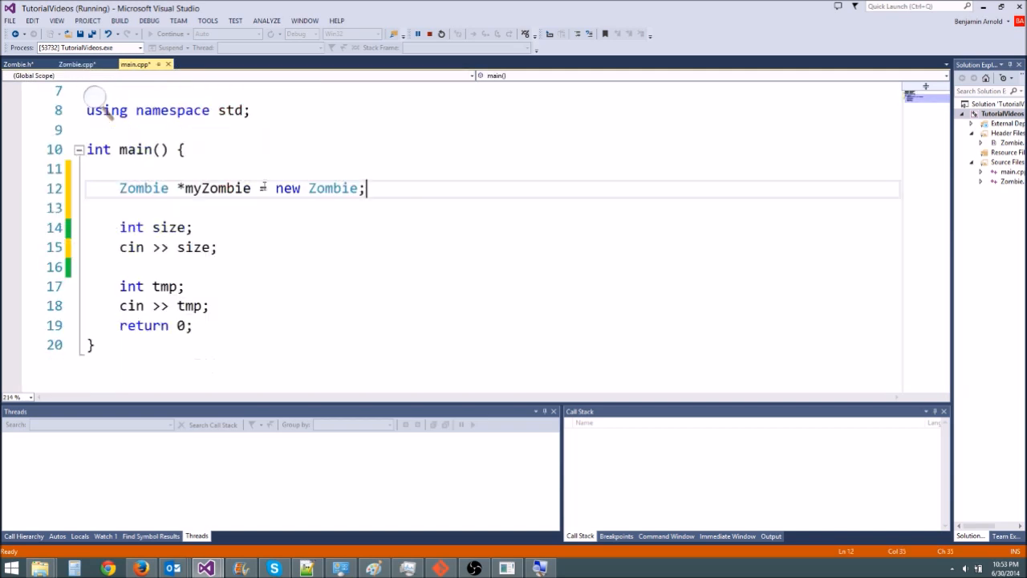
# - Add delete myZombie; below it and tidy the extra blank line in main
pyautogui.click(186, 188)
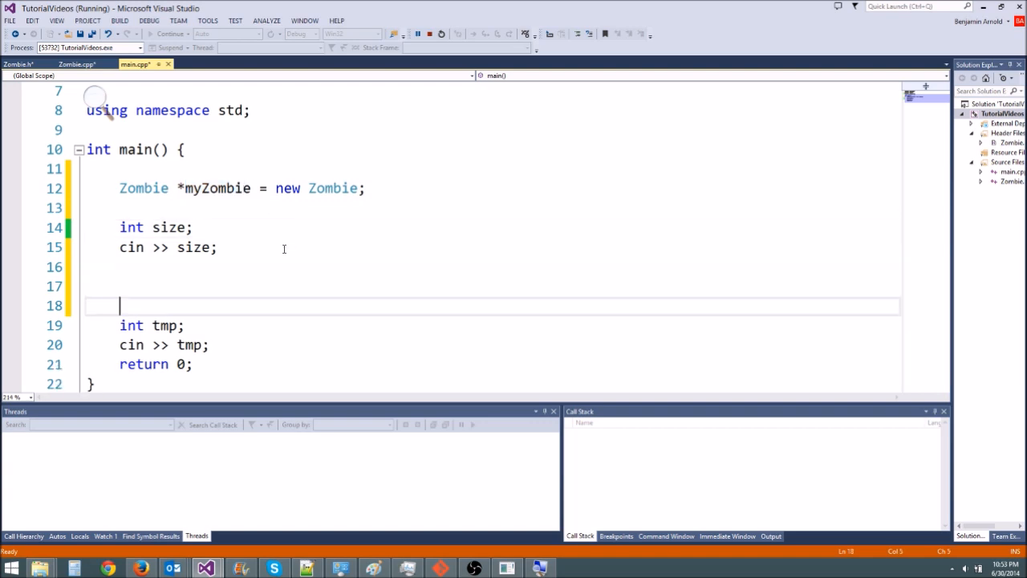
pyautogui.write('delete')
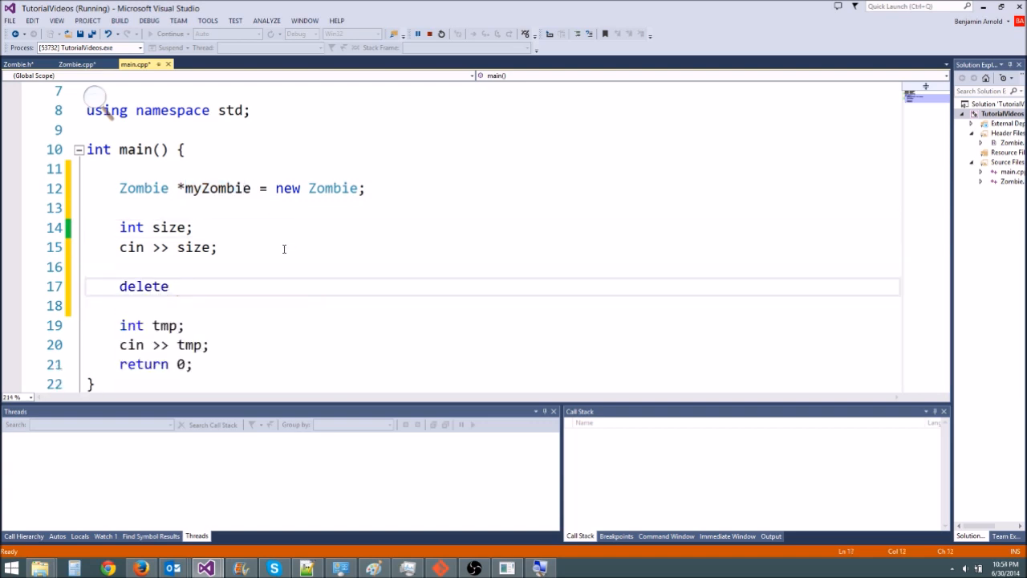
pyautogui.write('myZombie;')
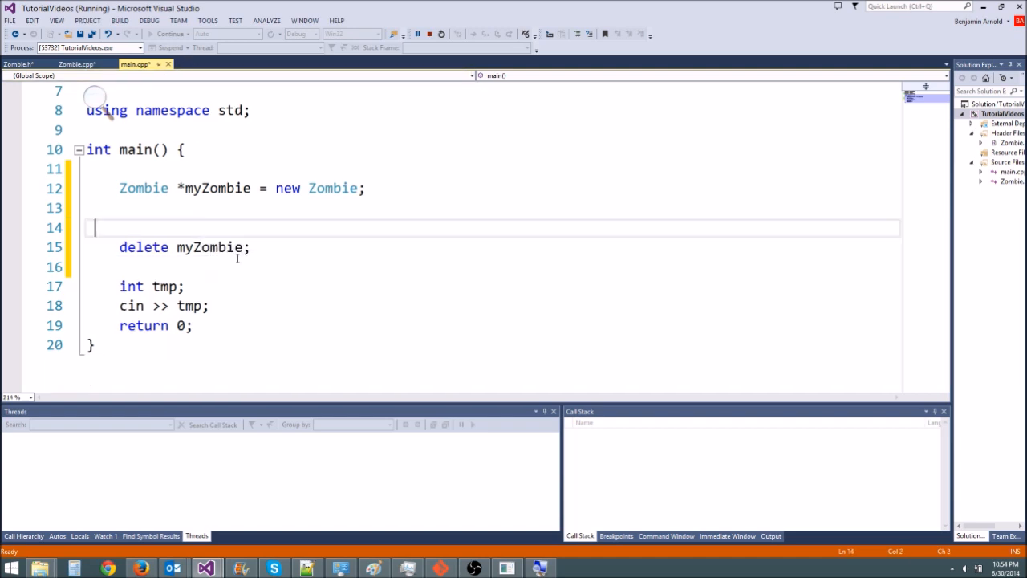
pyautogui.press('Backspace')
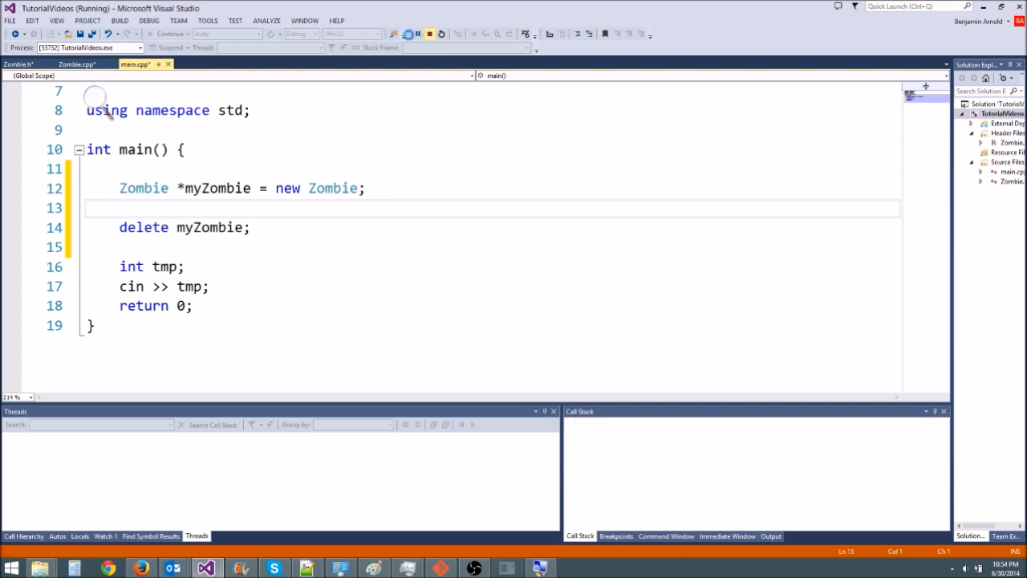
# - Build, follow the C2084 duplicate-body error and prefix the second Zombie() with ~ to make it the destructor
pyautogui.click(391, 34)
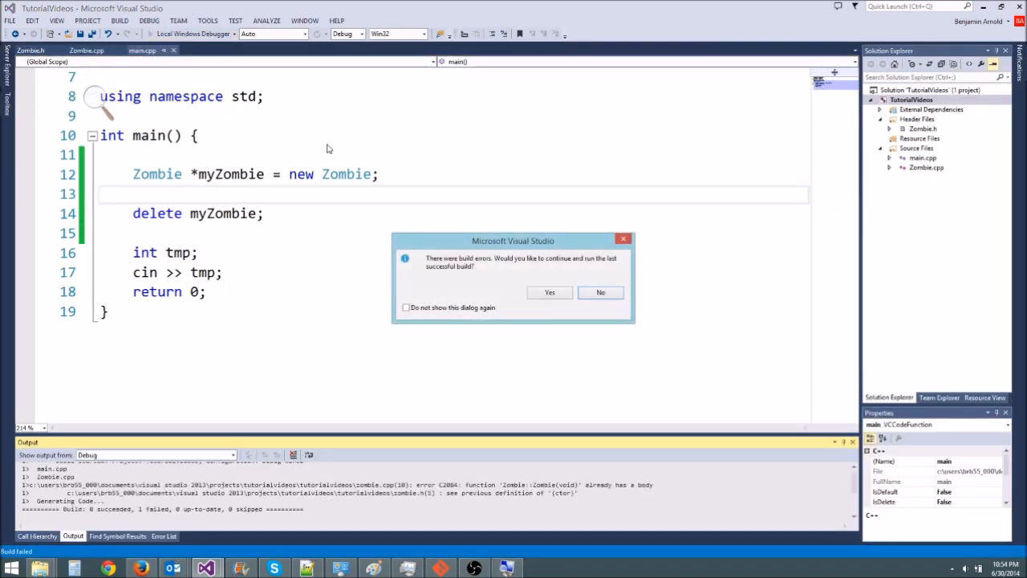
pyautogui.click(600, 292)
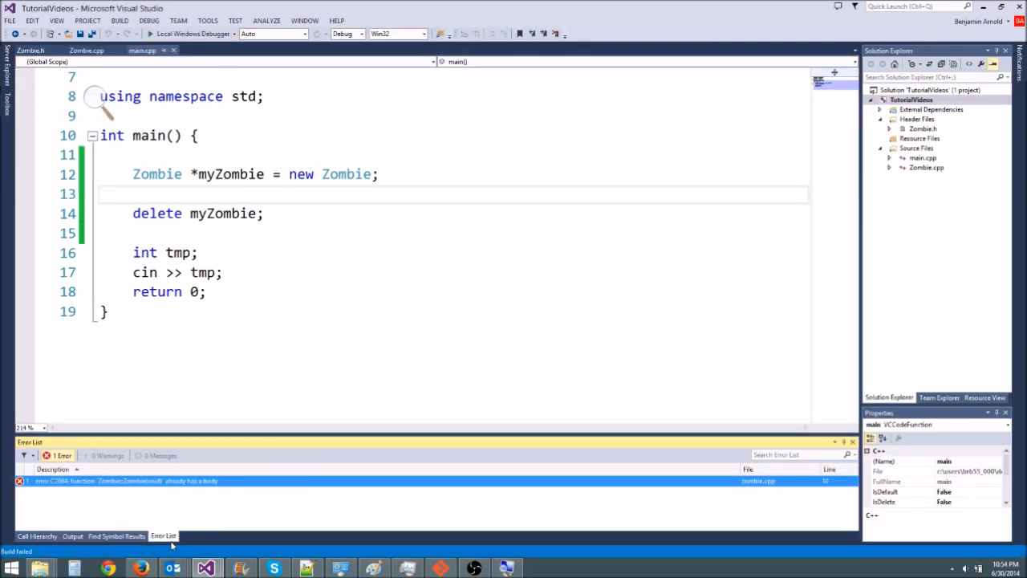
pyautogui.click(86, 50)
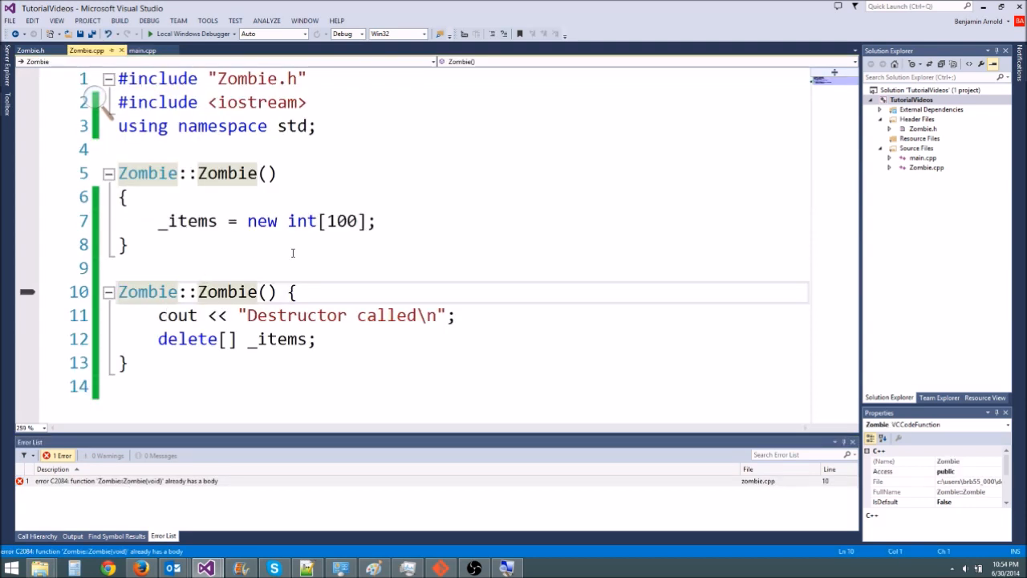
pyautogui.write('~')
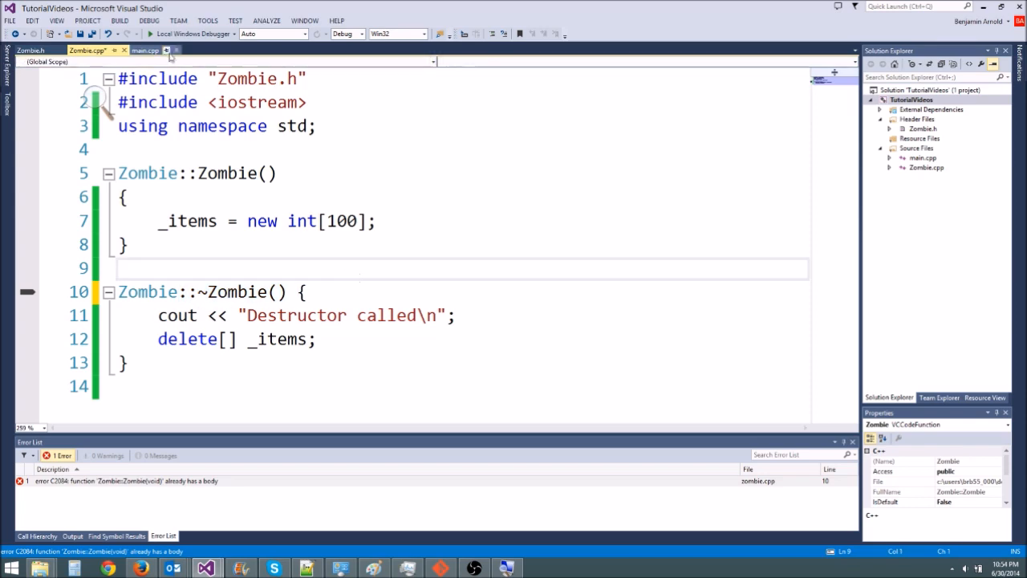
pyautogui.click(144, 50)
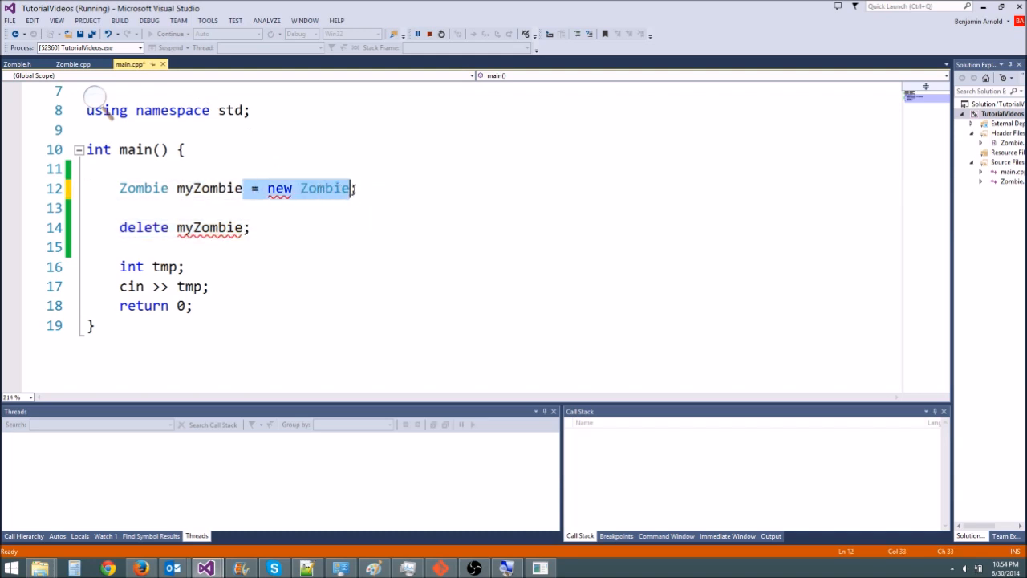
# - Strip '= new Zombie' from the declaration, then remove the myZombie declaration and delete lines entirely
pyautogui.press('Delete')
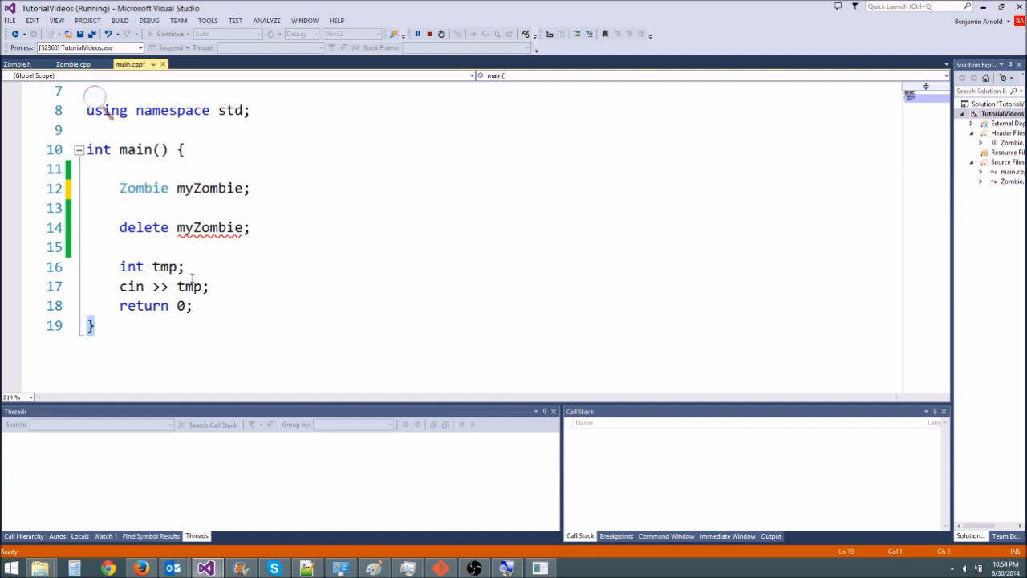
pyautogui.click(183, 267)
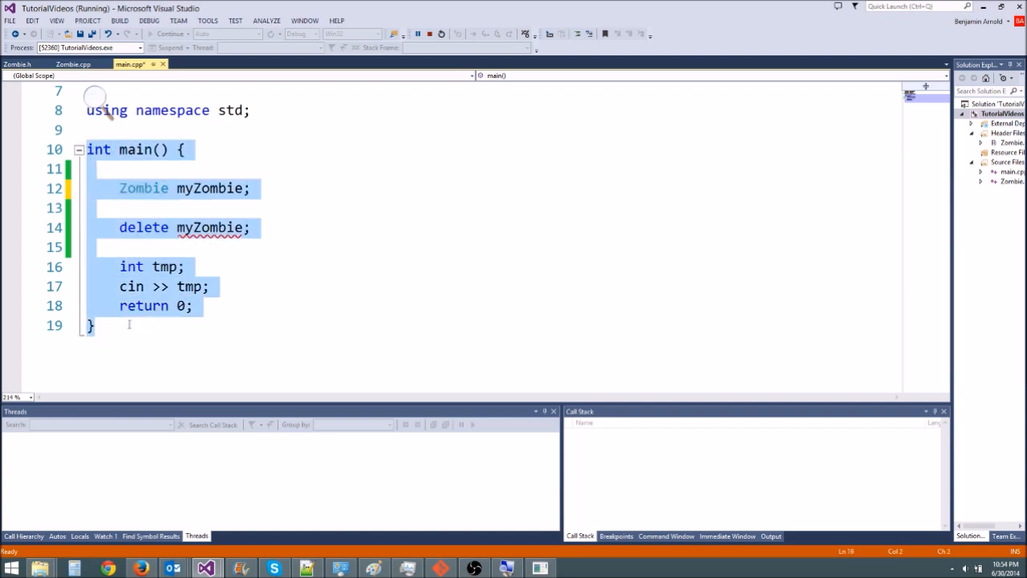
pyautogui.click(119, 188)
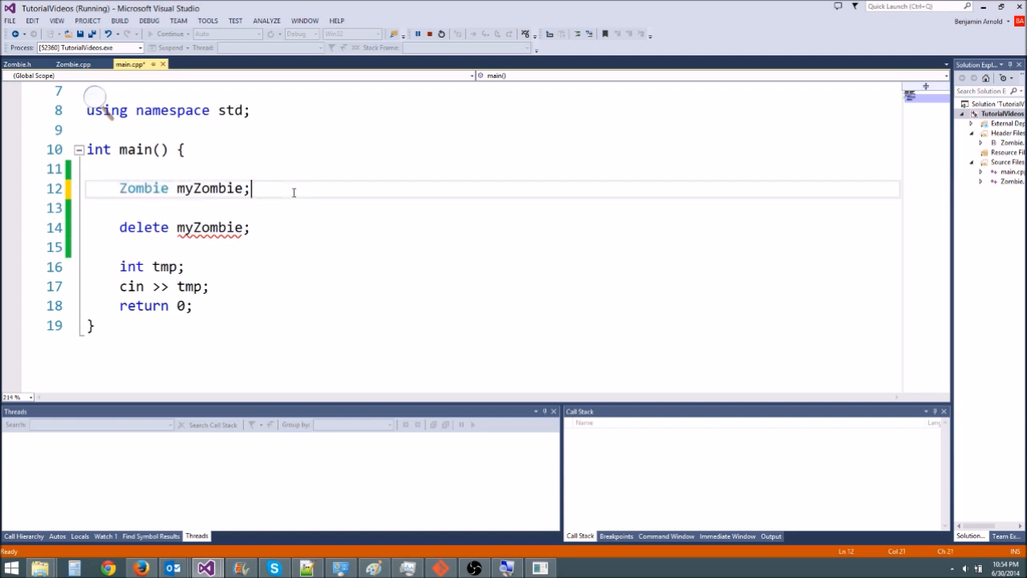
pyautogui.moveTo(251, 188); pyautogui.dragTo(217, 228)
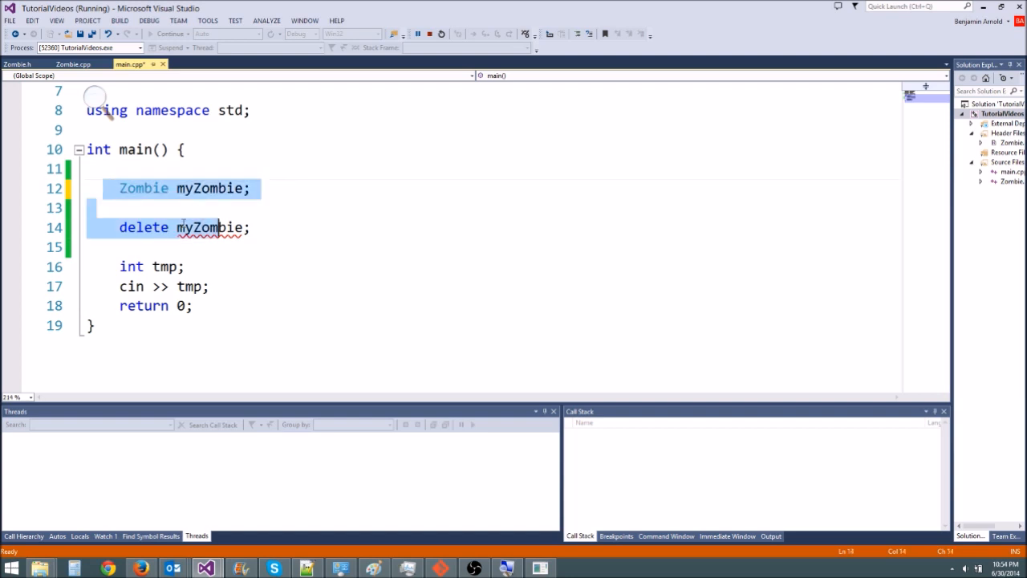
pyautogui.press('Delete')
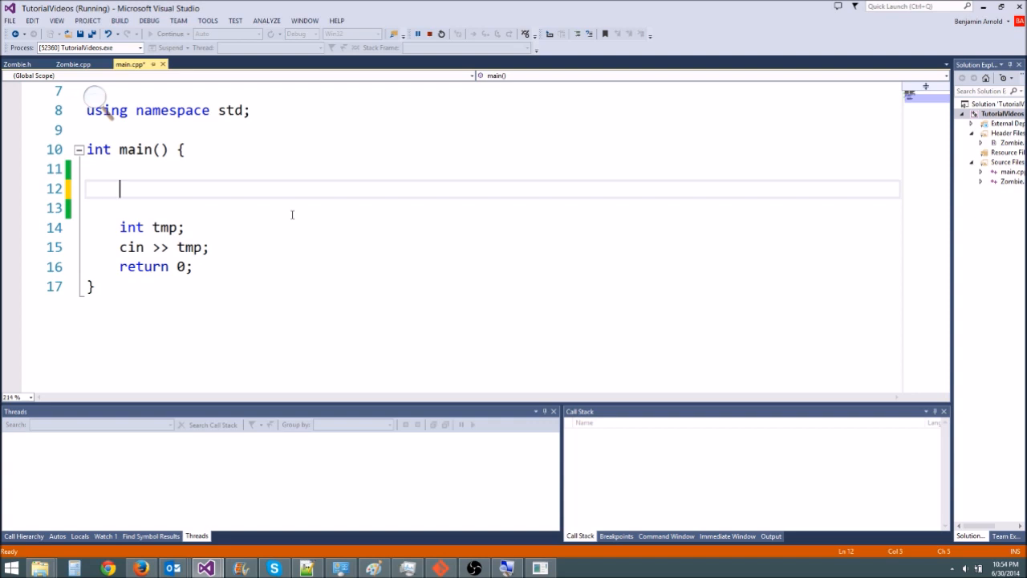
# - Allocate int *myArray = new int[100]; in main
pyautogui.write('int *')
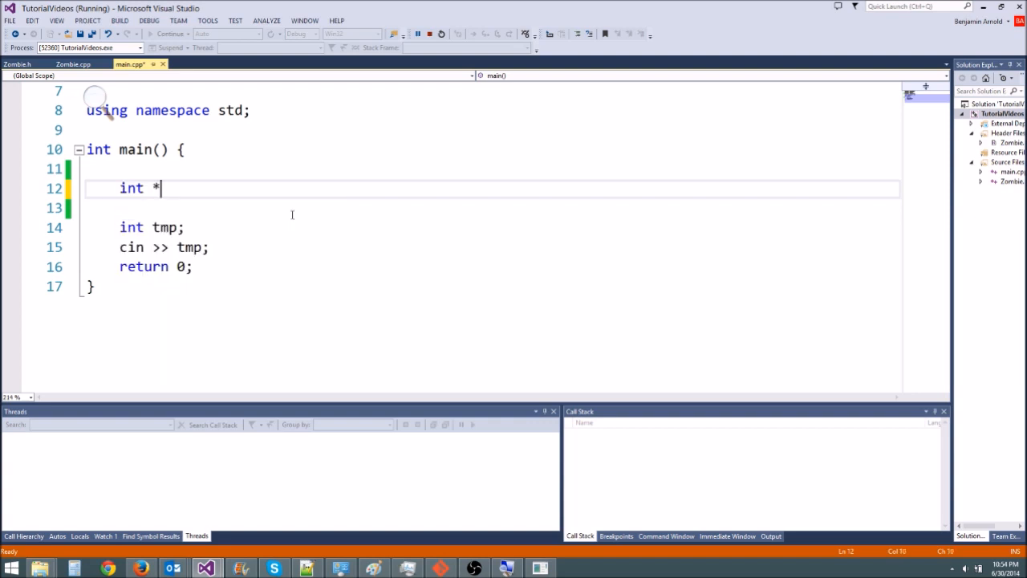
pyautogui.write('myArray = new int[1')
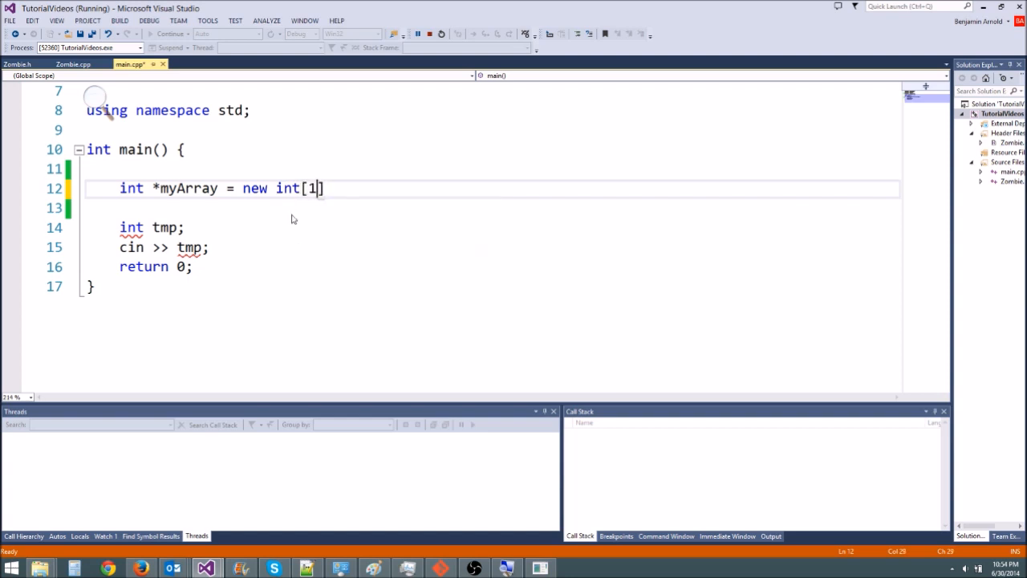
pyautogui.write('00];')
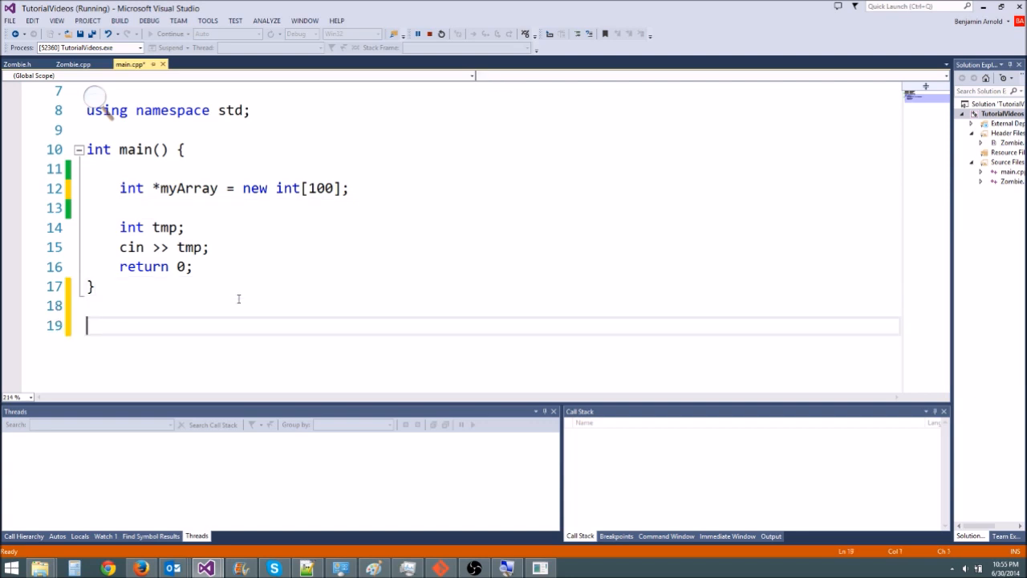
# - Define an empty void myFunction(int *myArray, int size) { } above main
pyautogui.write('vo')
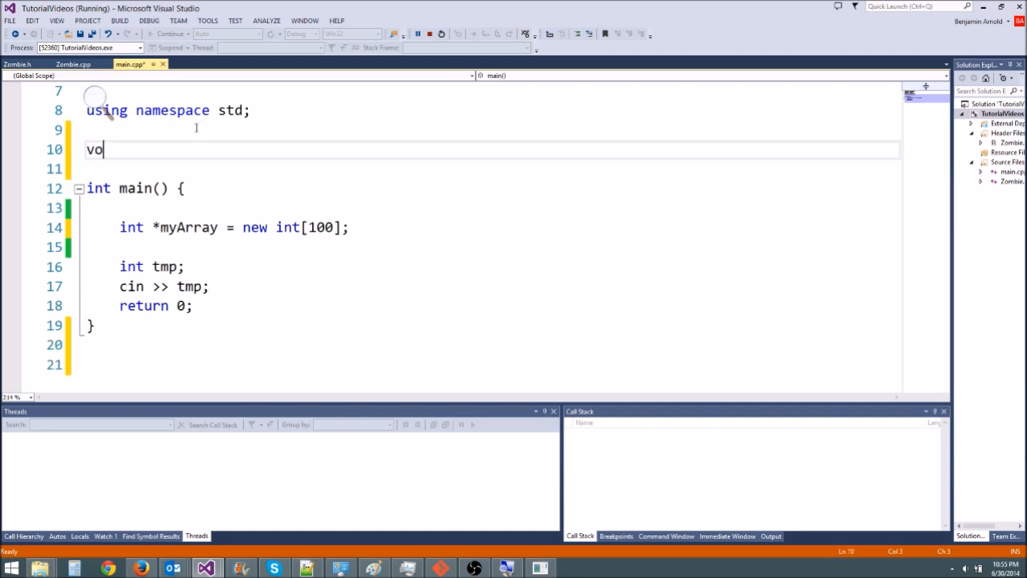
pyautogui.write('id my')
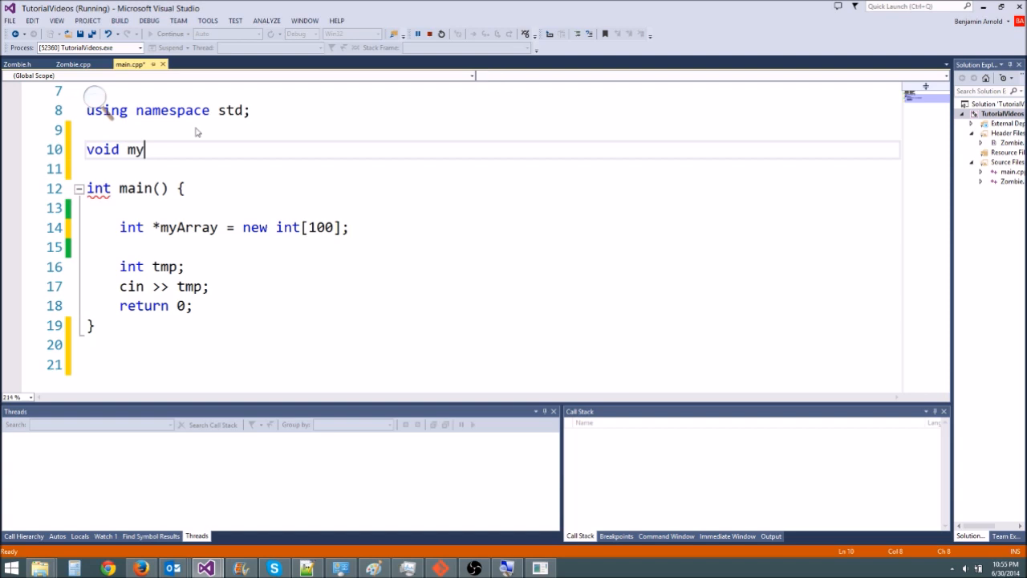
pyautogui.write('Function()')
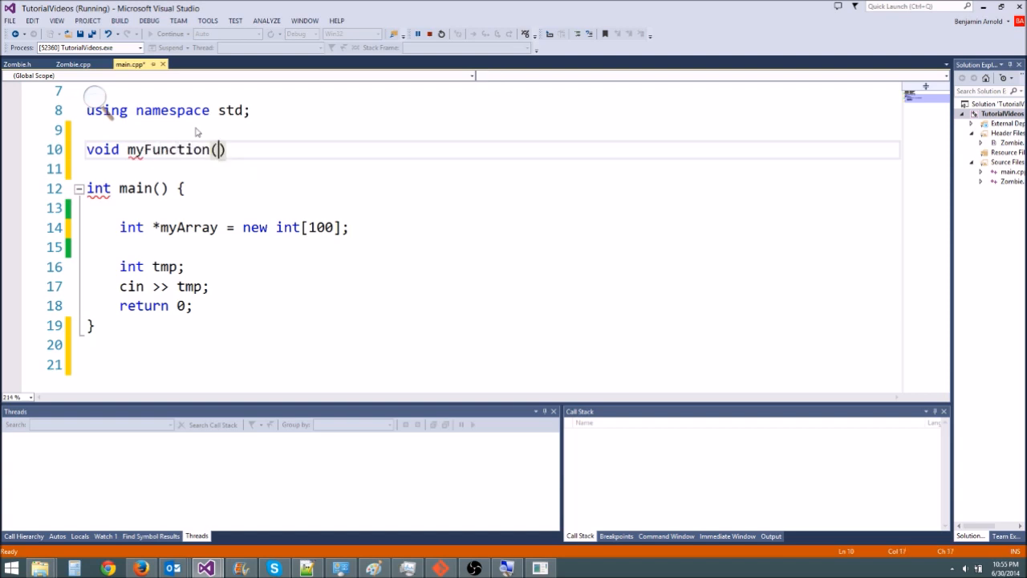
pyautogui.moveTo(324, 147)
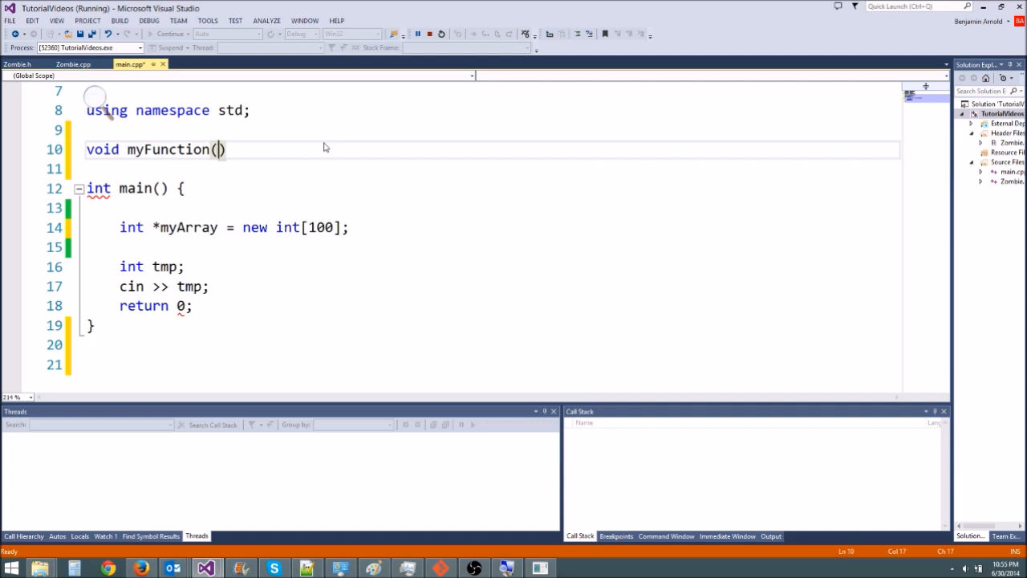
pyautogui.write('int myArray[]')
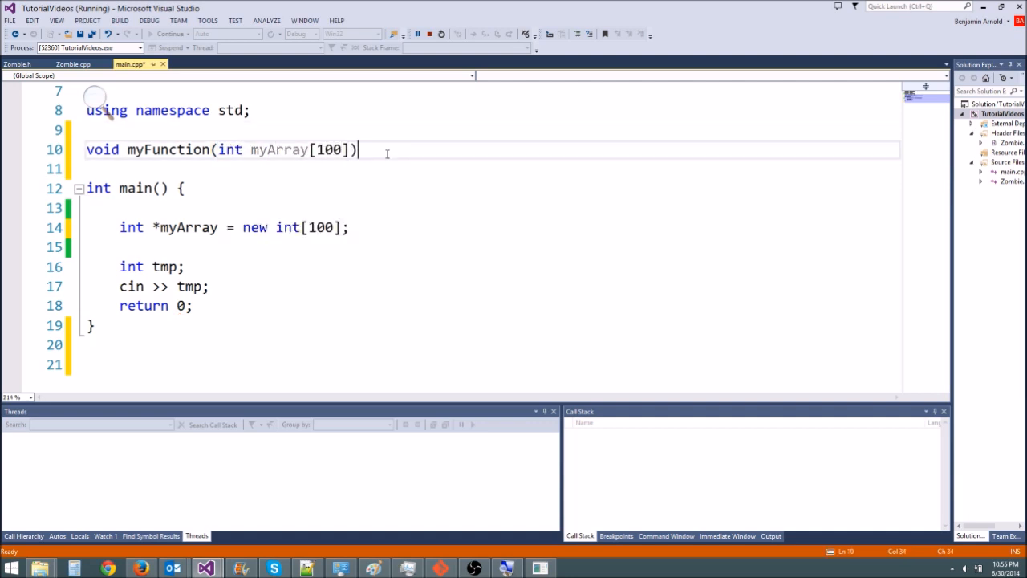
pyautogui.write('{')
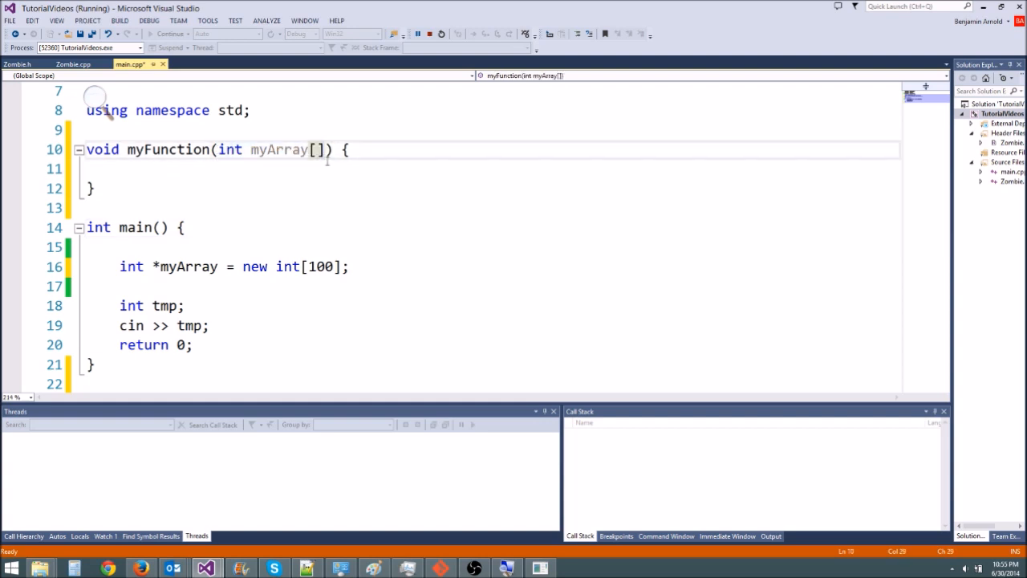
pyautogui.write(', int size')
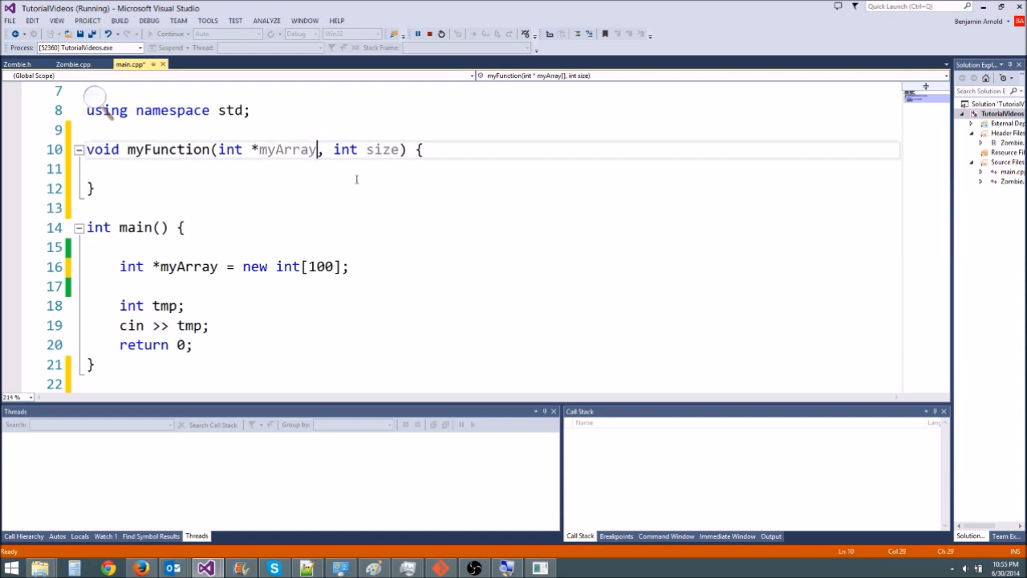
pyautogui.click(337, 169)
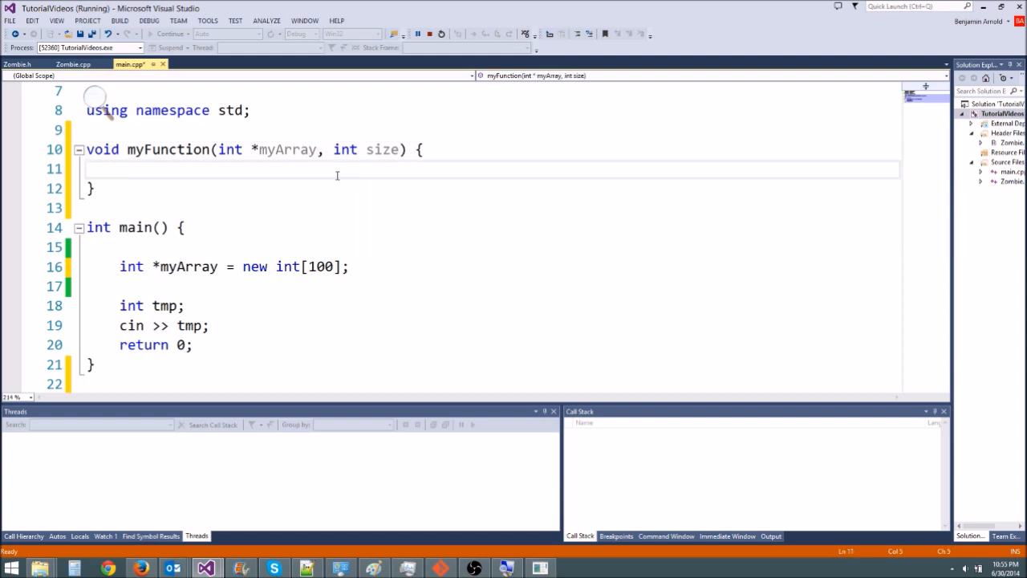
pyautogui.click(266, 188)
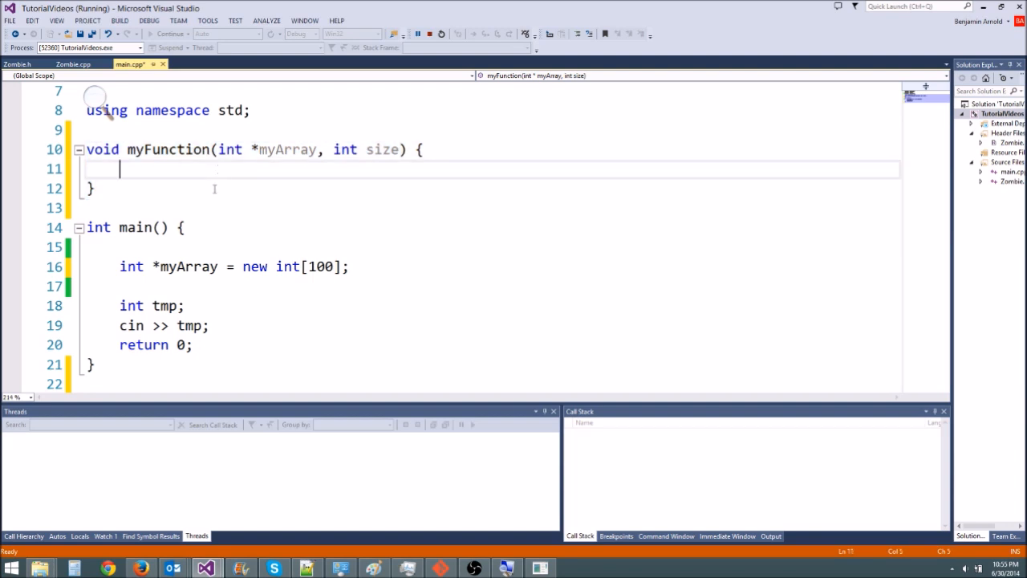
# - Write for (int i = 0; i < 100; i++) { myArray[i] = i; } in main
pyautogui.write('for')
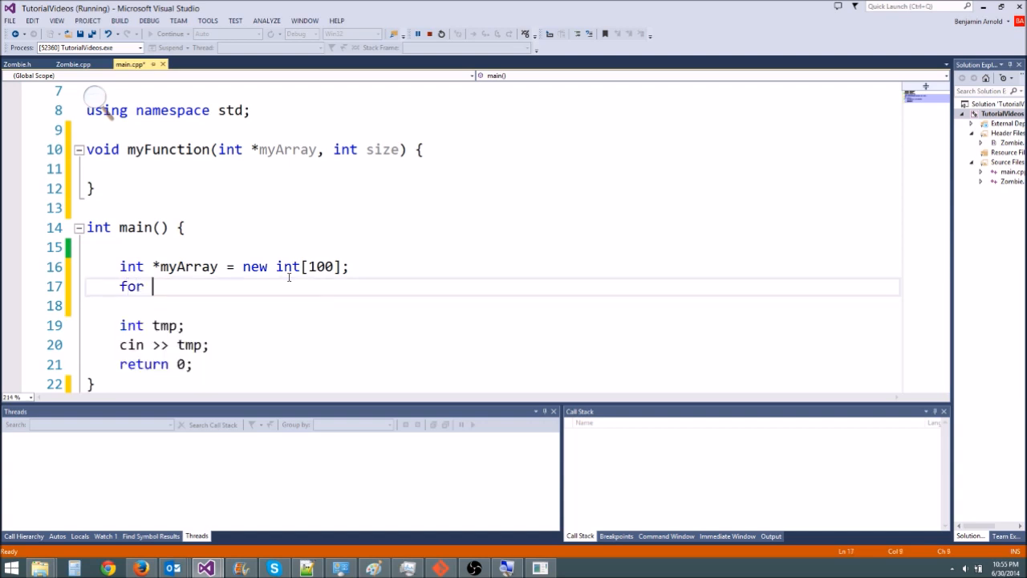
pyautogui.write('(int i = 0; i < 100; i _')
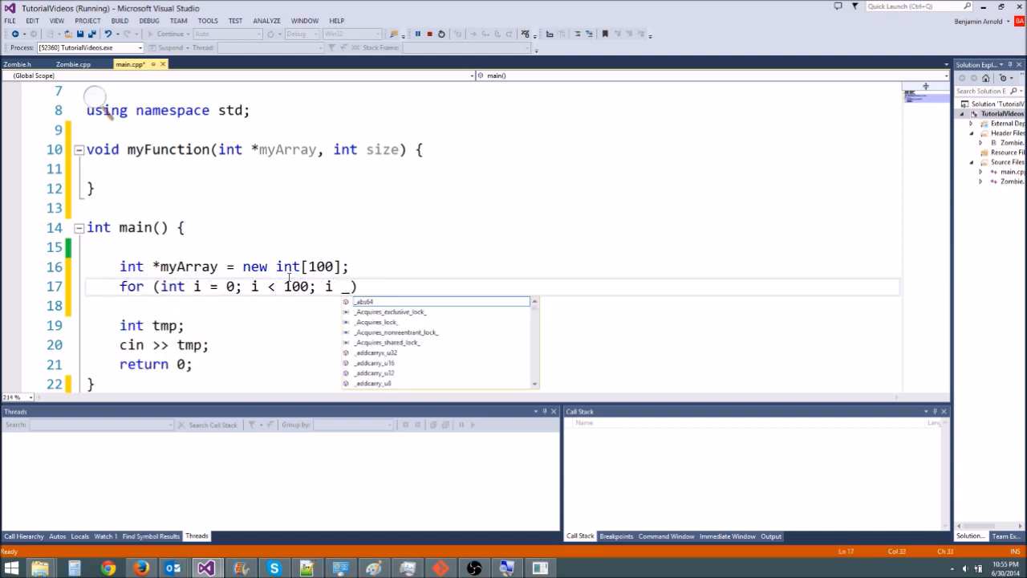
pyautogui.write('++) {')
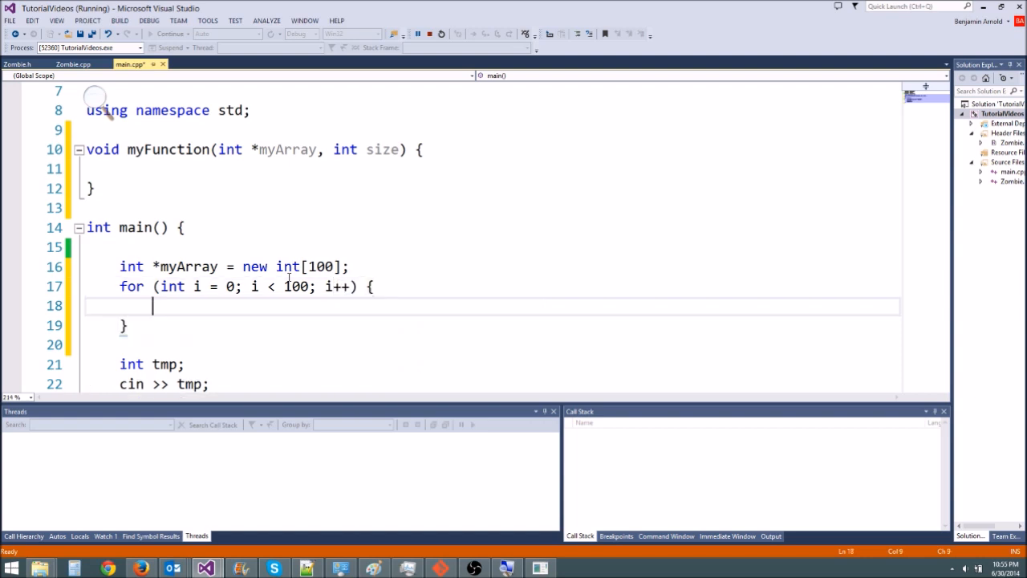
pyautogui.write('myARr')
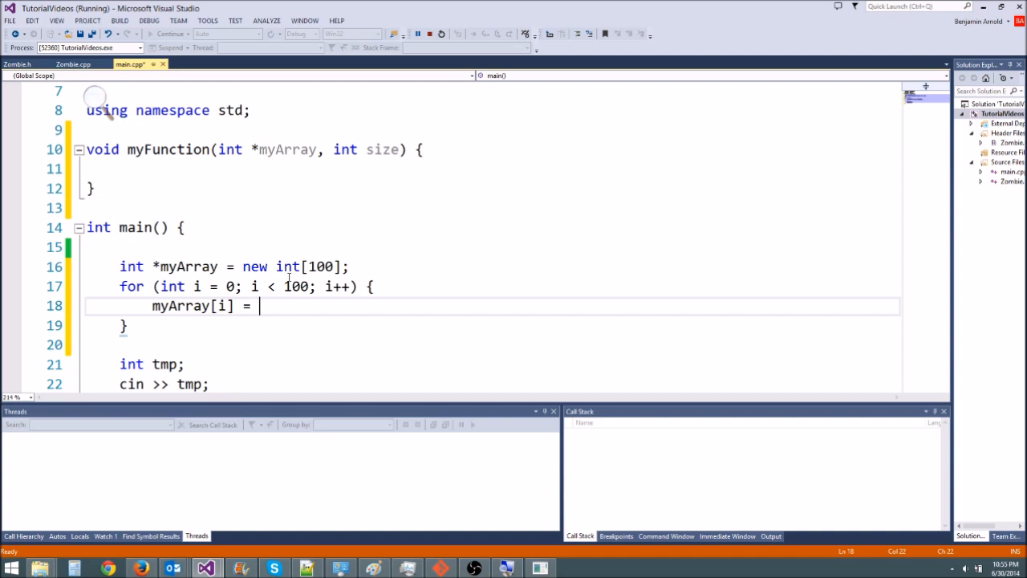
pyautogui.write('i;')
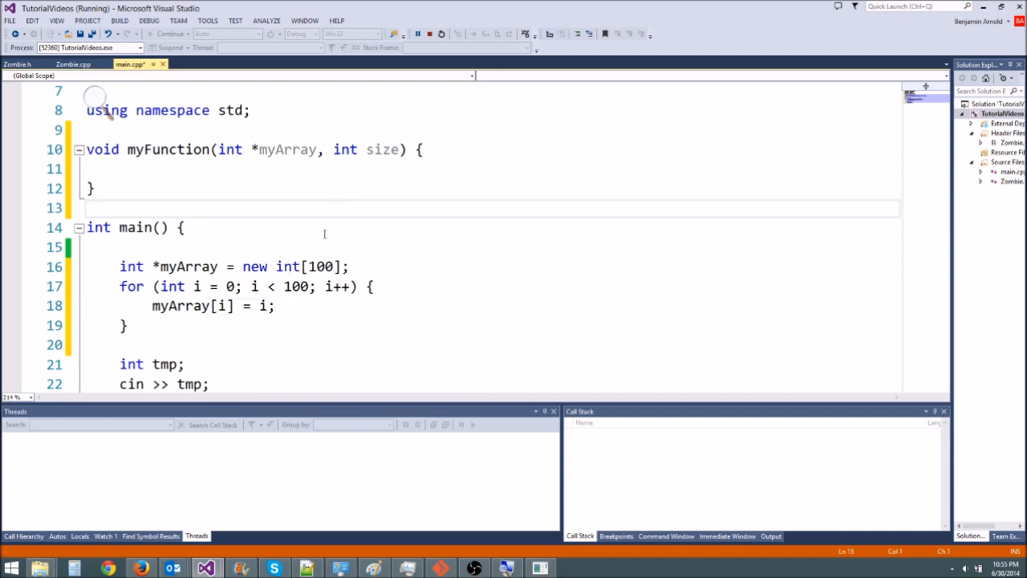
# - Give myFunction the same loop with body cout << myArray[i];
pyautogui.scroll(3)
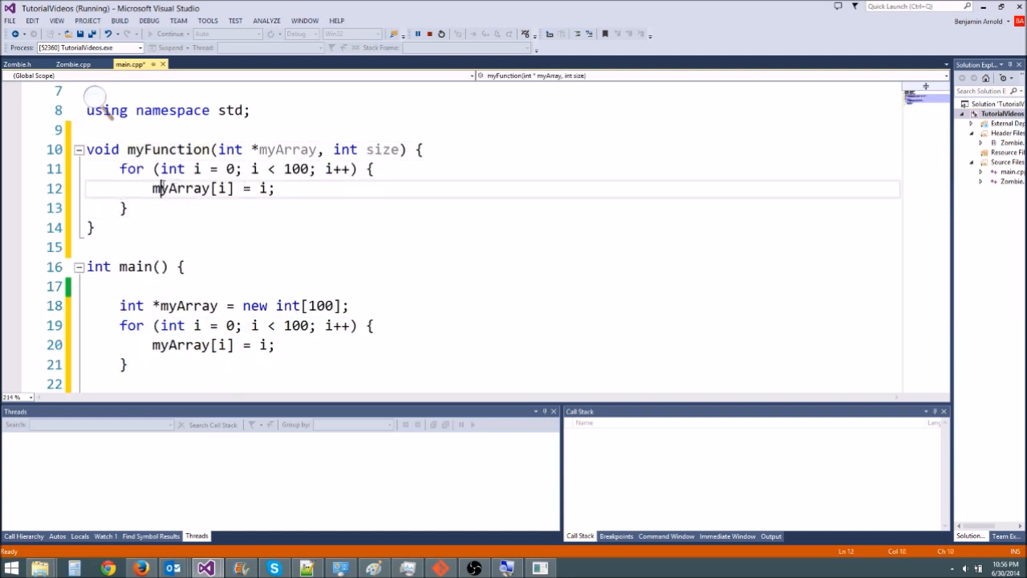
pyautogui.write('cout << m')
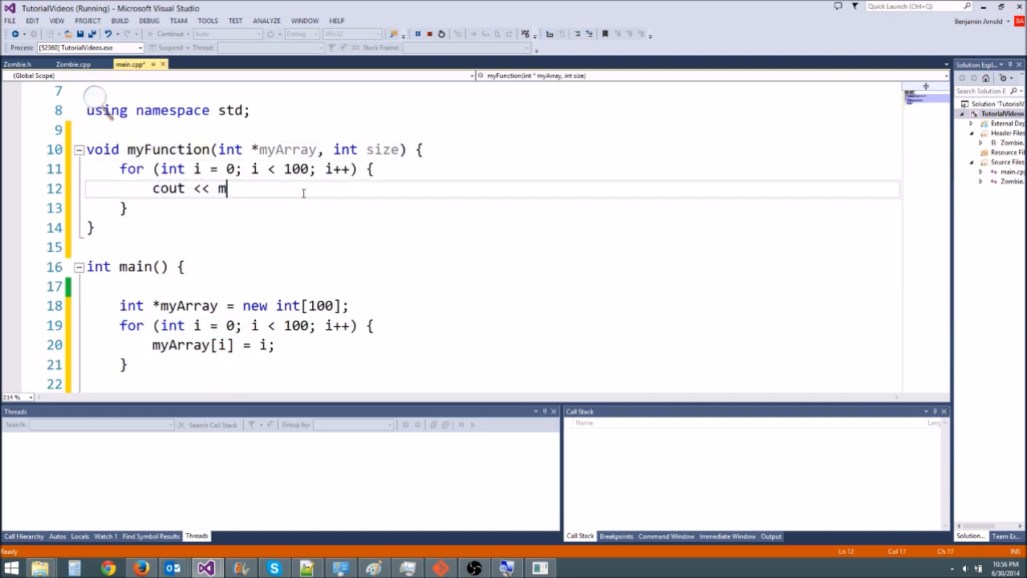
pyautogui.write('yArray[i];')
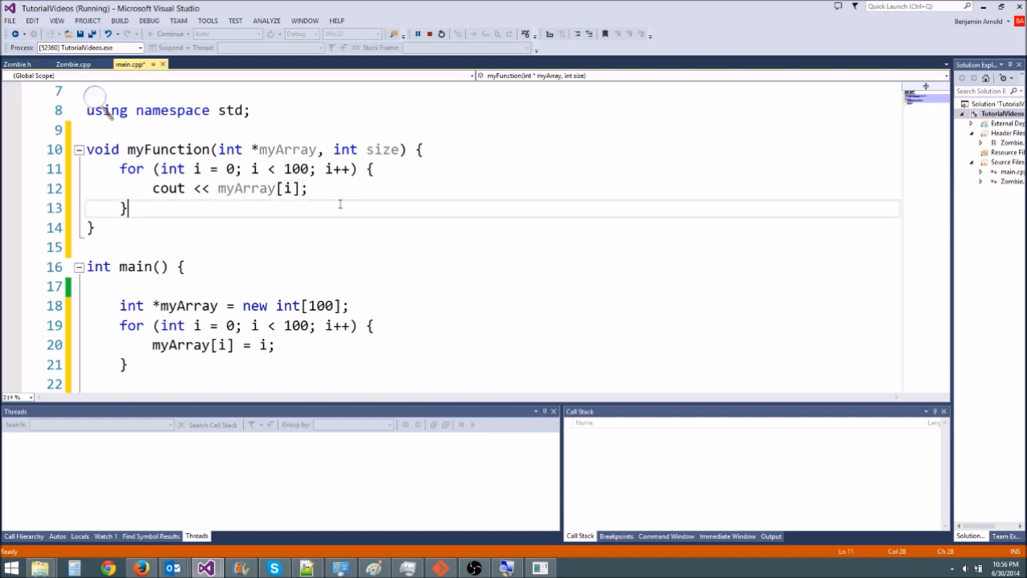
pyautogui.click(125, 247)
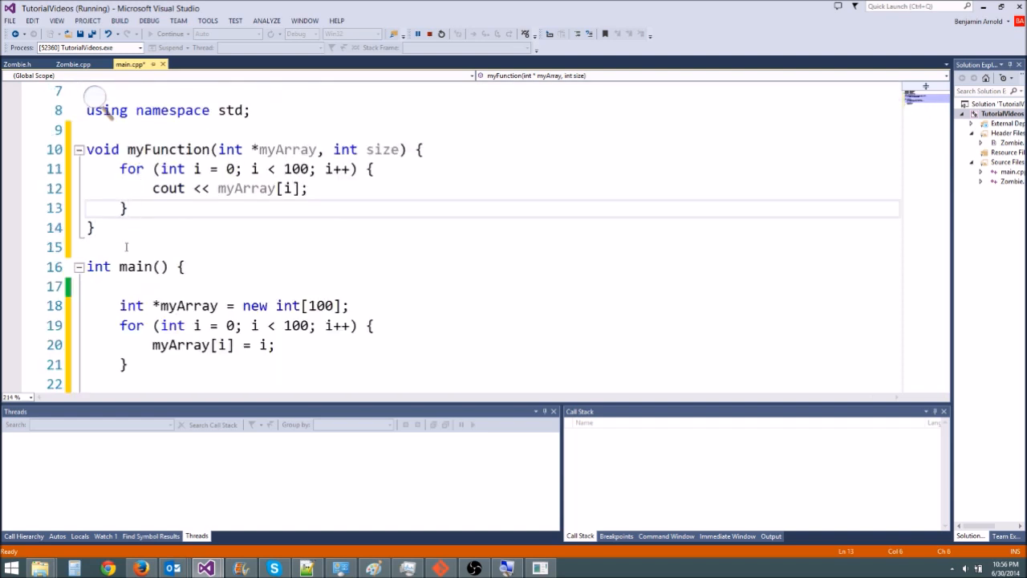
# - Read size with cin >> size; in main and review where size is used
pyautogui.write('int size;')
pyautogui.write('c')
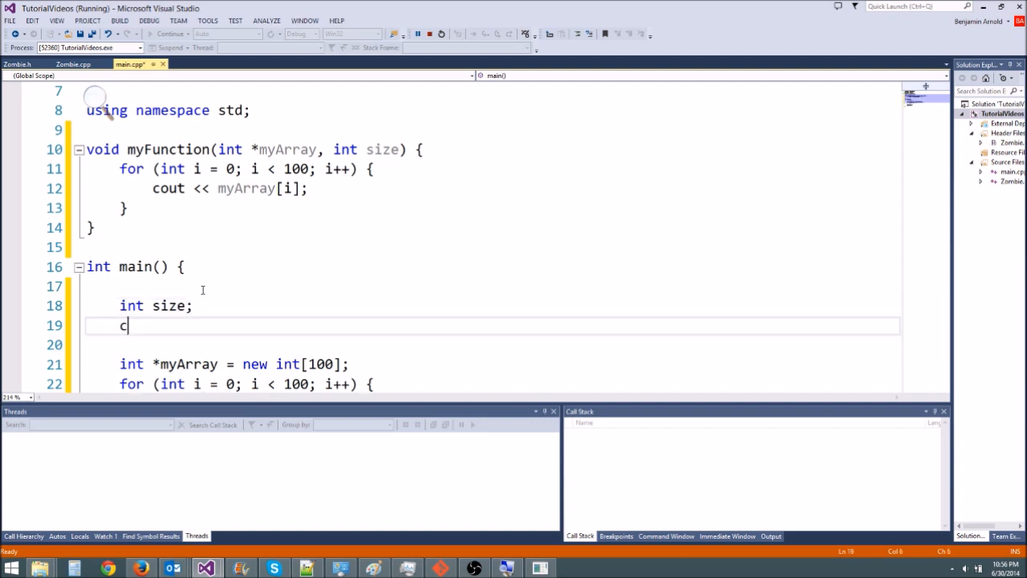
pyautogui.write('in >> size;')
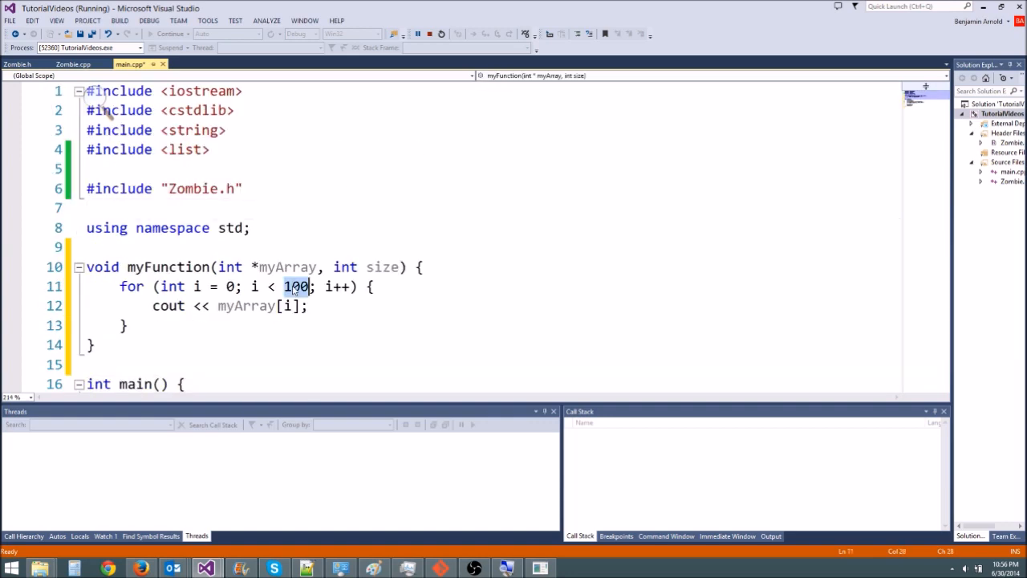
pyautogui.scroll(-3)
pyautogui.write('size')
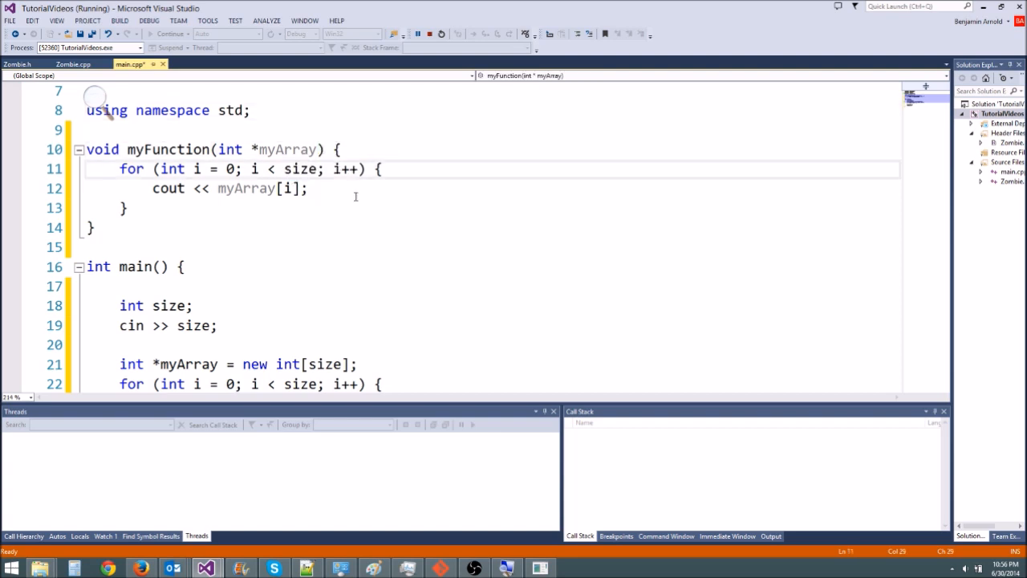
pyautogui.doubleClick(298, 168)
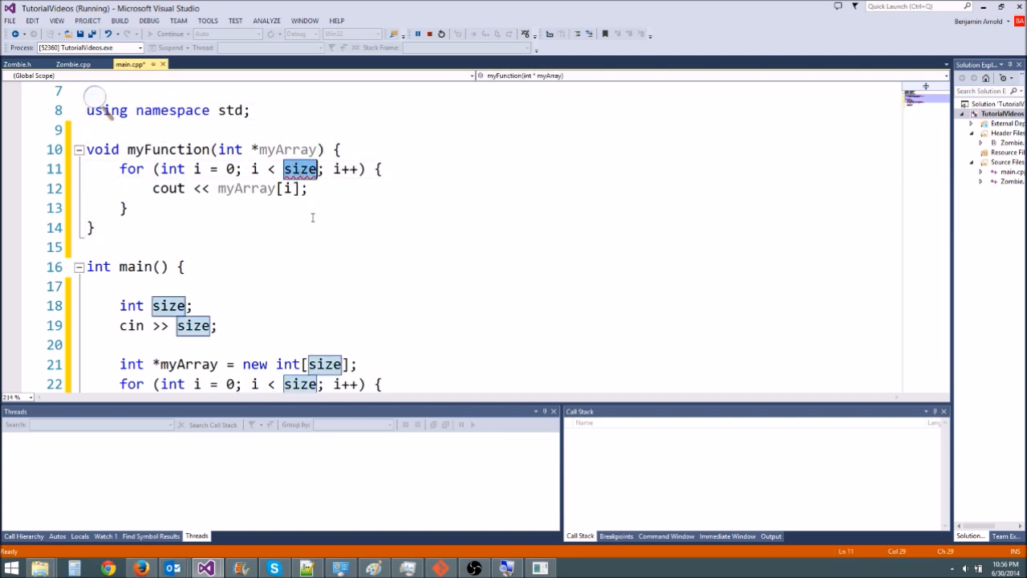
pyautogui.scroll(3)
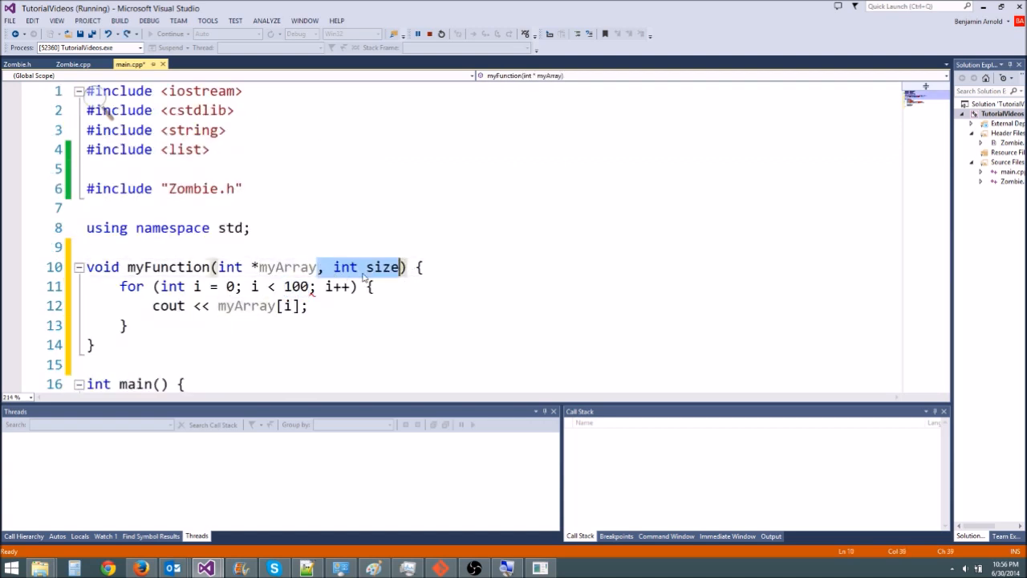
pyautogui.scroll(-3)
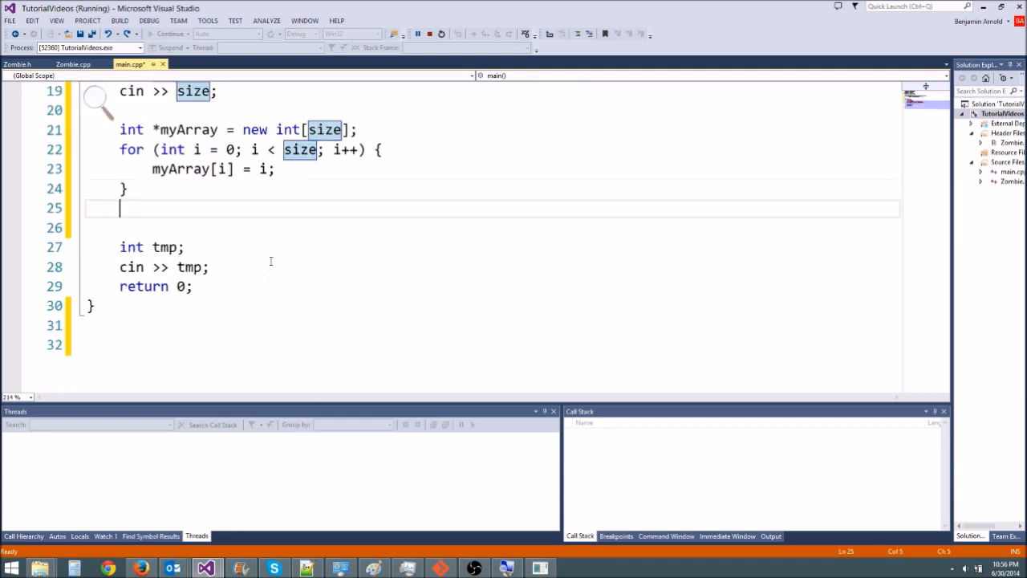
# - Call myFunction(myArray, size); after filling the array
pyautogui.write('myFunction(')
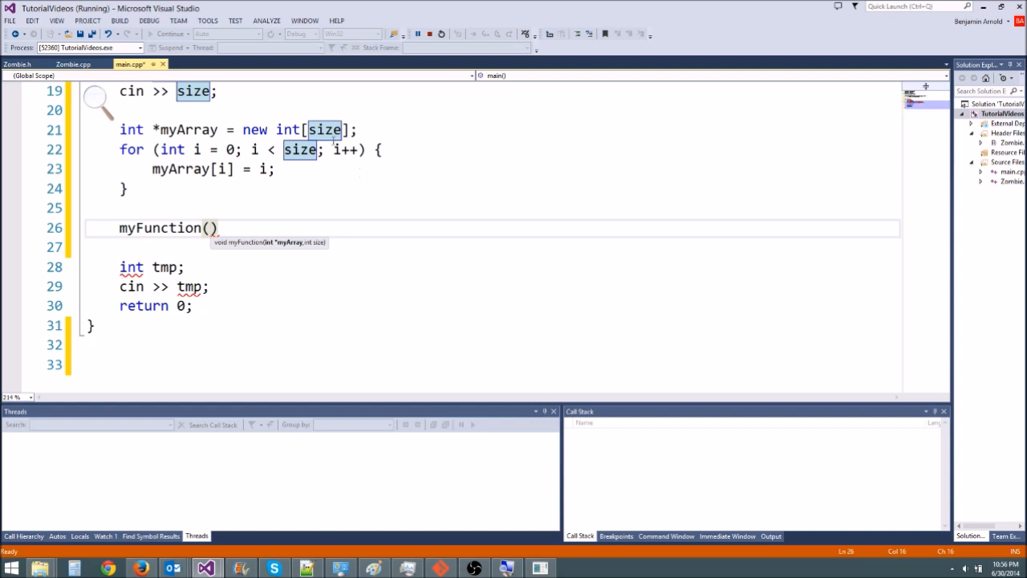
pyautogui.write('myAR')
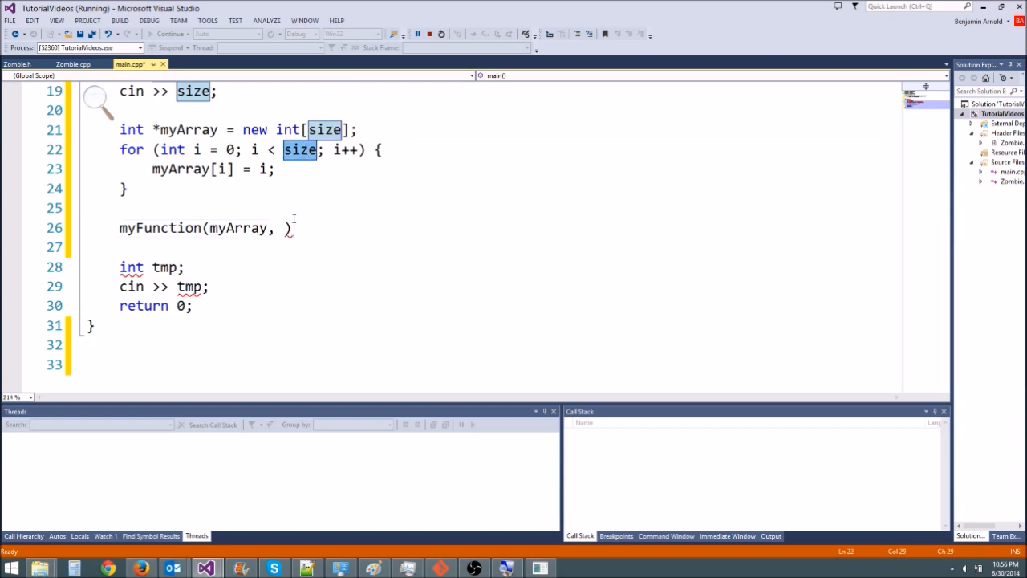
pyautogui.write('size;')
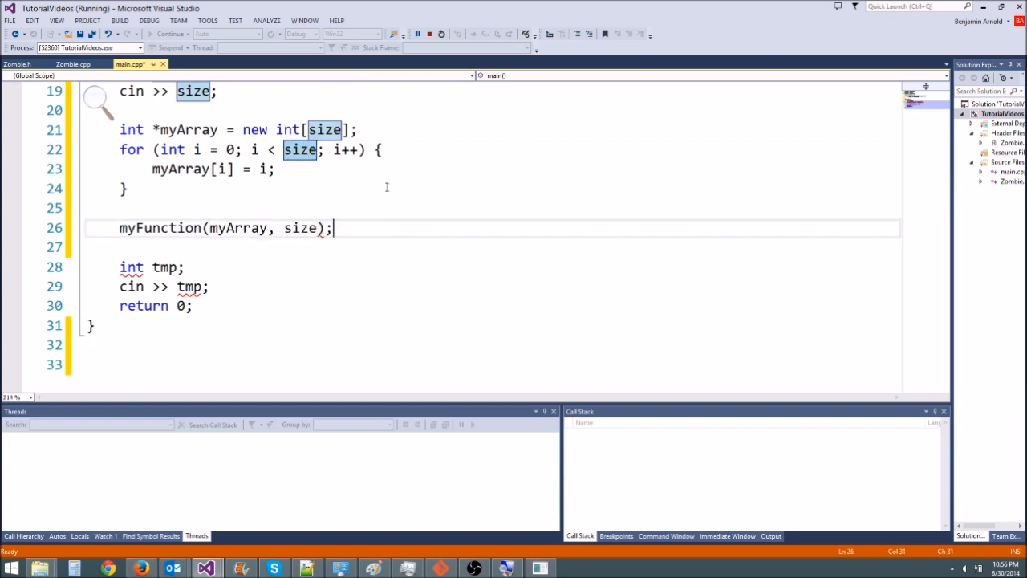
pyautogui.scroll(3)
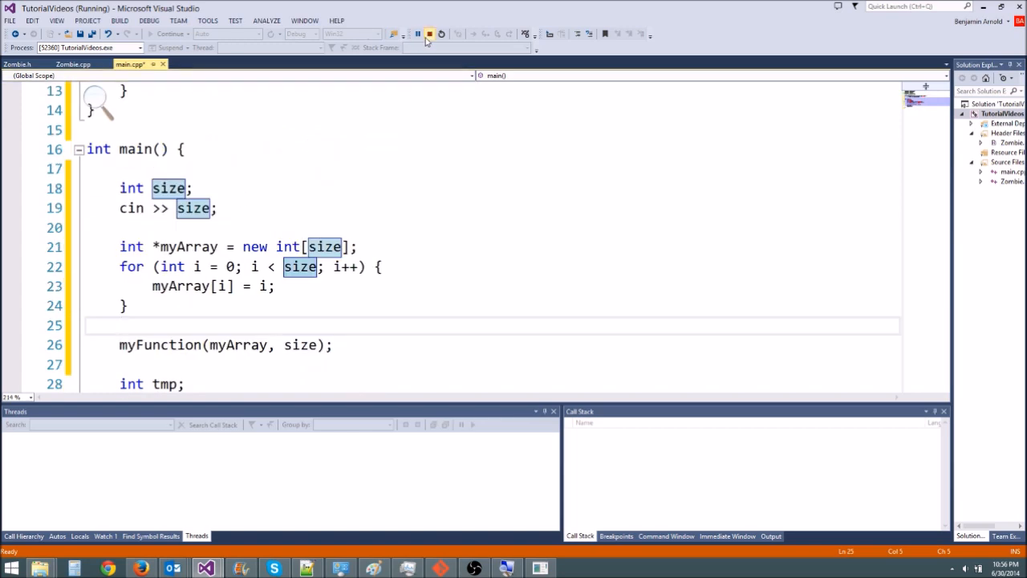
# - Check the console output, stop debugging and append << endl; to myFunction's cout line
pyautogui.click(428, 33)
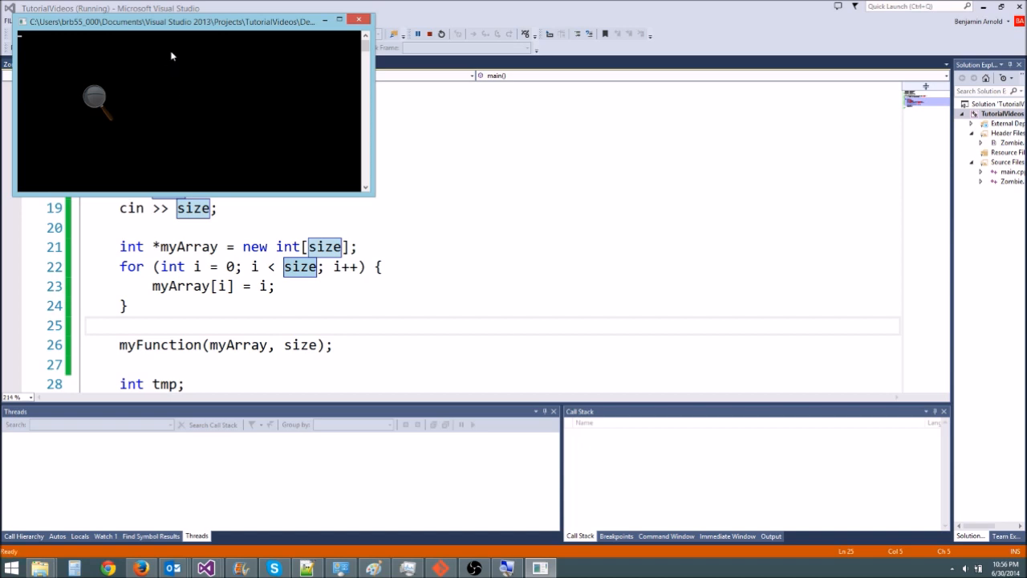
pyautogui.moveTo(177, 66)
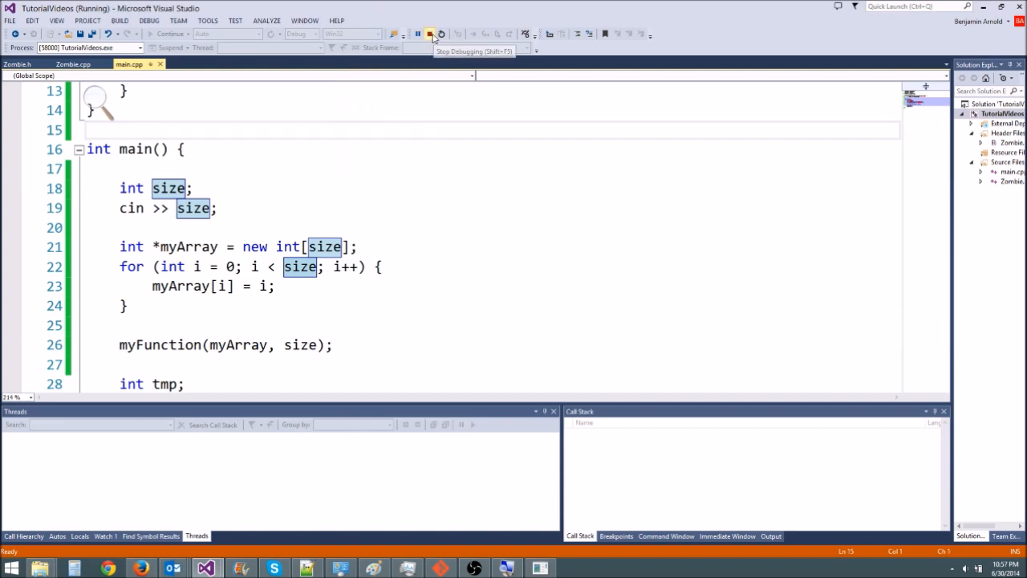
pyautogui.click(430, 34)
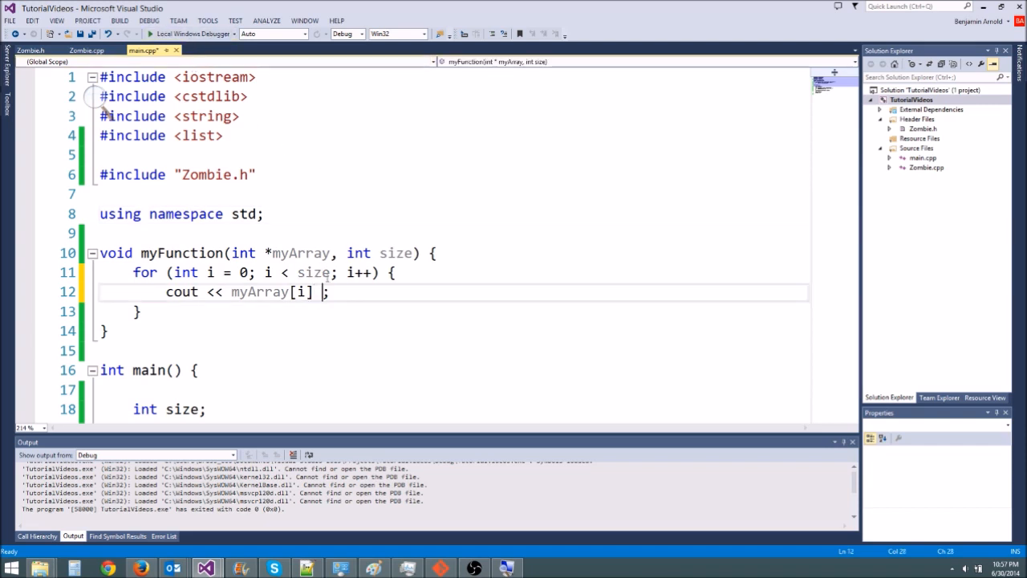
pyautogui.write('<< endl;')
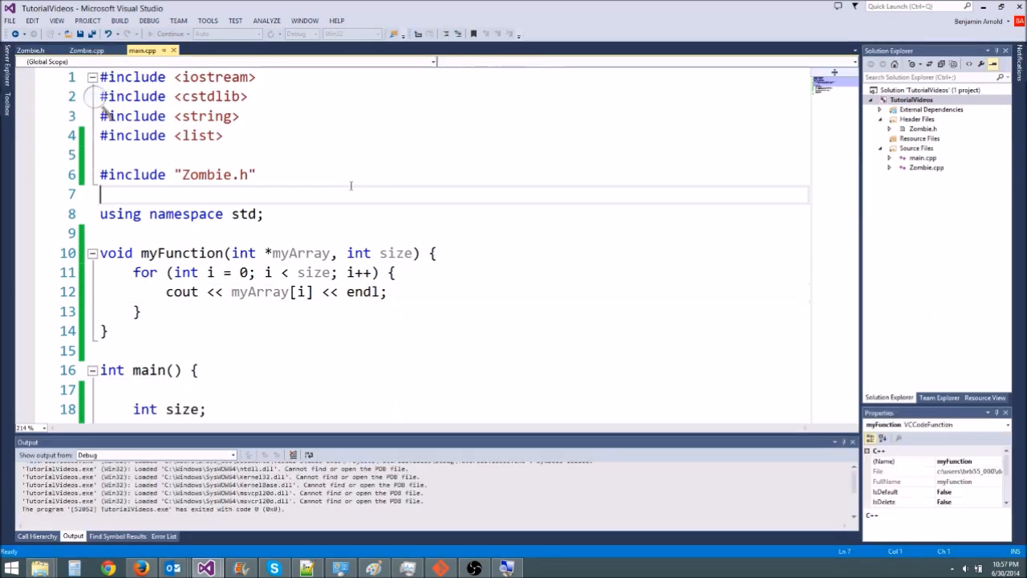
# - Insert myArray[i] = 5; above the cout line in myFunction's loop
pyautogui.click(232, 253)
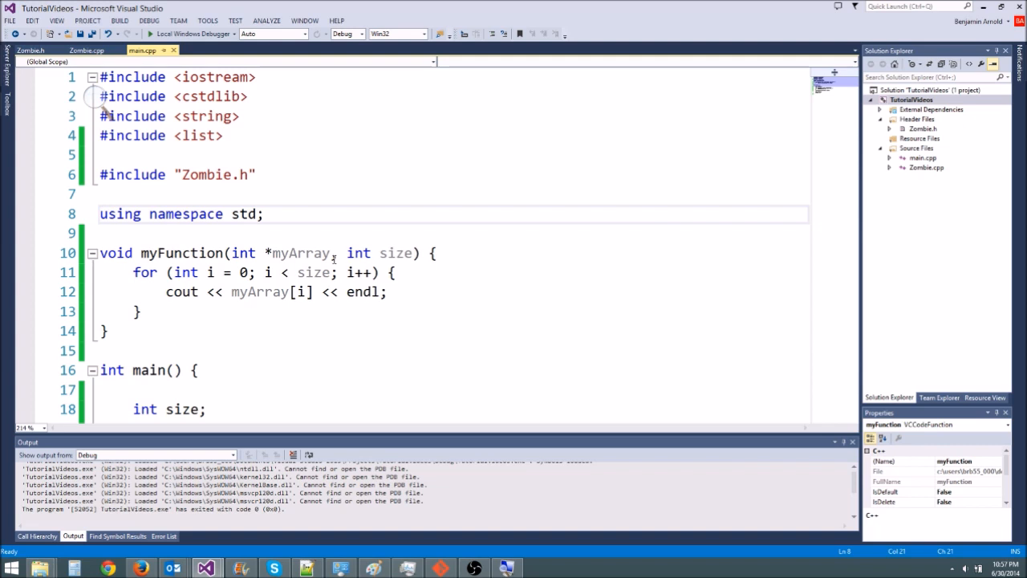
pyautogui.doubleClick(241, 253)
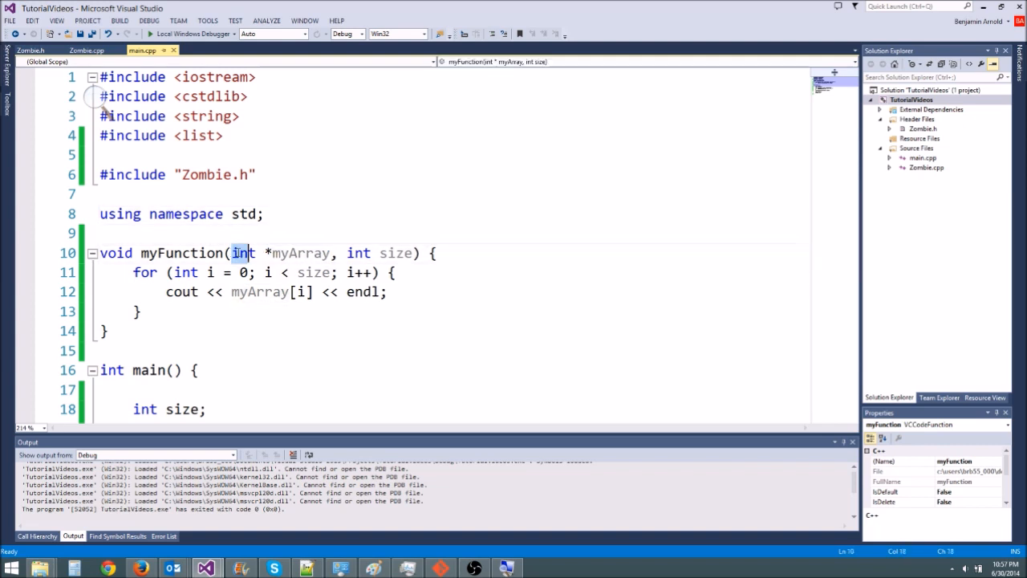
pyautogui.doubleClick(302, 253)
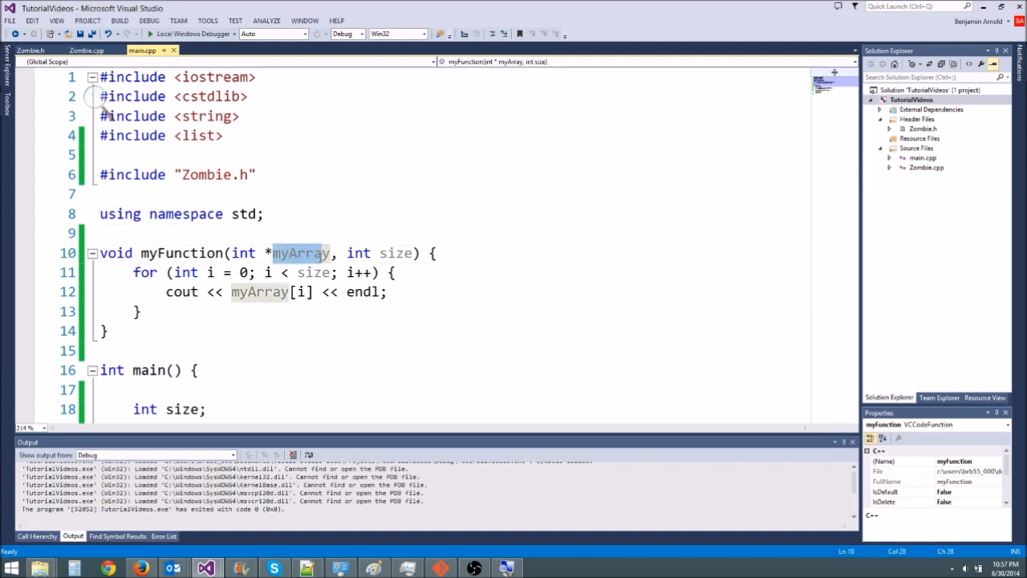
pyautogui.write('my')
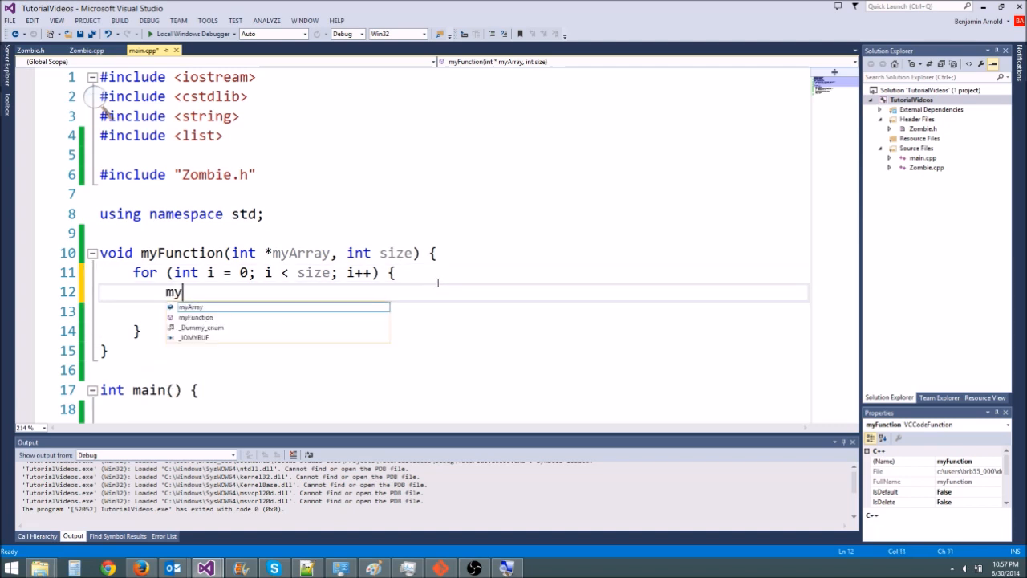
pyautogui.write('Arrayp')
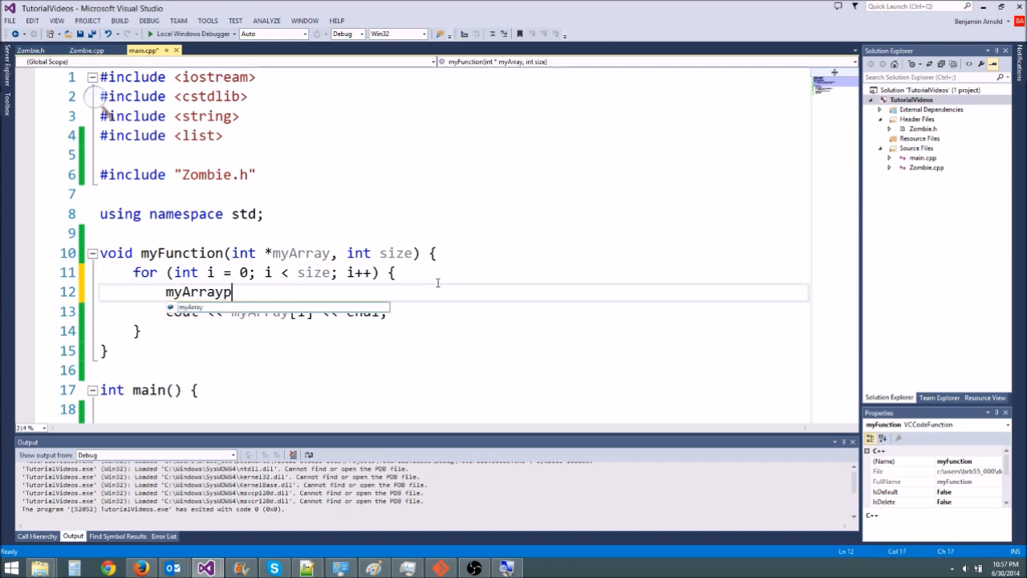
pyautogui.write('[i] =')
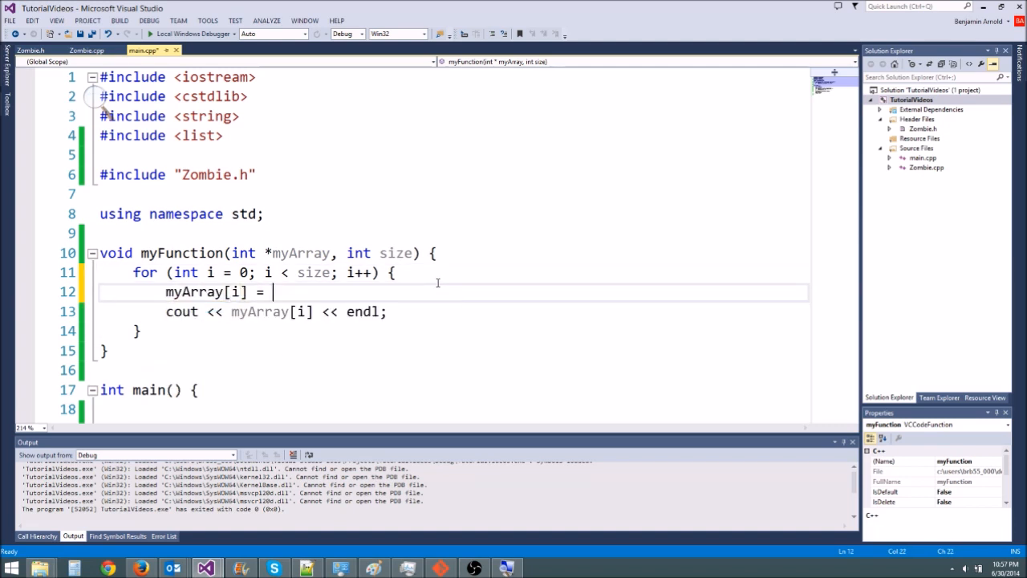
pyautogui.write('5;')
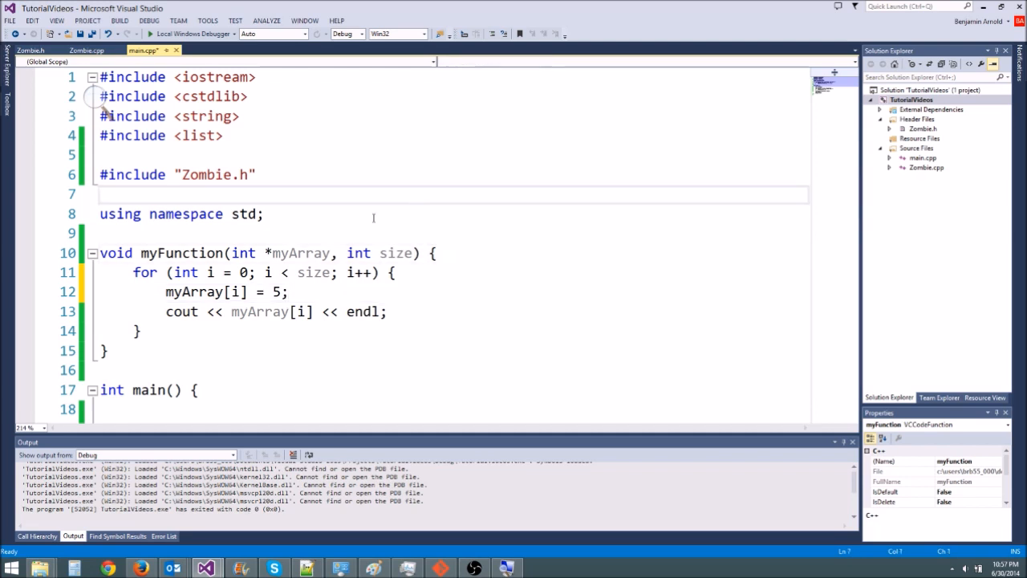
# - Point out the index i, myArray and the for header of the new assignment
pyautogui.click(186, 292)
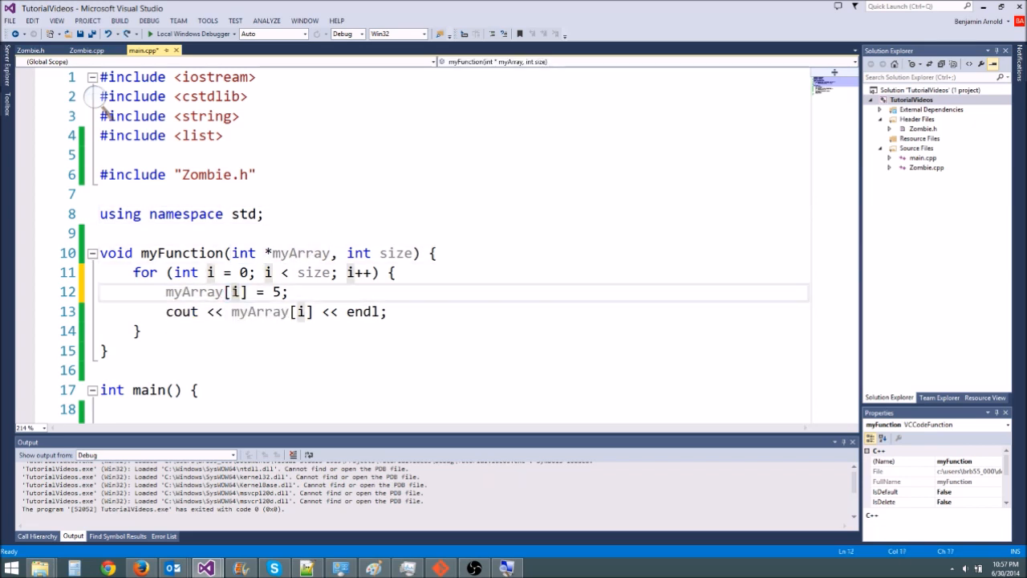
pyautogui.click(167, 292)
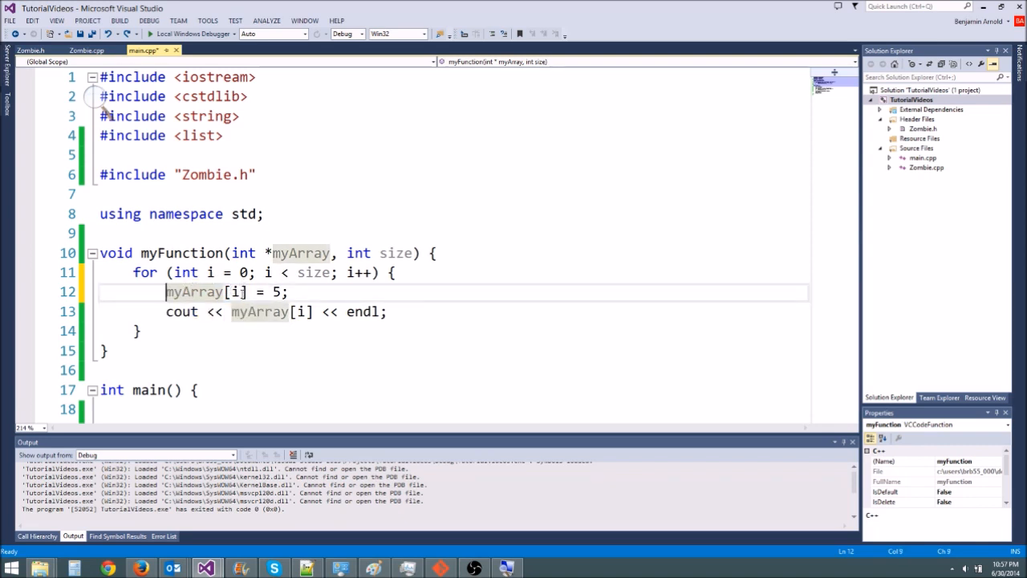
pyautogui.click(237, 293)
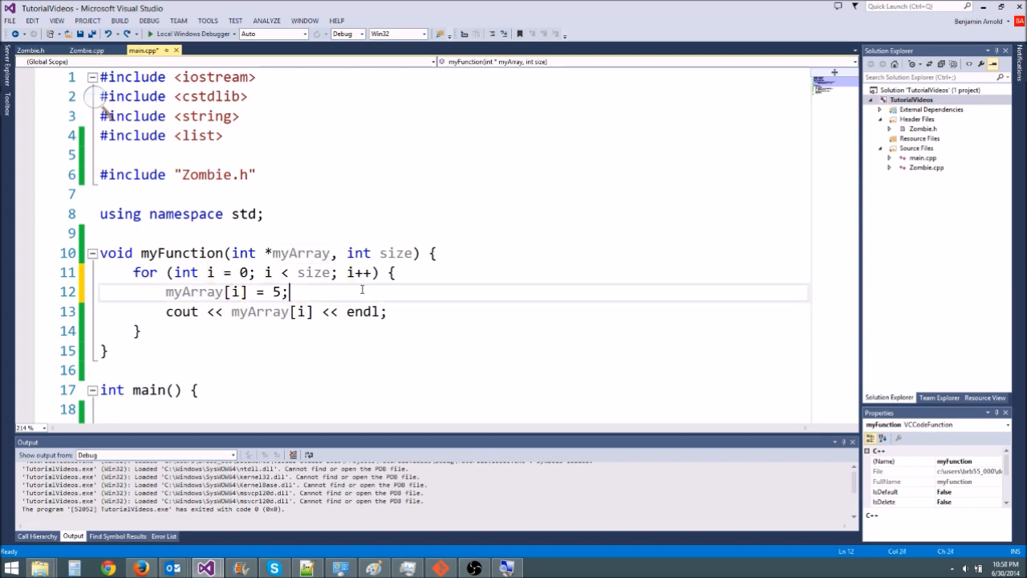
pyautogui.click(167, 273)
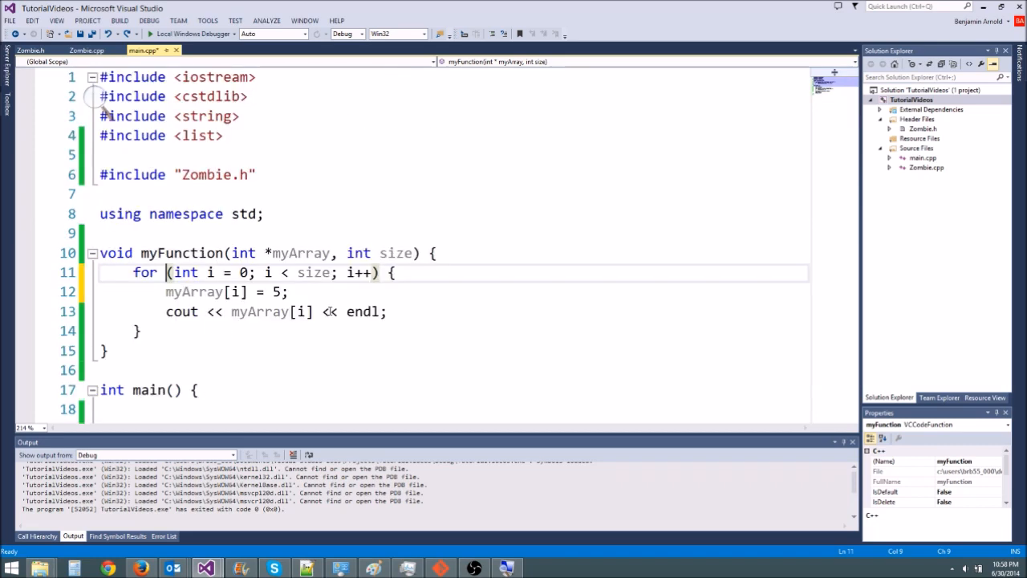
# - Try int stackSize[500]; in main, remove it again and leave a fresh line after the myFunction call
pyautogui.scroll(-3)
pyautogui.write('int')
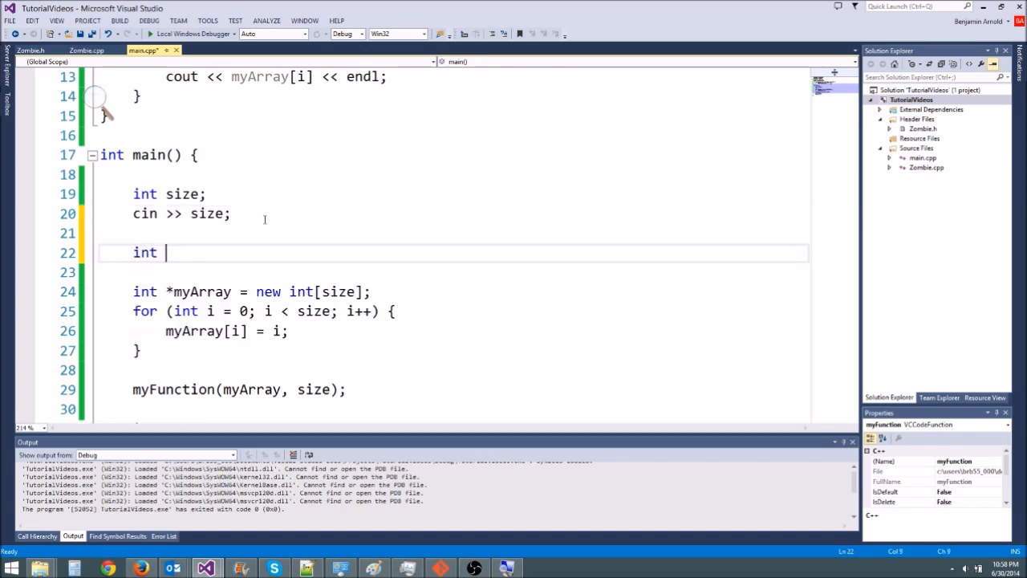
pyautogui.write('stackSize')
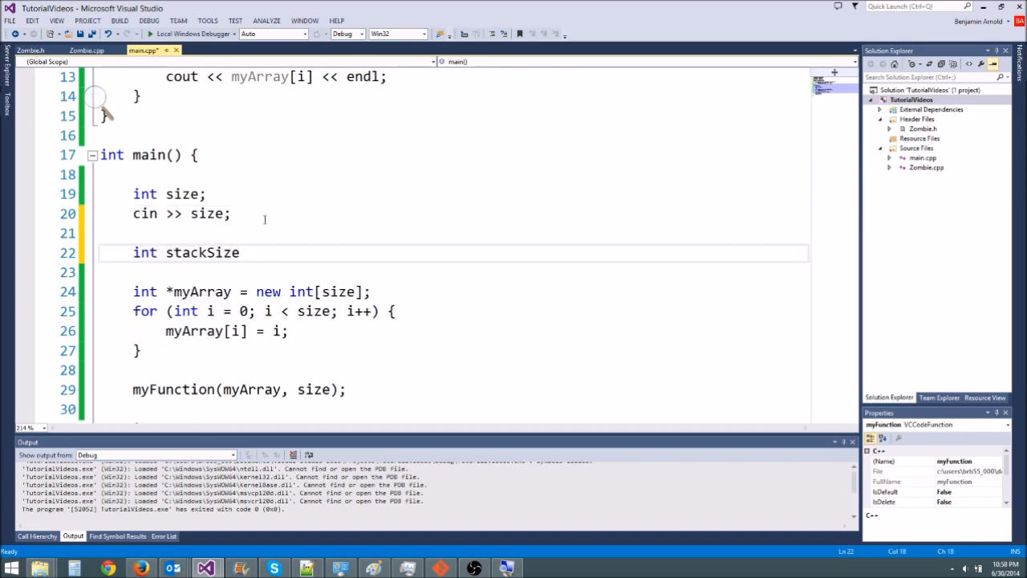
pyautogui.write('[500]')
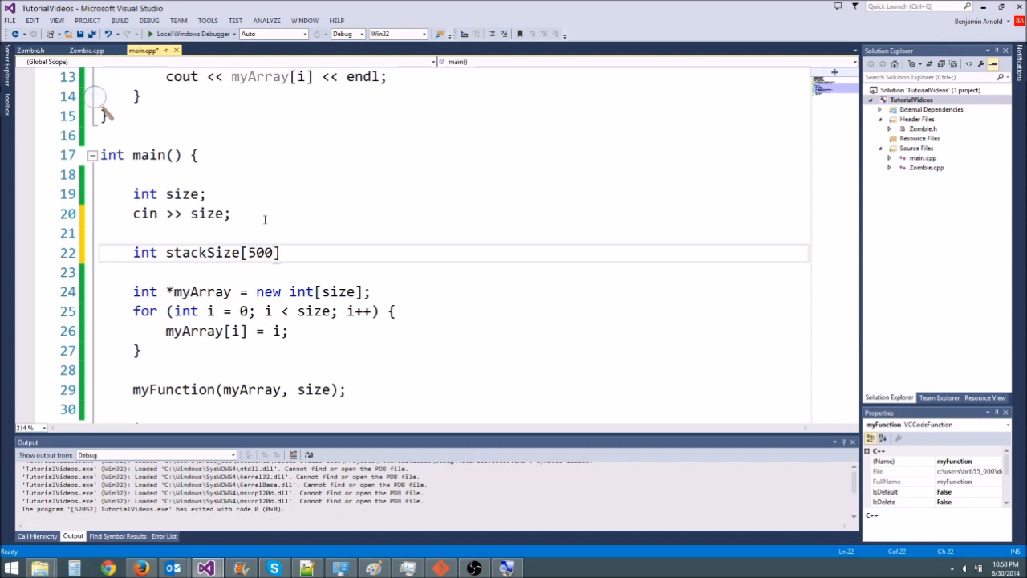
pyautogui.write(';')
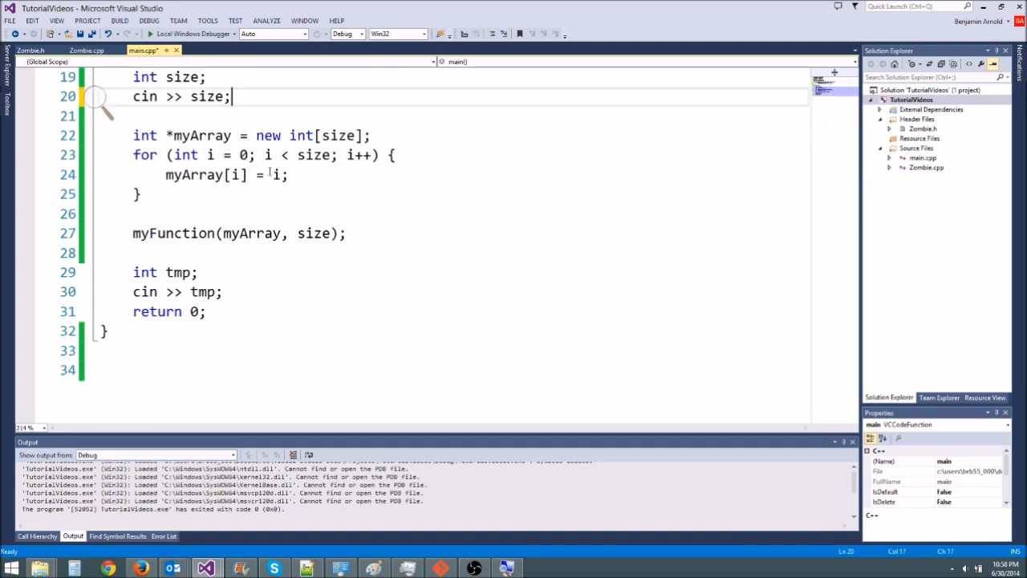
pyautogui.click(289, 173)
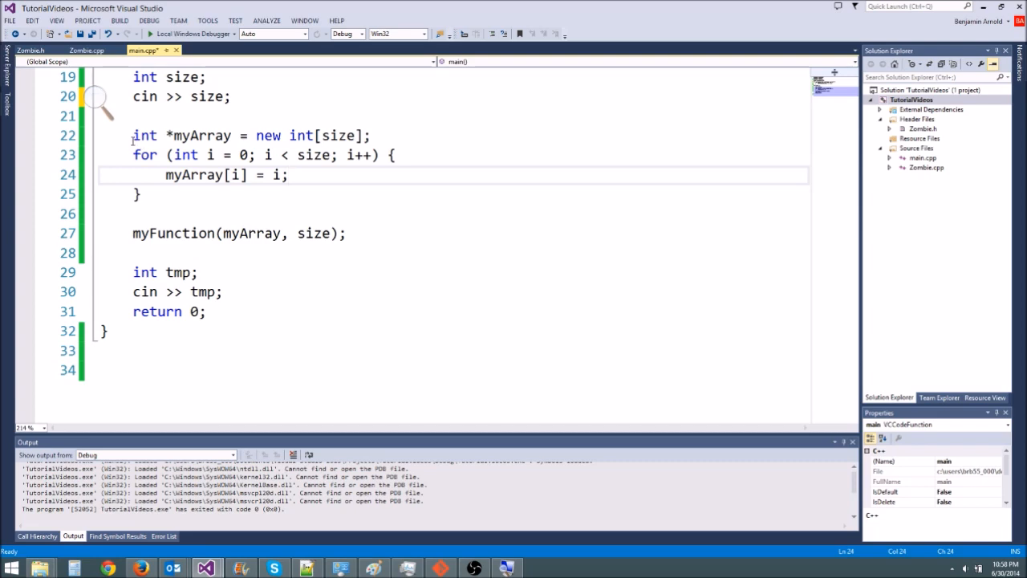
pyautogui.click(369, 213)
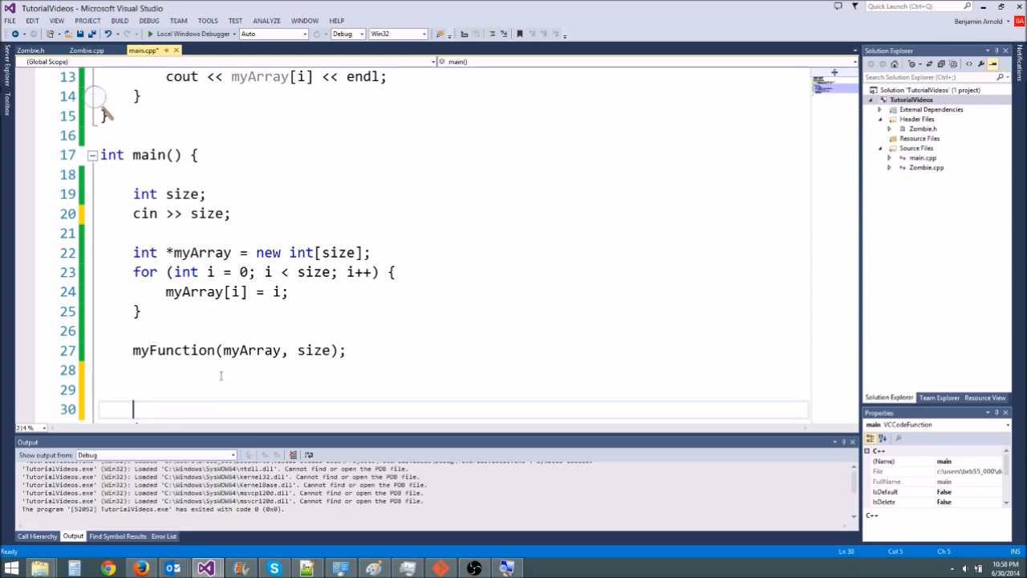
# - Free the array with delete[] myArray; after the call, glancing at Zombie.h and Zombie.cpp
pyautogui.write('delete[] myArray;')
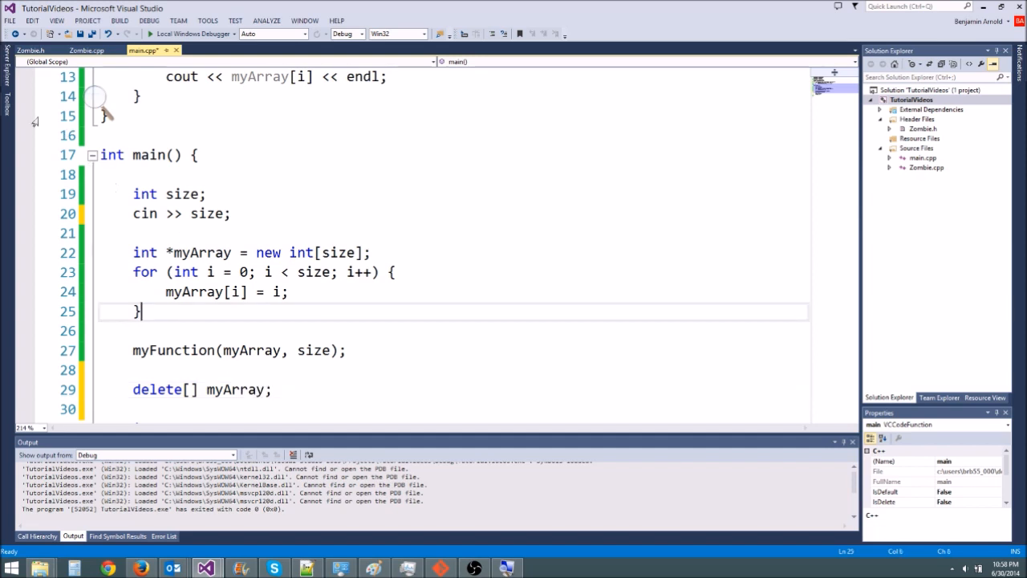
pyautogui.click(32, 50)
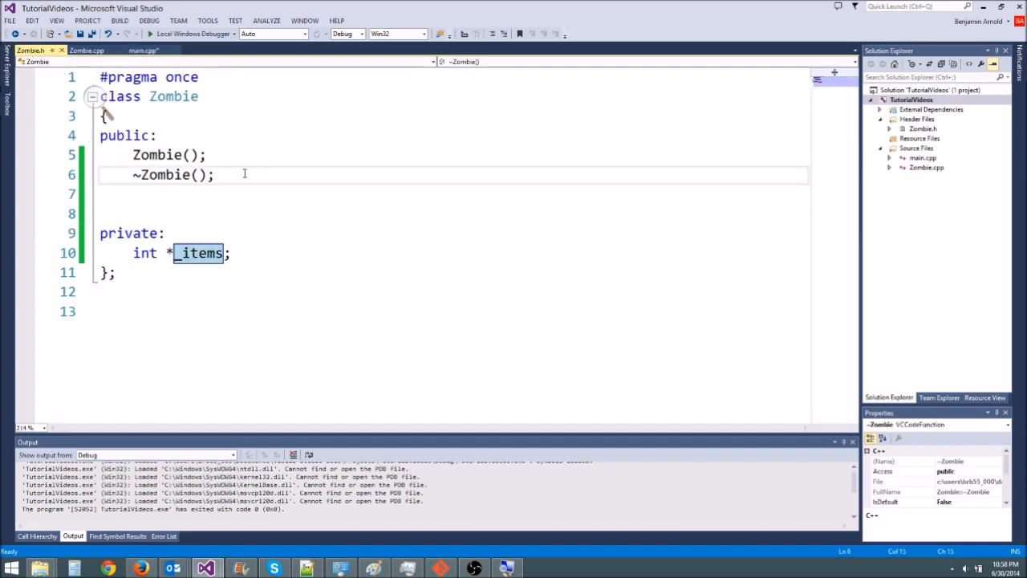
pyautogui.click(86, 49)
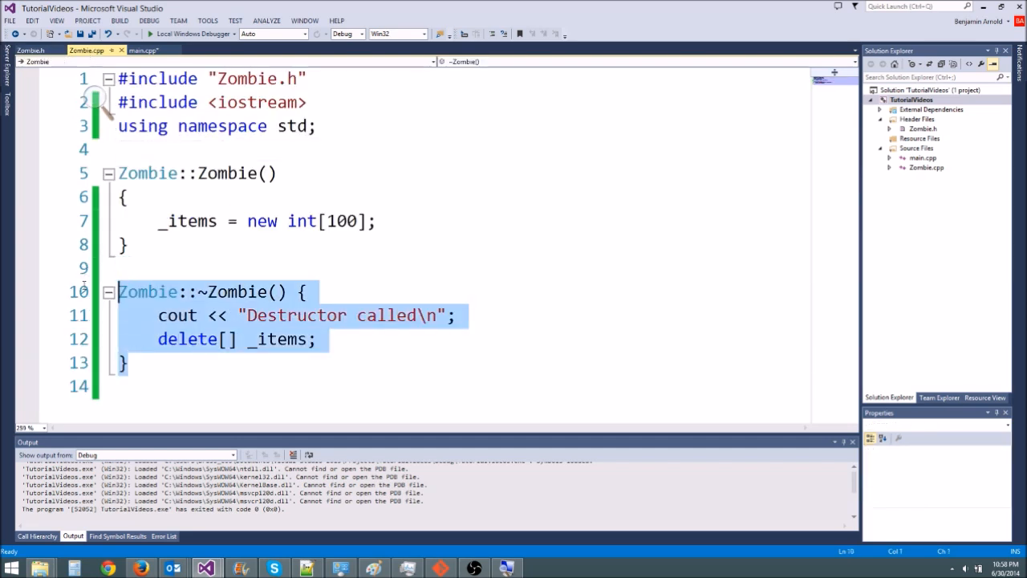
pyautogui.click(143, 49)
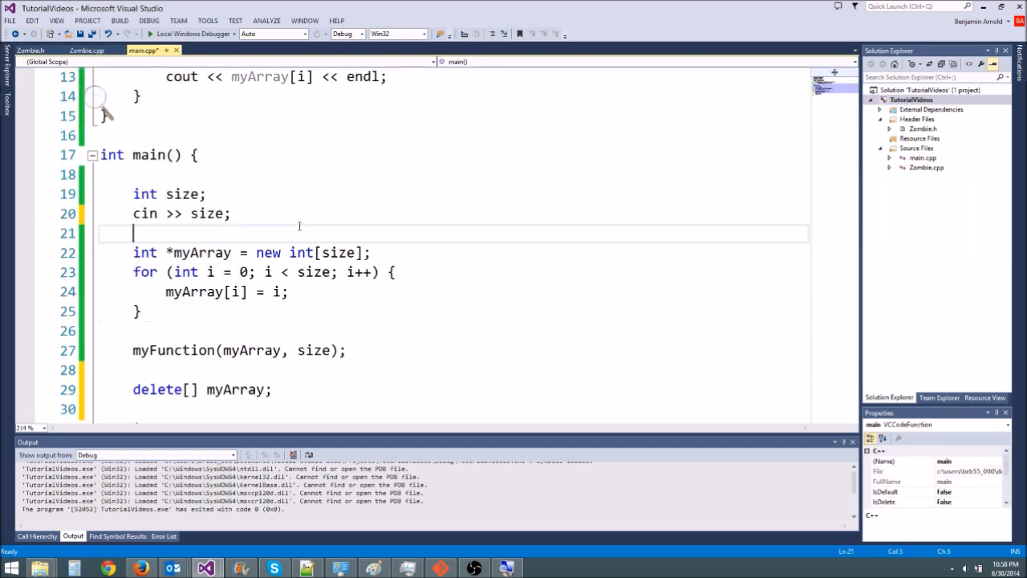